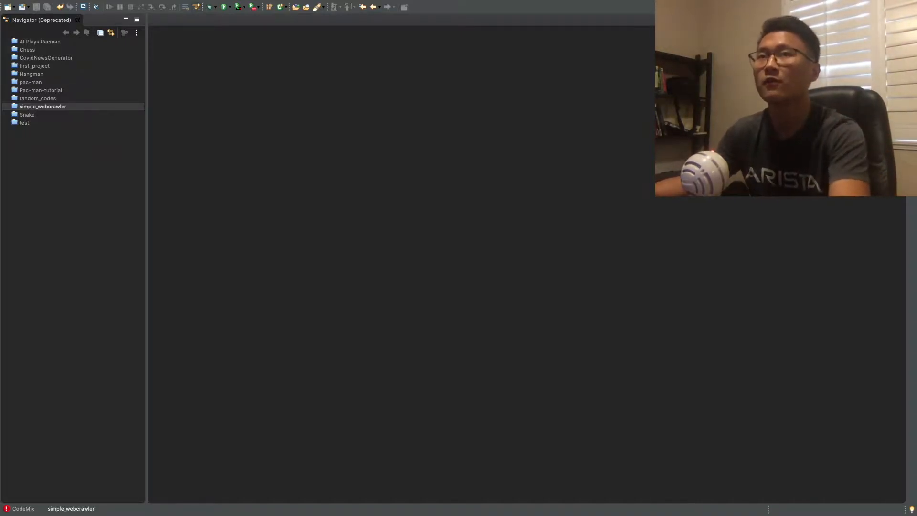
Create a new Java project named Web_Crawler without a module-info file.
{"action": "left_click", "coordinate": [43, 106]}
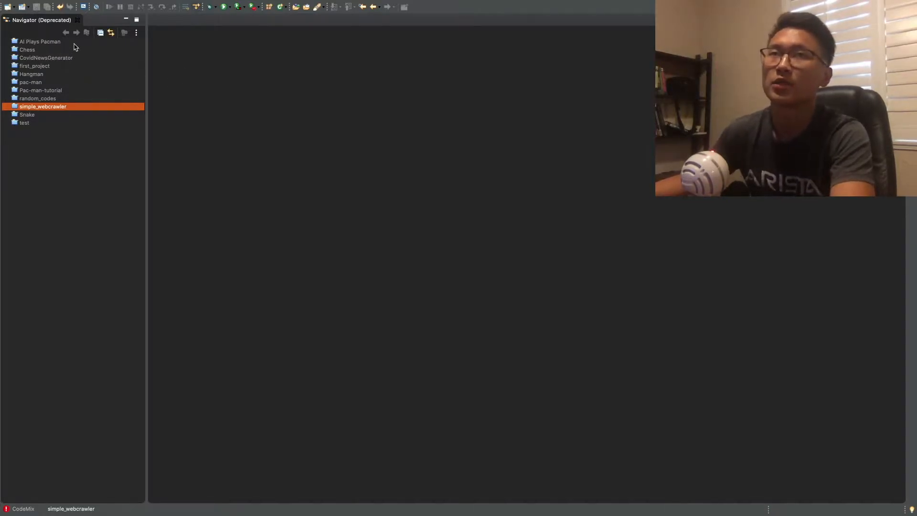
{"action": "left_click", "coordinate": [63, 6]}
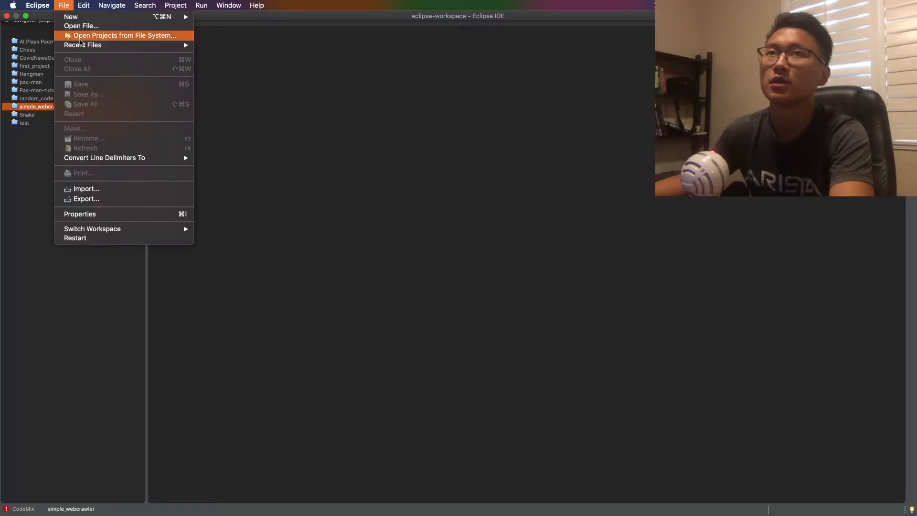
{"action": "mouse_move", "coordinate": [70, 16]}
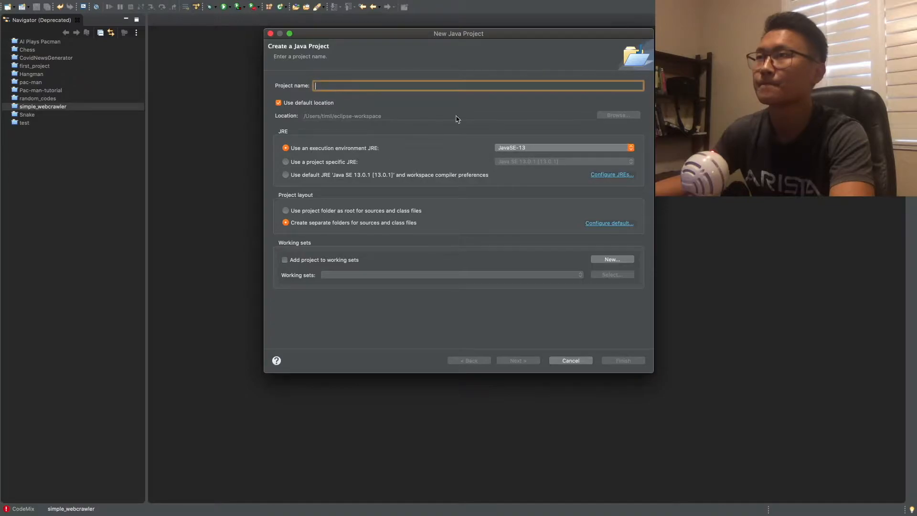
{"action": "mouse_move", "coordinate": [446, 113]}
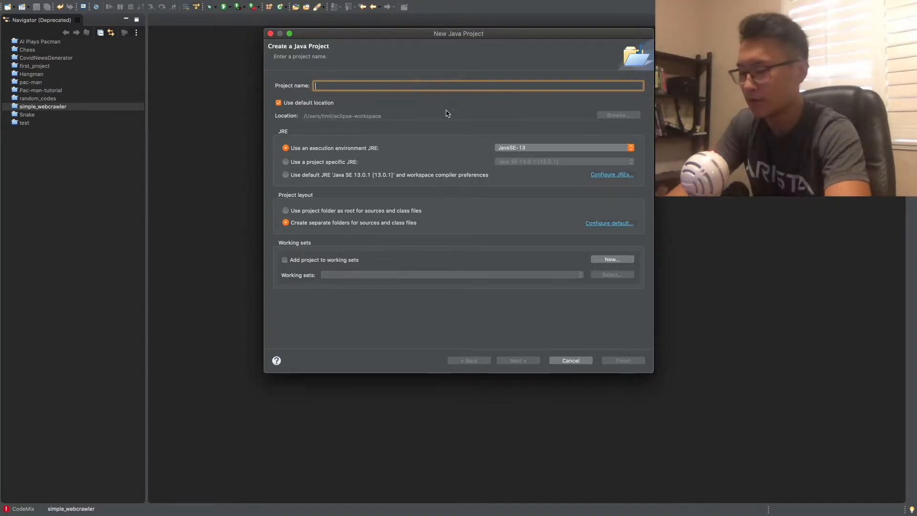
{"action": "type", "text": "Web_Crawler"}
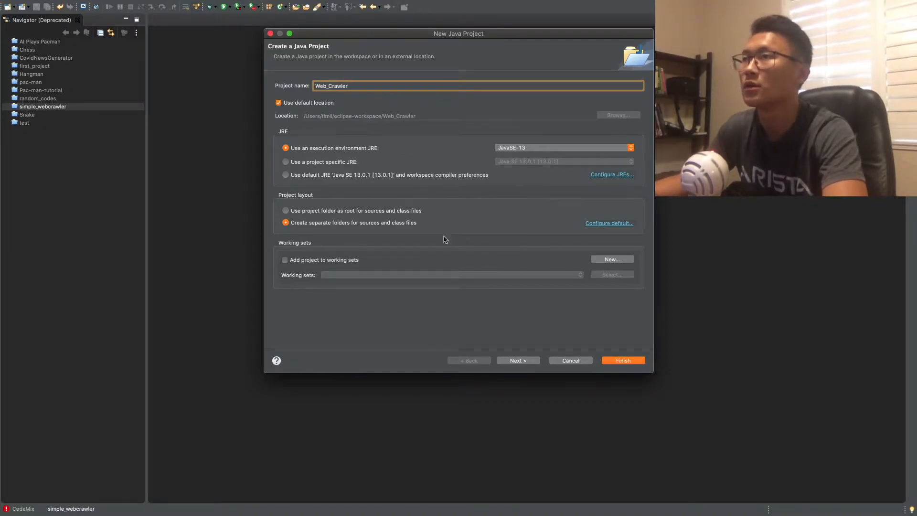
{"action": "left_click", "coordinate": [622, 360]}
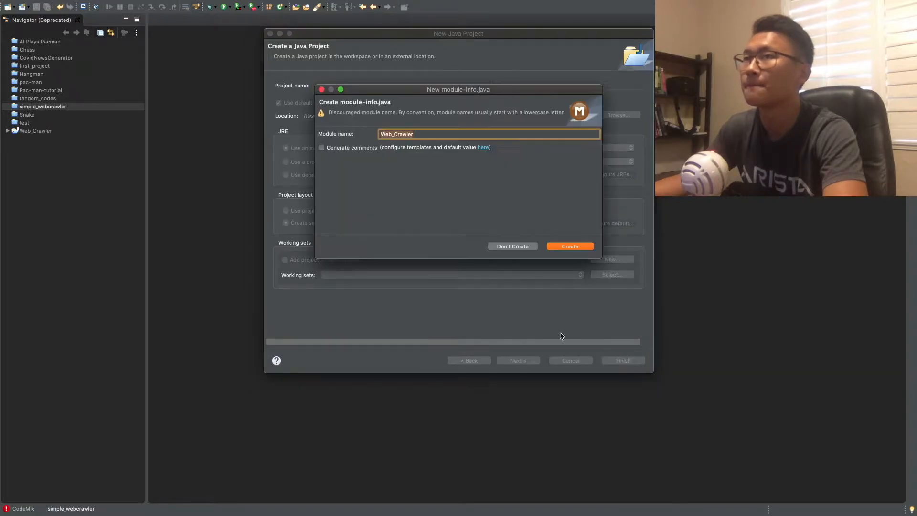
{"action": "left_click", "coordinate": [569, 245]}
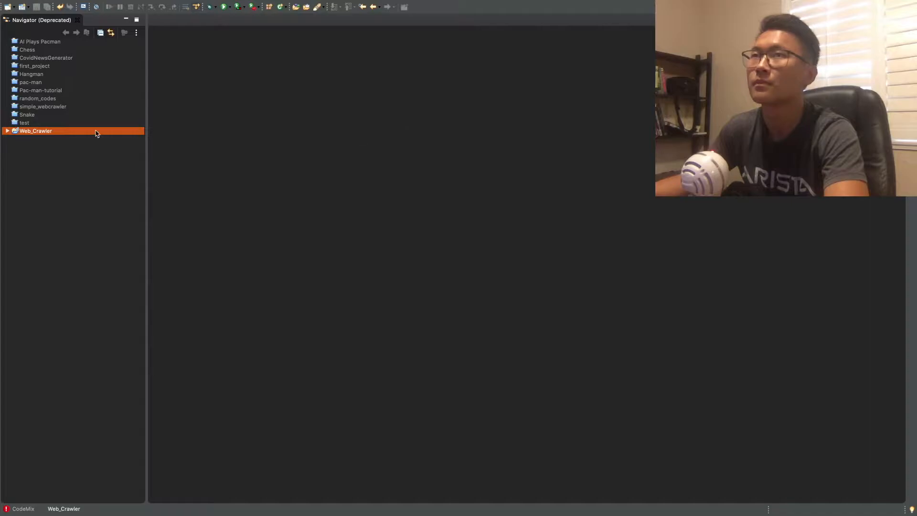
Expand Web_Crawler and its .settings folder, then select the src folder.
{"action": "left_click", "coordinate": [7, 131]}
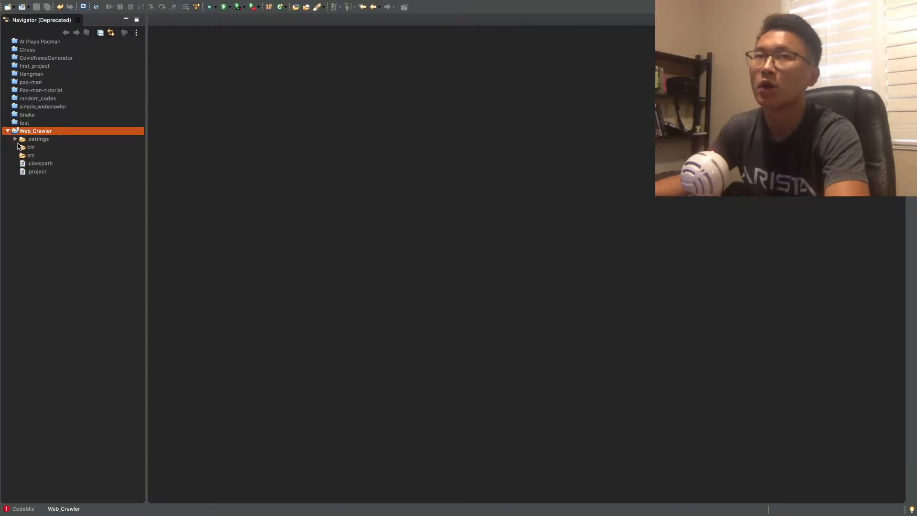
{"action": "left_click", "coordinate": [15, 139]}
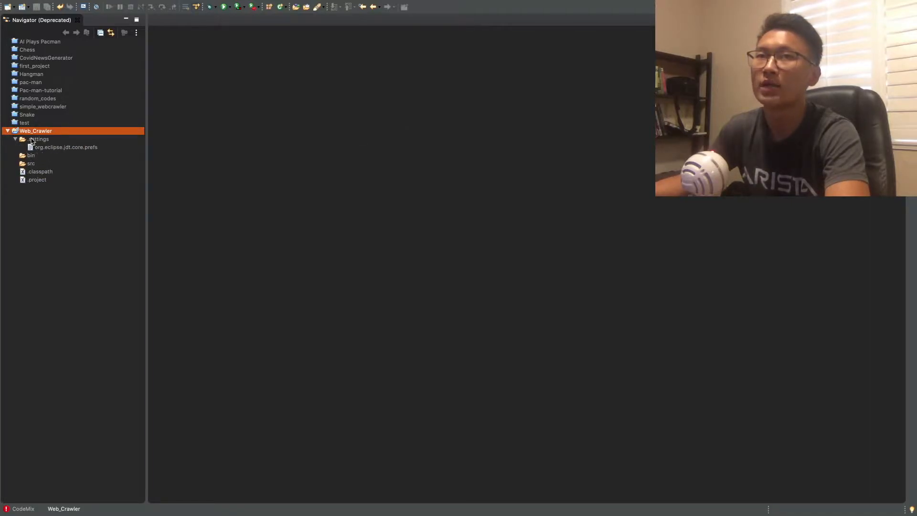
{"action": "left_click", "coordinate": [31, 164]}
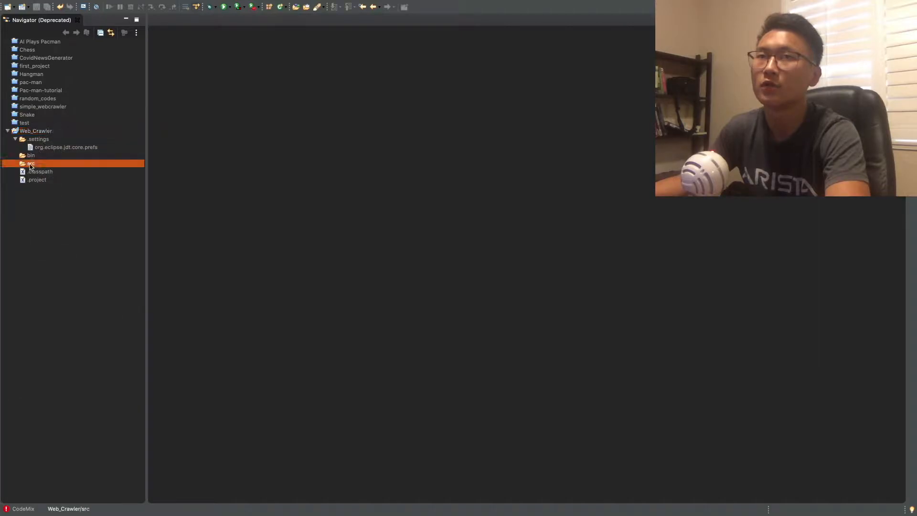
Create a Crawler class in src with a generated main method stub.
{"action": "right_click", "coordinate": [27, 163]}
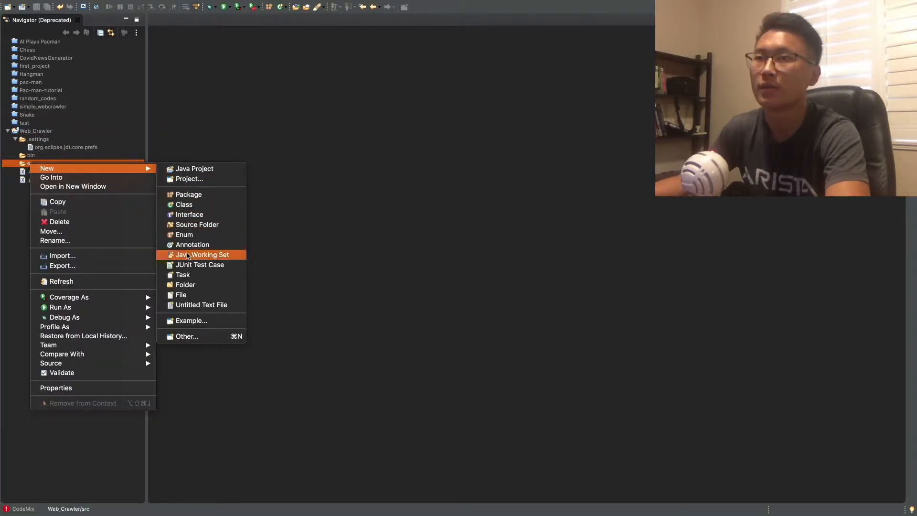
{"action": "left_click", "coordinate": [183, 205]}
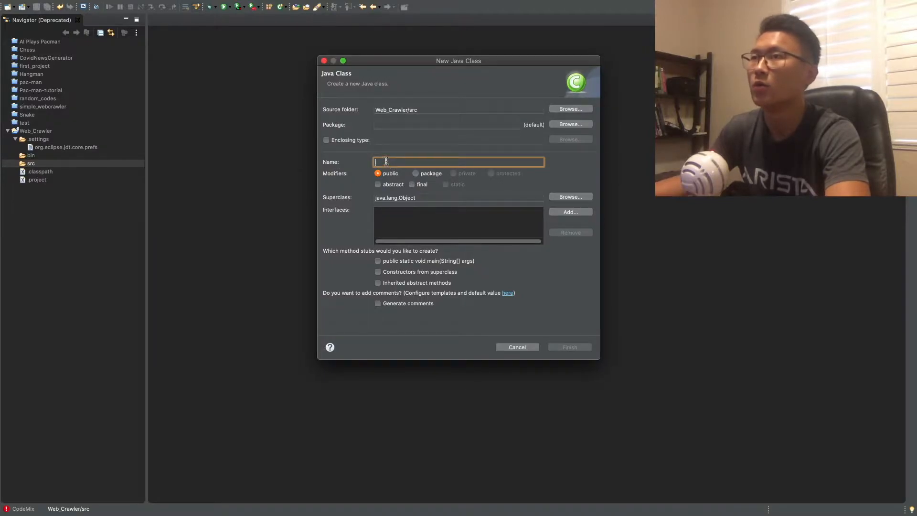
{"action": "type", "text": "Crawler"}
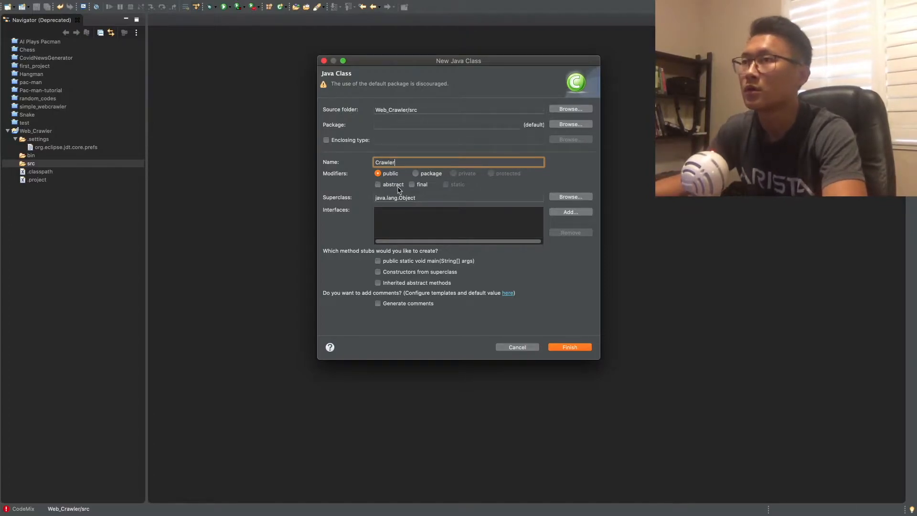
{"action": "left_click", "coordinate": [378, 260]}
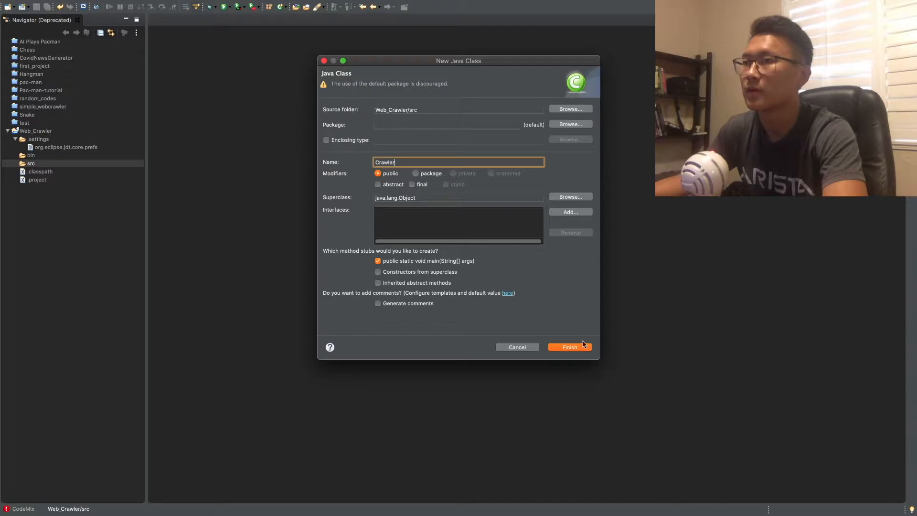
{"action": "left_click", "coordinate": [568, 347]}
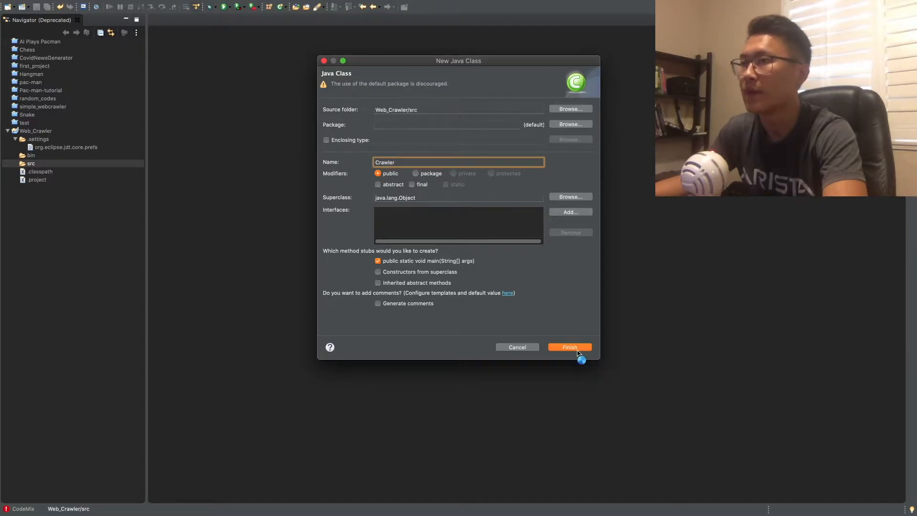
{"action": "left_click", "coordinate": [568, 347]}
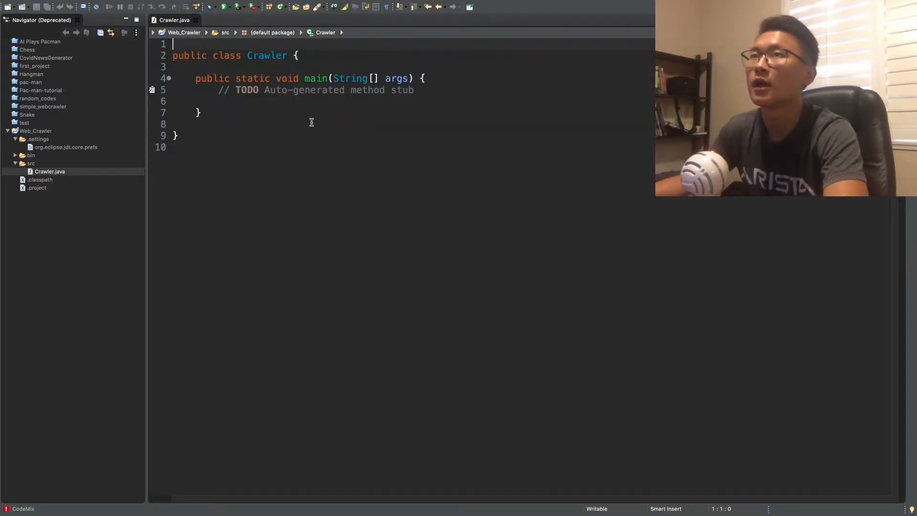
Focus the Crawler.java editor and move to the end of the file.
{"action": "left_click", "coordinate": [174, 134]}
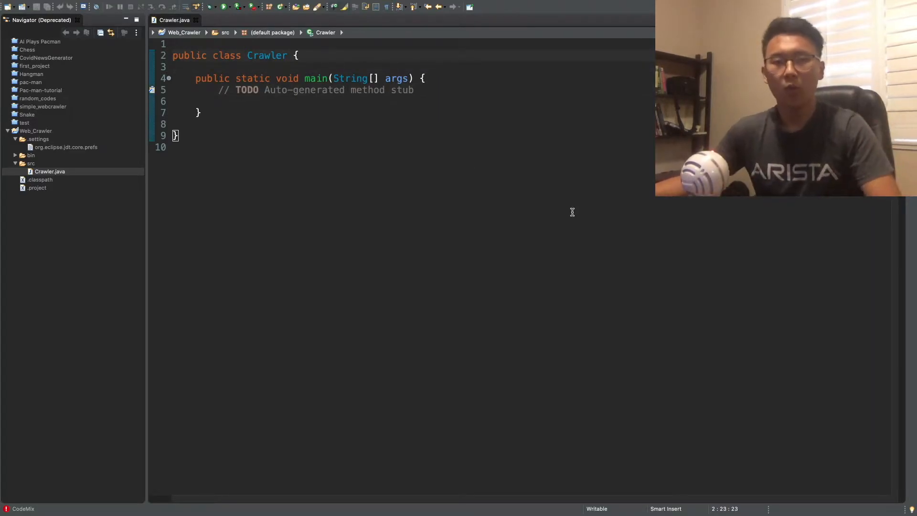
{"action": "left_click", "coordinate": [299, 56]}
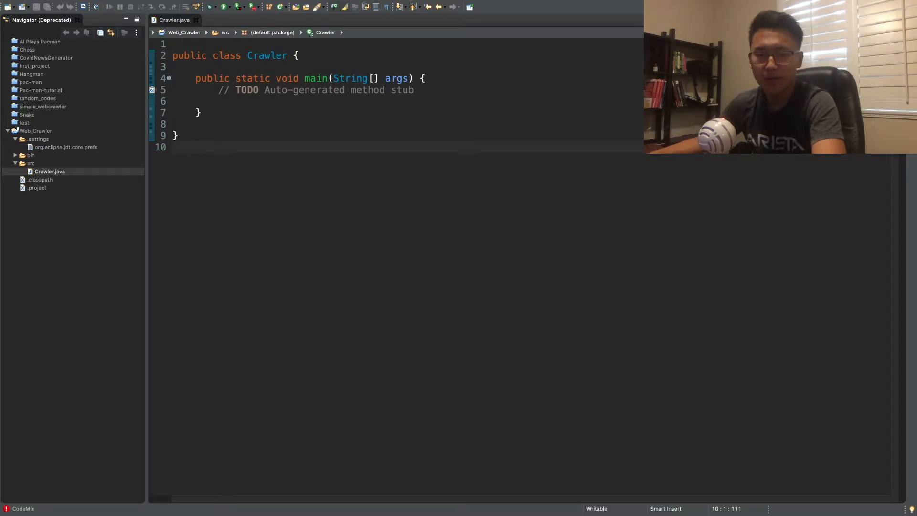
Paste the jsoup-1.13.1.jar file into the Web_Crawler project.
{"action": "left_click", "coordinate": [35, 131]}
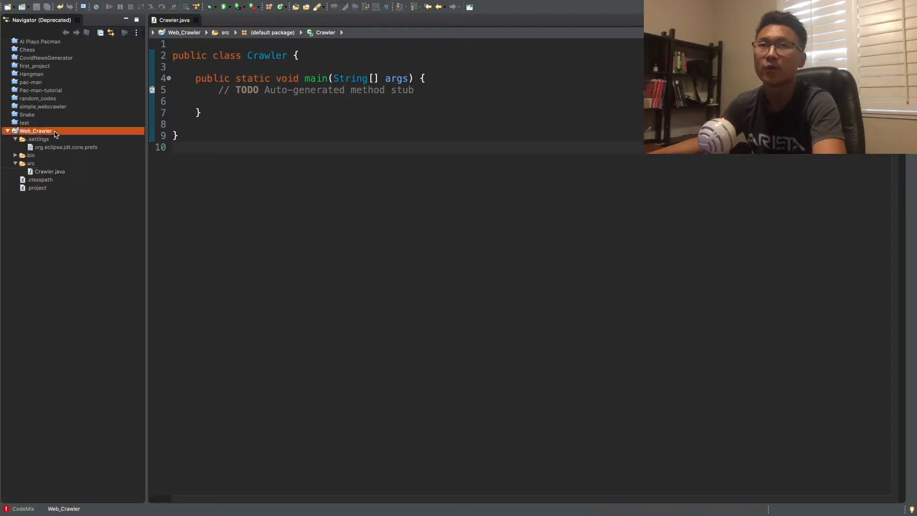
{"action": "right_click", "coordinate": [36, 131]}
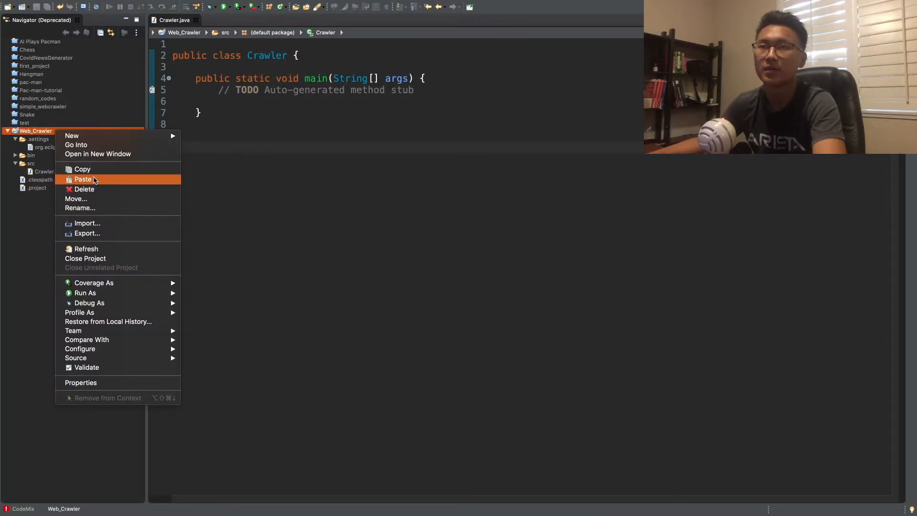
{"action": "left_click", "coordinate": [83, 179]}
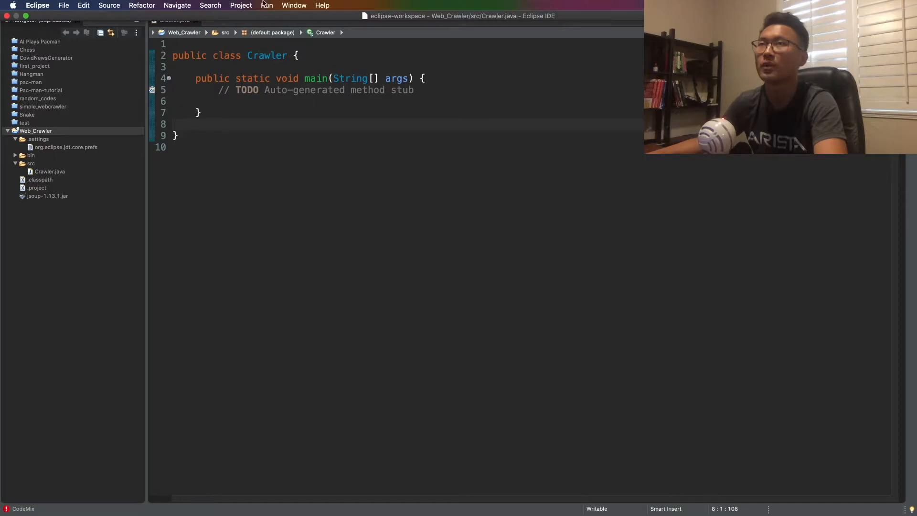
Add jsoup-1.13.1.jar to the project's build path classpath via Project Properties.
{"action": "left_click", "coordinate": [241, 4]}
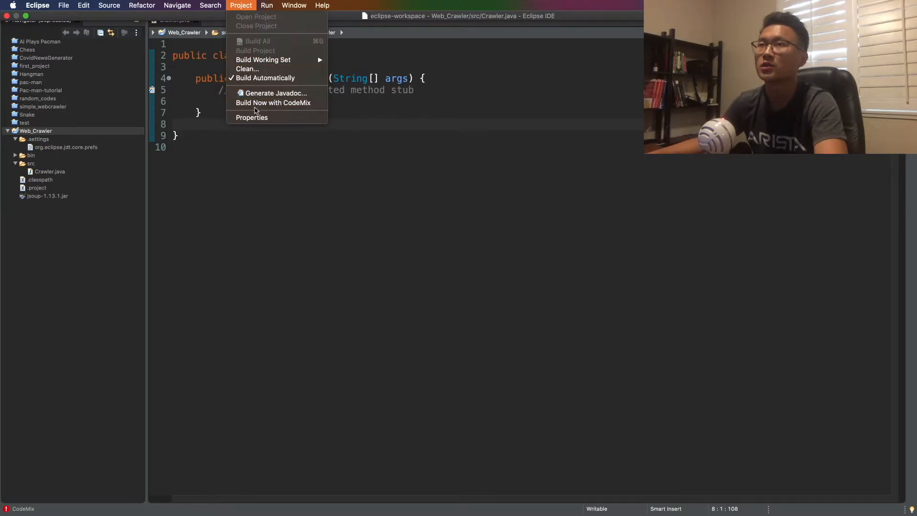
{"action": "left_click", "coordinate": [252, 116]}
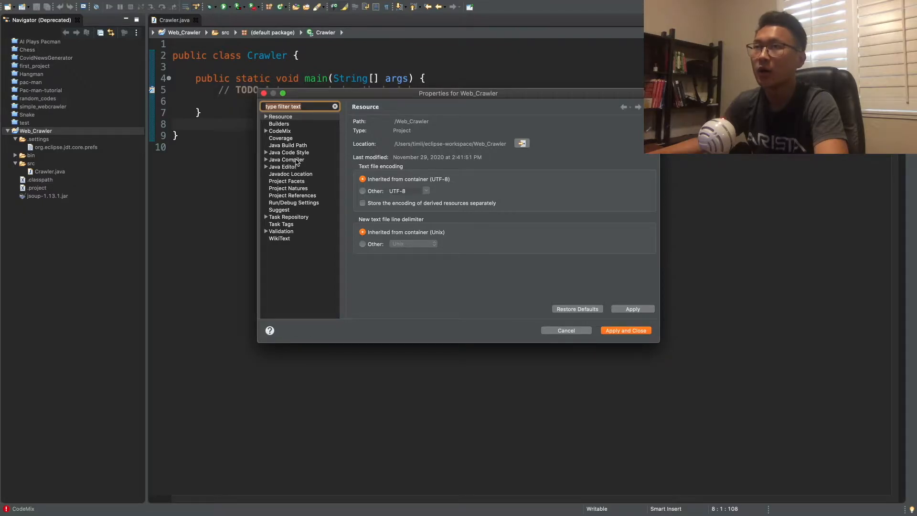
{"action": "left_click", "coordinate": [287, 145]}
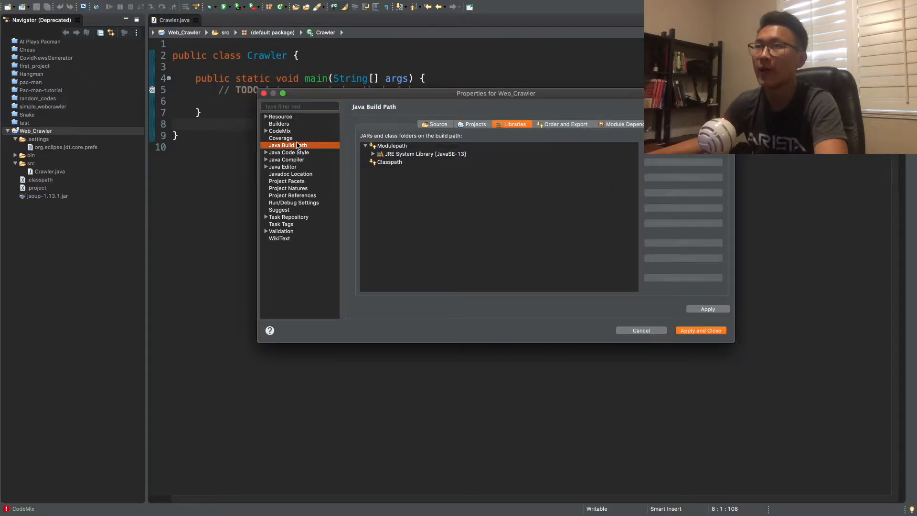
{"action": "left_click", "coordinate": [389, 162]}
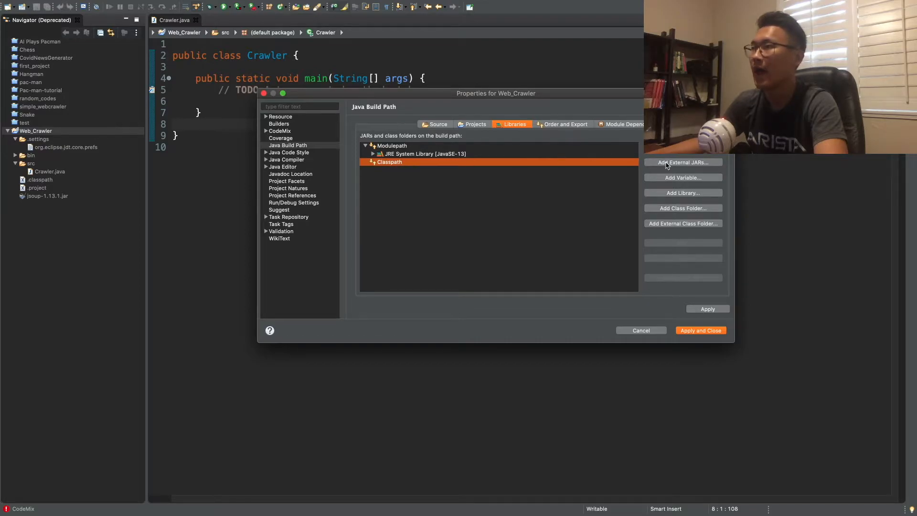
{"action": "left_click", "coordinate": [682, 163]}
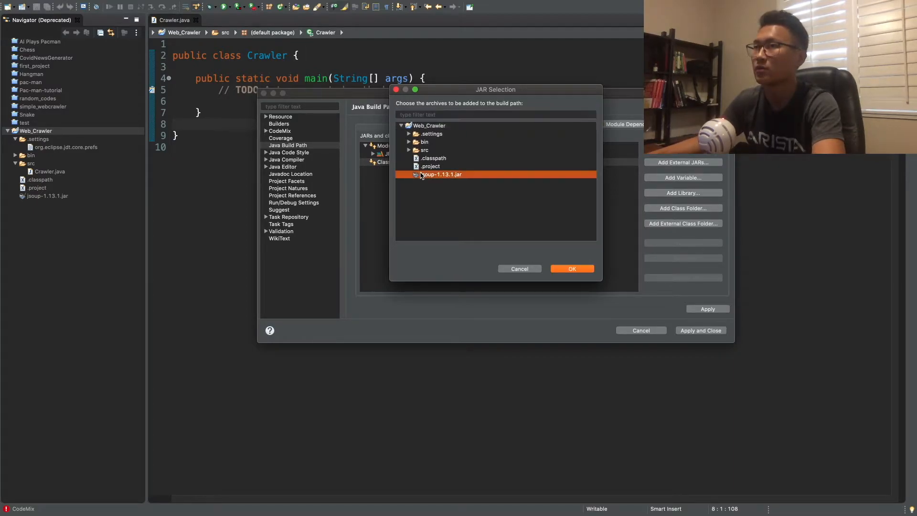
{"action": "left_click", "coordinate": [571, 269]}
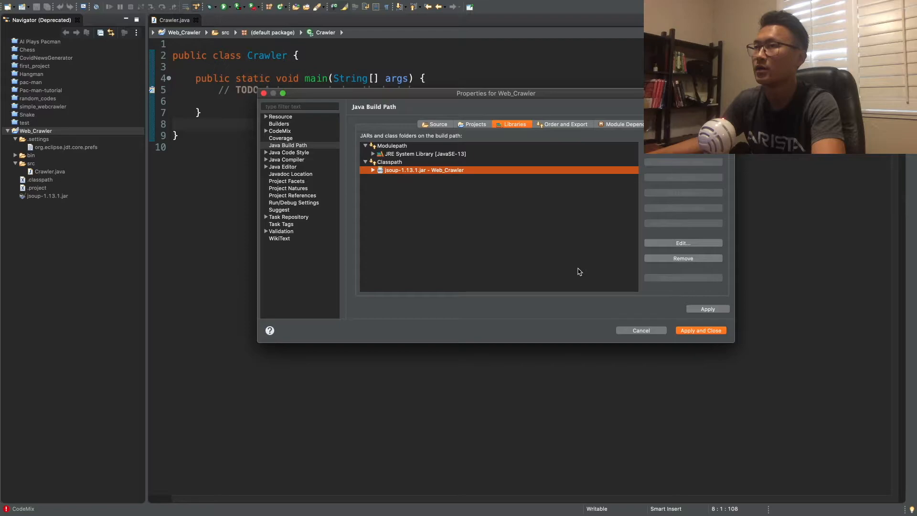
{"action": "left_click", "coordinate": [699, 331]}
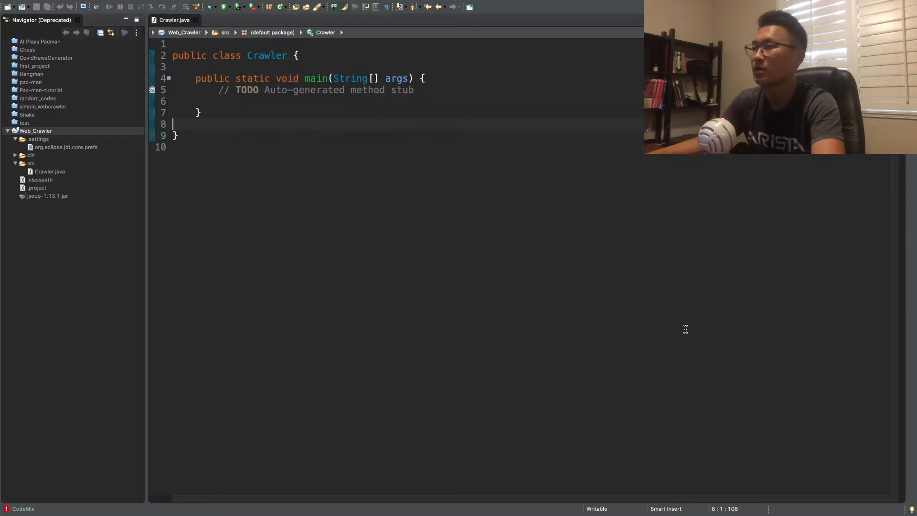
{"action": "left_click", "coordinate": [321, 101]}
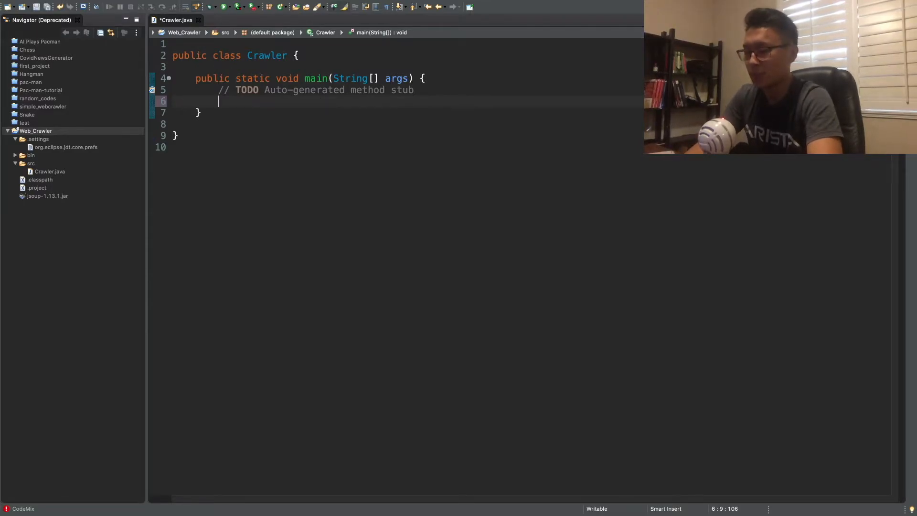
{"action": "type", "text": "String url ="}
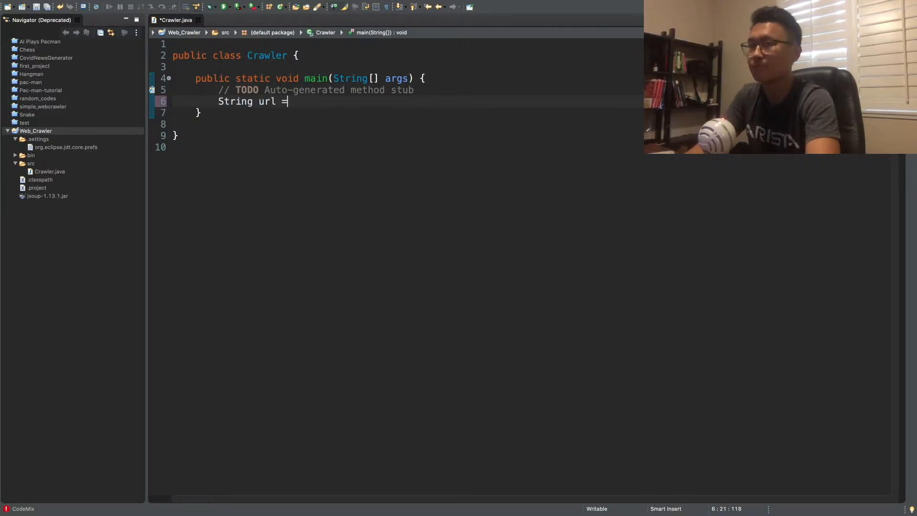
{"action": "type", "text": "\""}
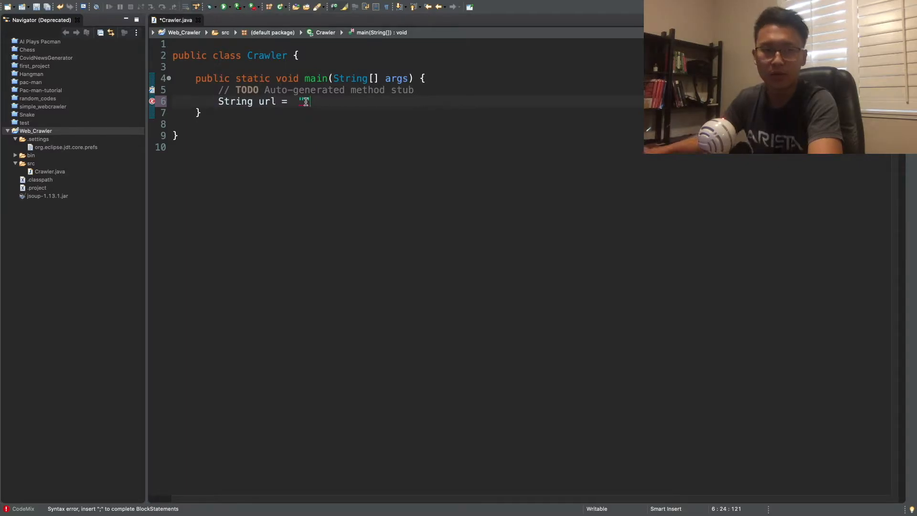
{"action": "type", "text": "https"}
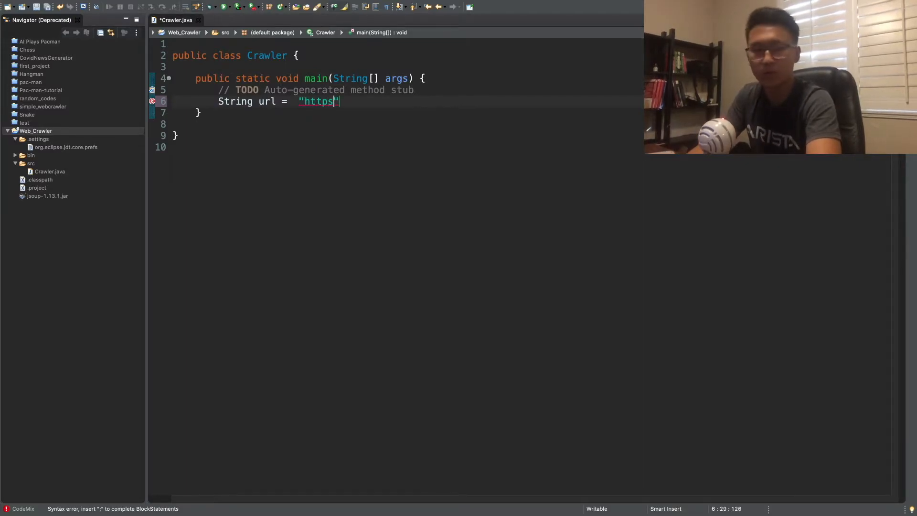
{"action": "type", "text": "://"}
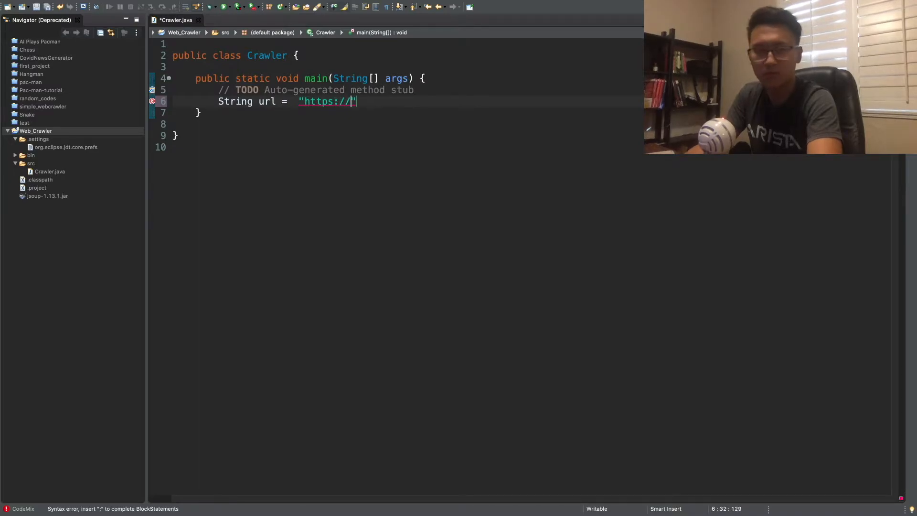
{"action": "type", "text": "en.wiki"}
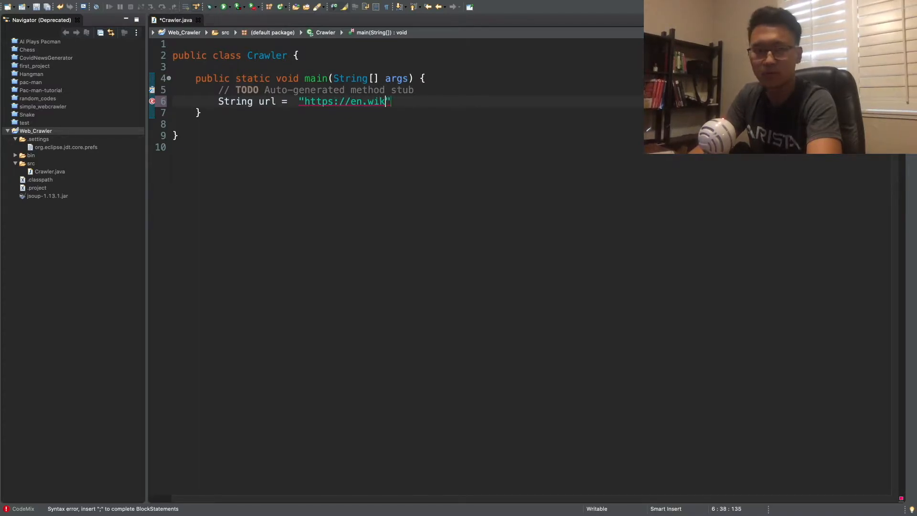
{"action": "type", "text": "pedia."}
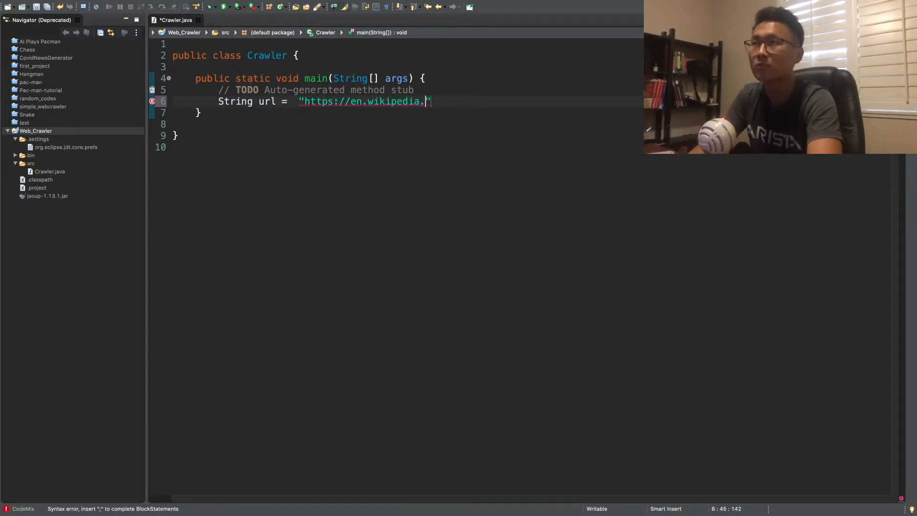
{"action": "type", "text": "org"}
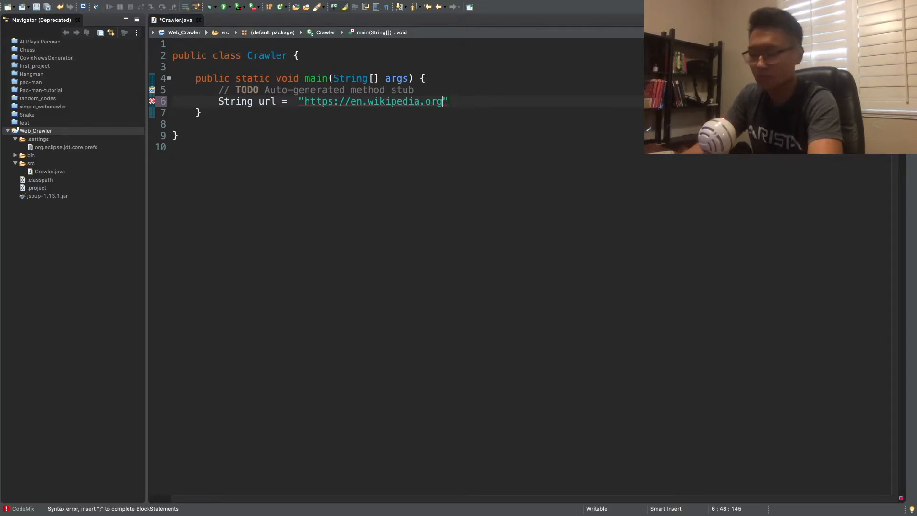
{"action": "type", "text": "/"}
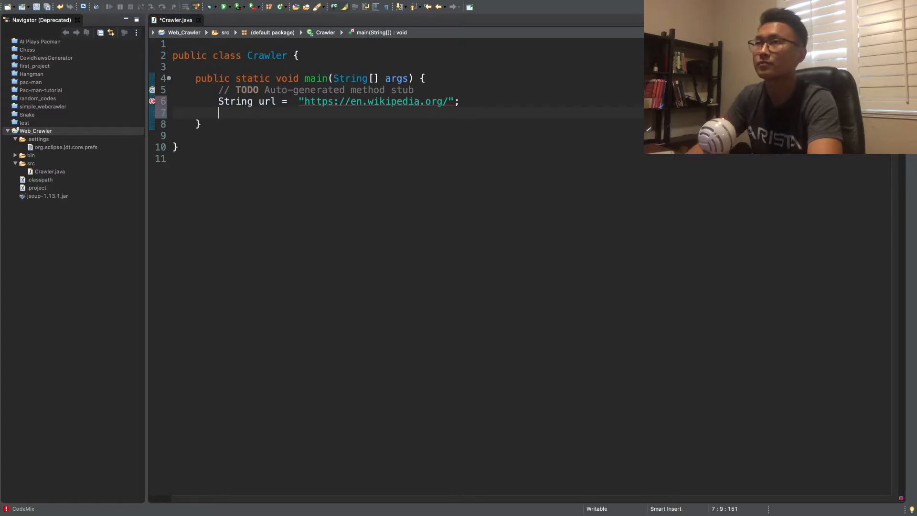
Call crawl(1, url, new ArrayList<String>()); on the next line of main.
{"action": "type", "text": "cr"}
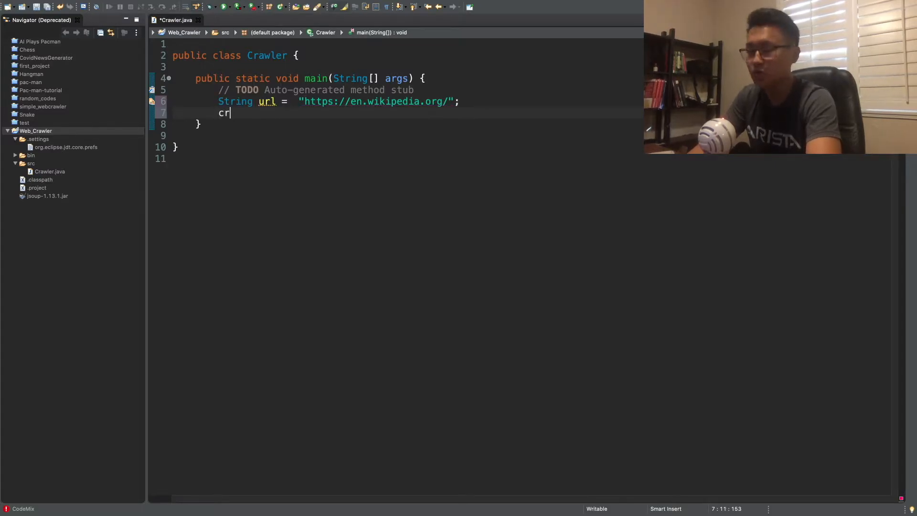
{"action": "type", "text": "awl"}
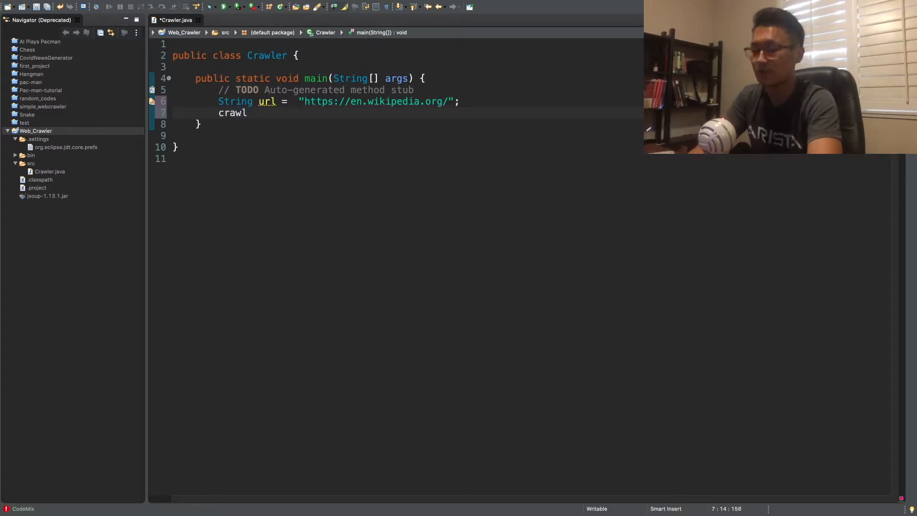
{"action": "type", "text": "("}
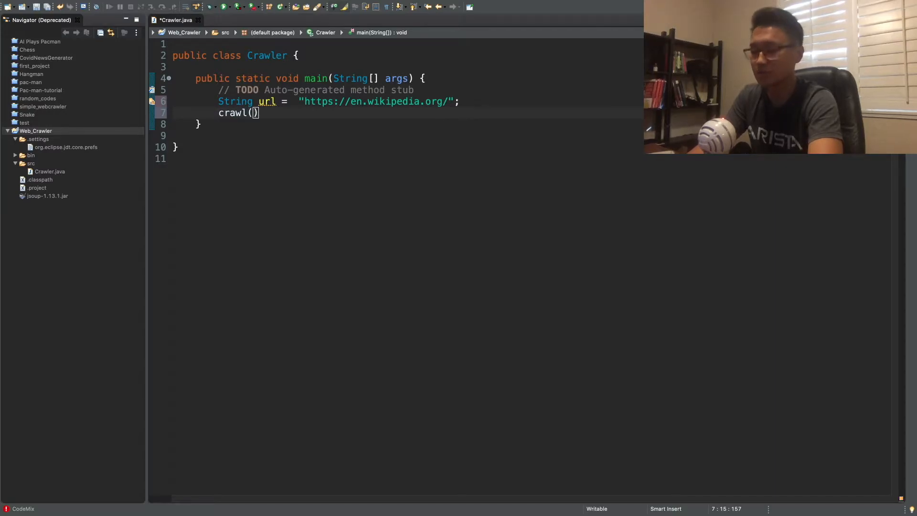
{"action": "type", "text": "1,"}
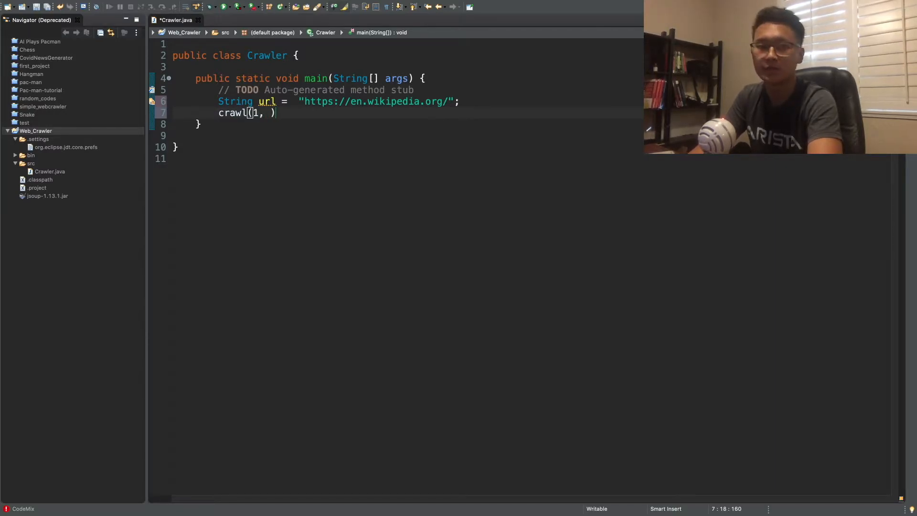
{"action": "type", "text": "url,"}
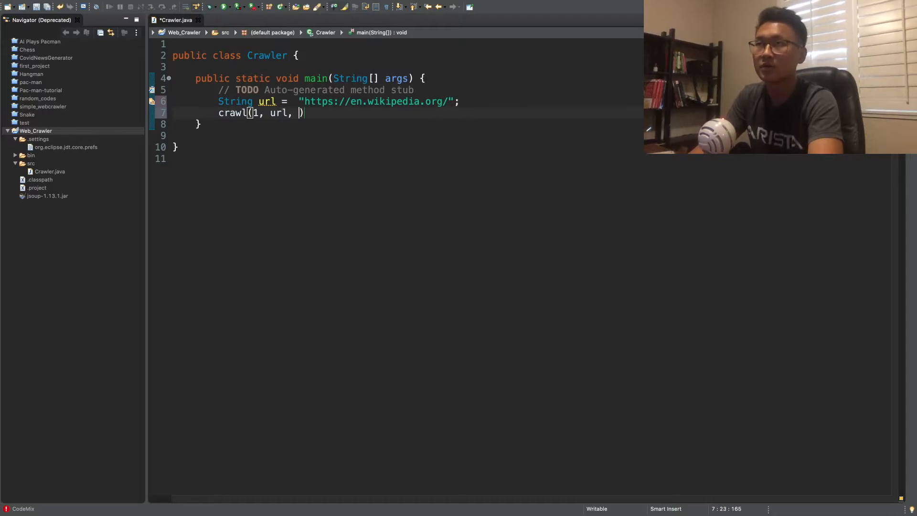
{"action": "type", "text": "ne"}
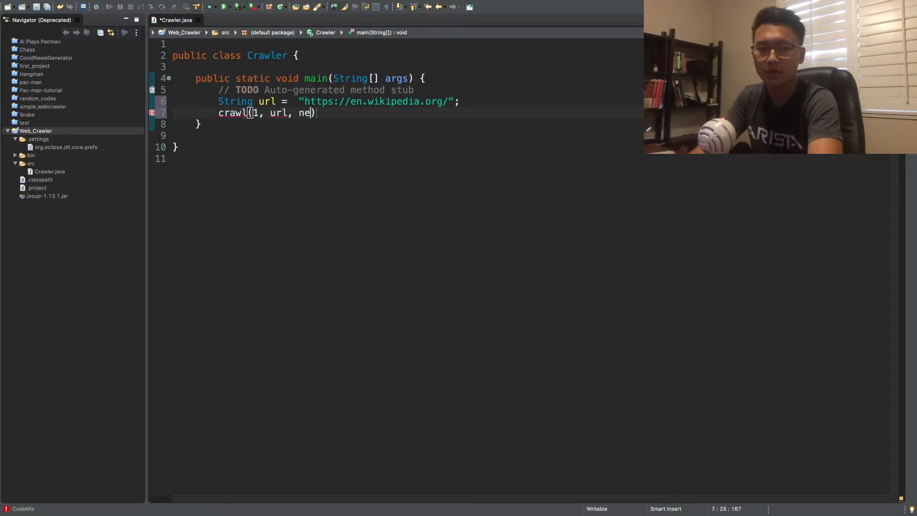
{"action": "type", "text": "w ArrayListMN"}
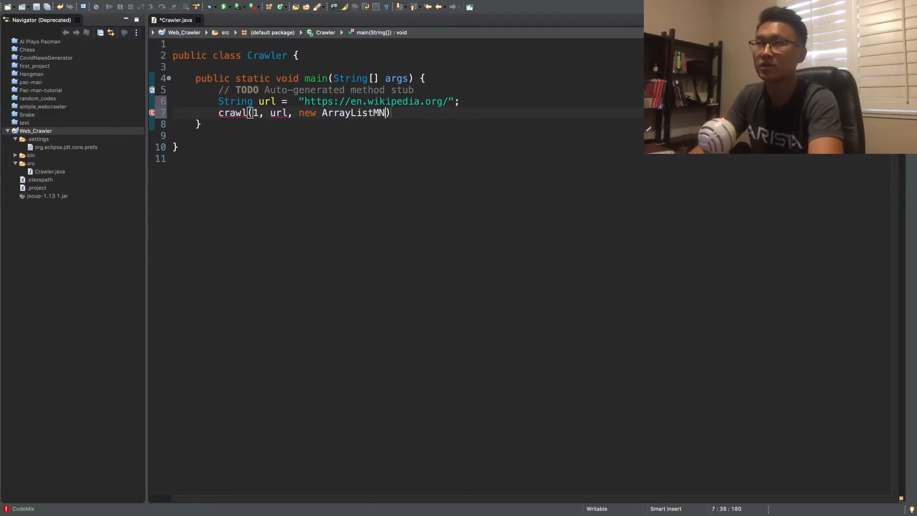
{"action": "key", "text": "Backspace"}
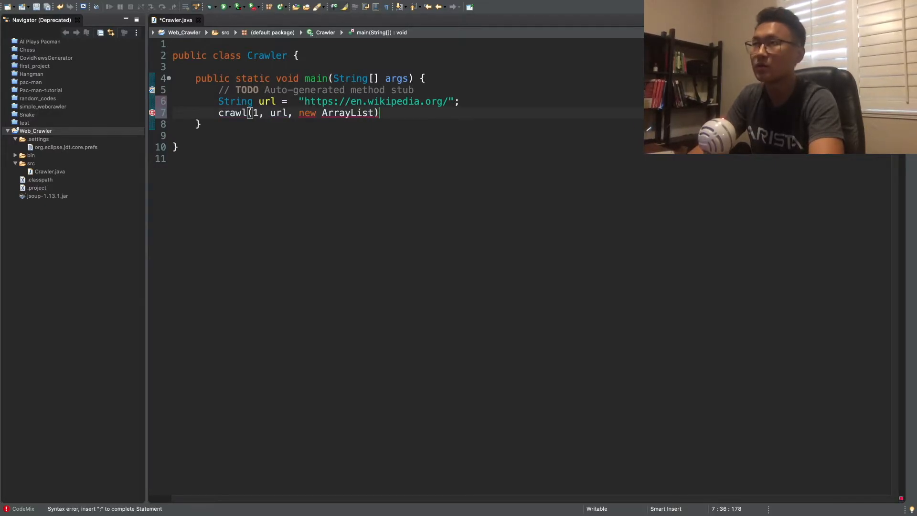
{"action": "type", "text": "<>"}
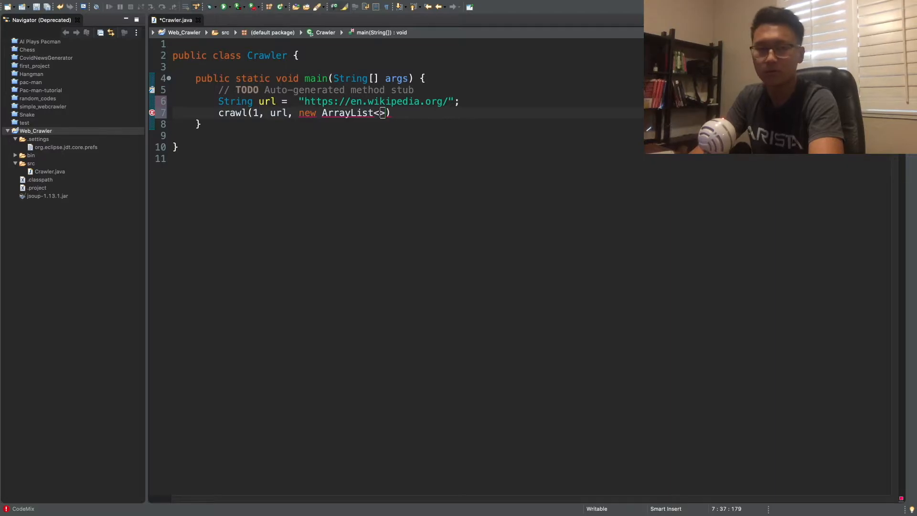
{"action": "type", "text": "String"}
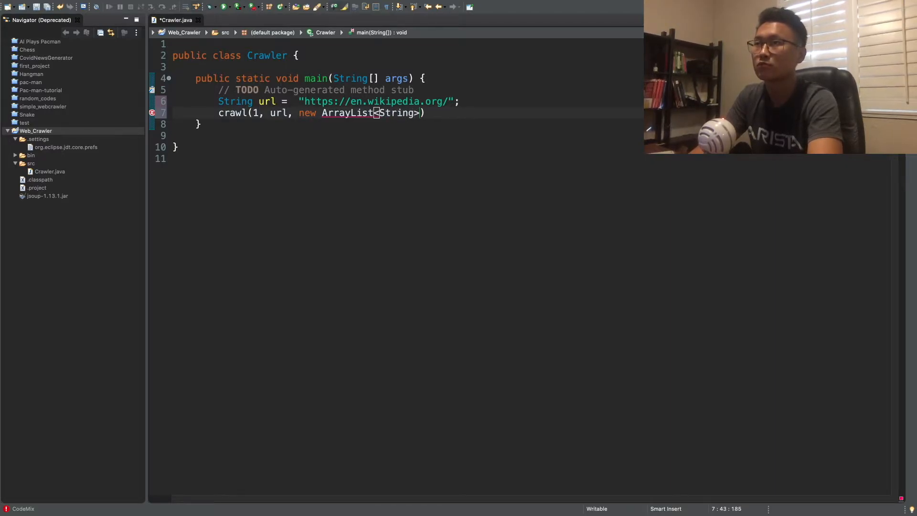
{"action": "type", "text": "()"}
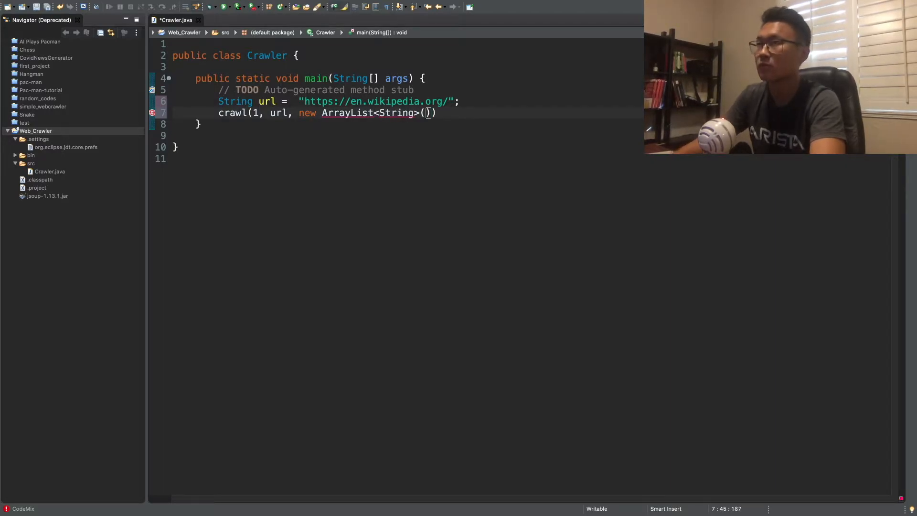
{"action": "type", "text": ";"}
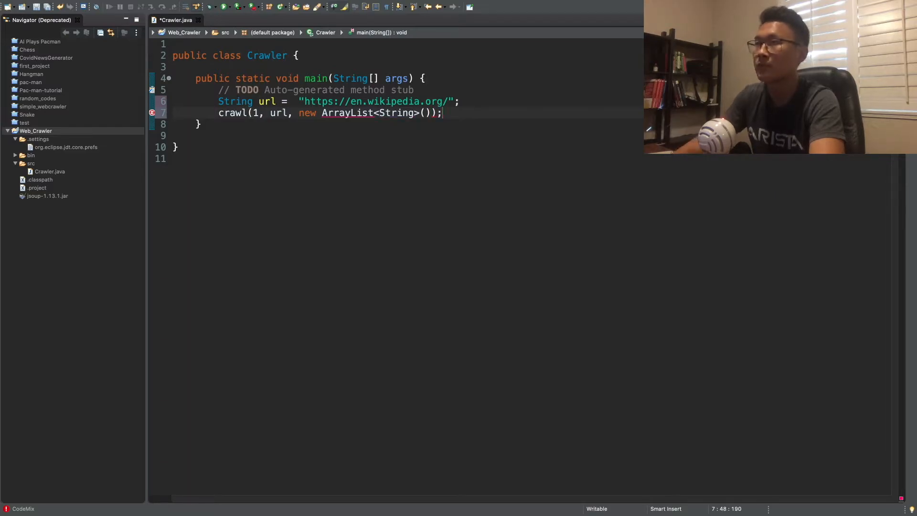
Start a private static void crawl method taking an int level parameter.
{"action": "key", "text": "enter"}
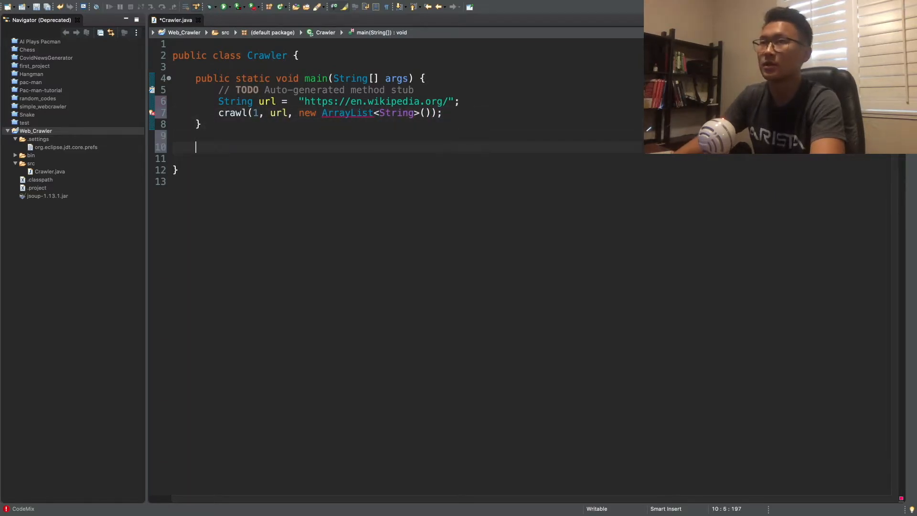
{"action": "type", "text": "private"}
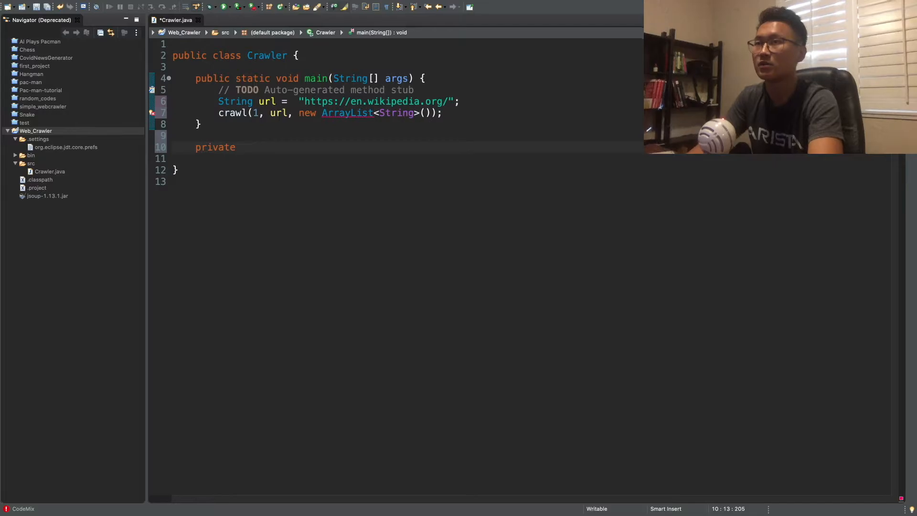
{"action": "type", "text": "sta"}
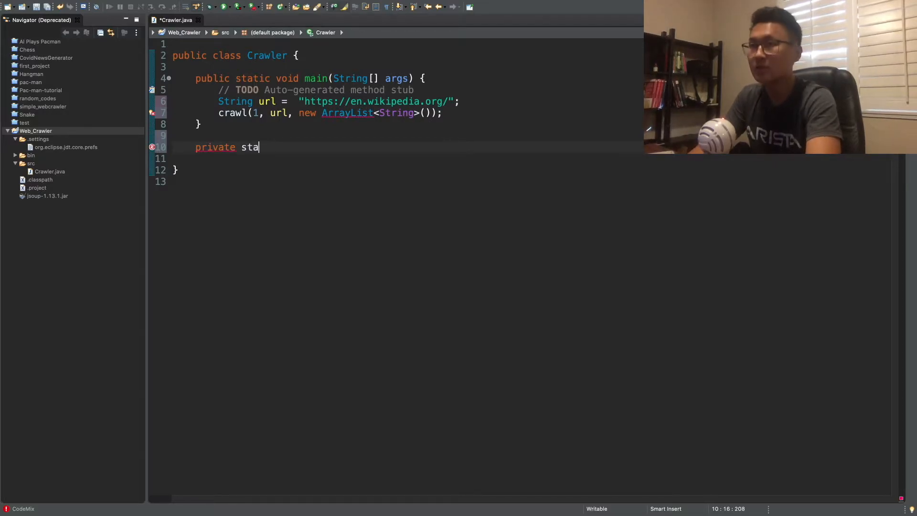
{"action": "type", "text": "tic void("}
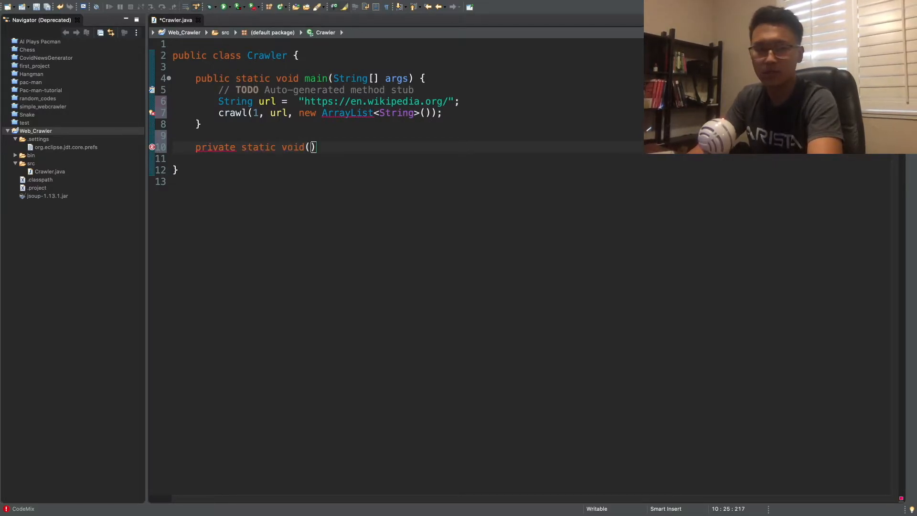
{"action": "type", "text": "crawl"}
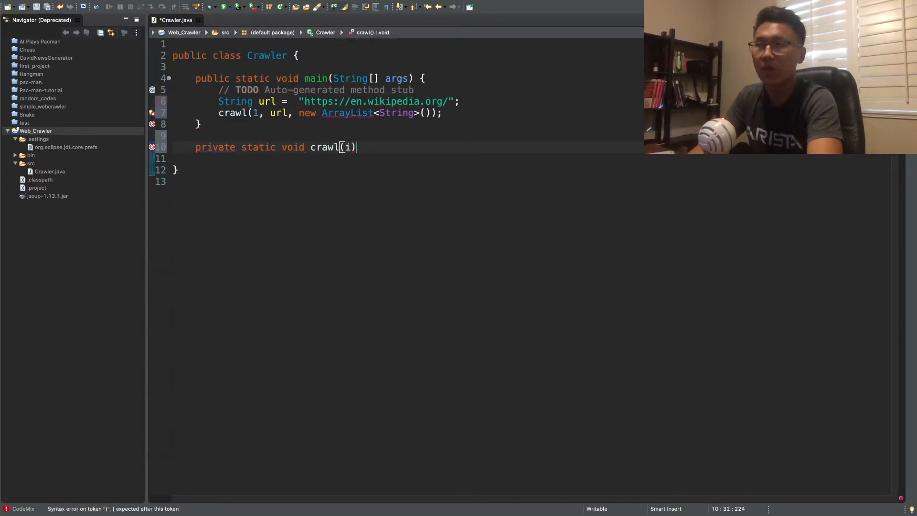
{"action": "type", "text": "nt level"}
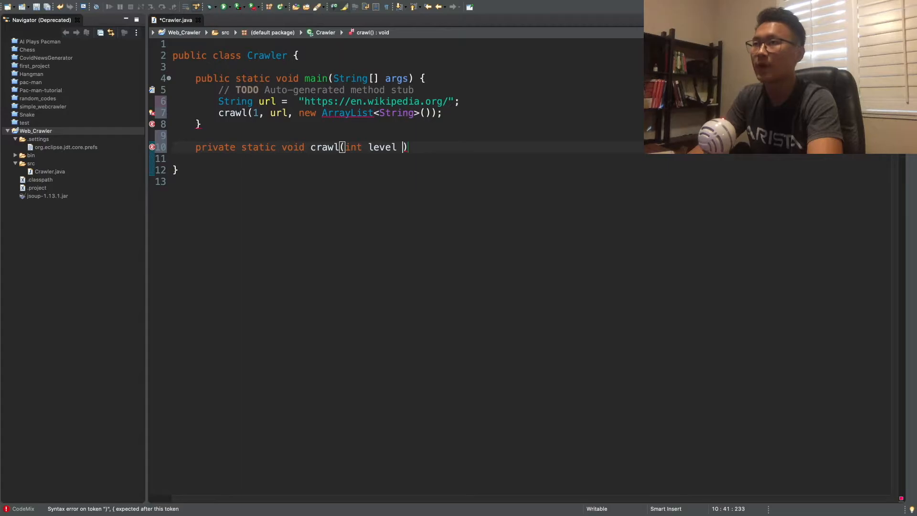
{"action": "type", "text": ","}
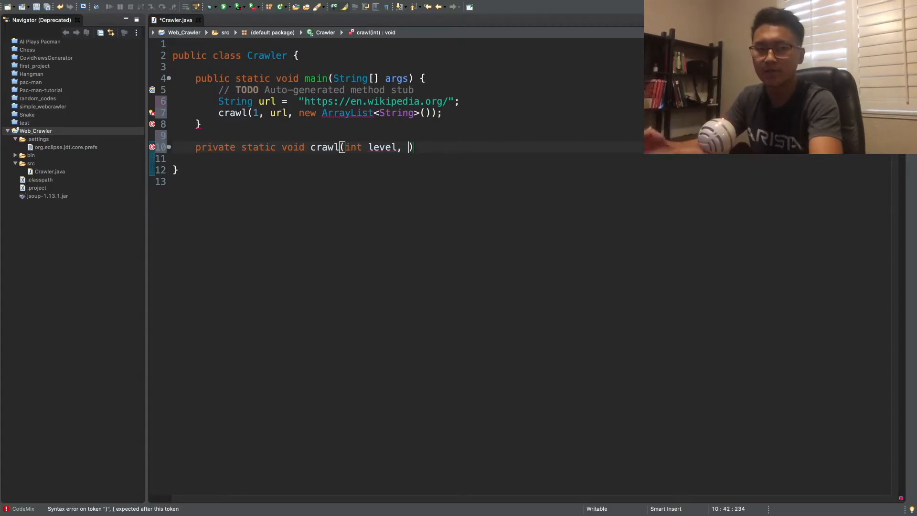
Finish the signature with String url and ArrayList<String> visited and an empty body.
{"action": "type", "text": "String"}
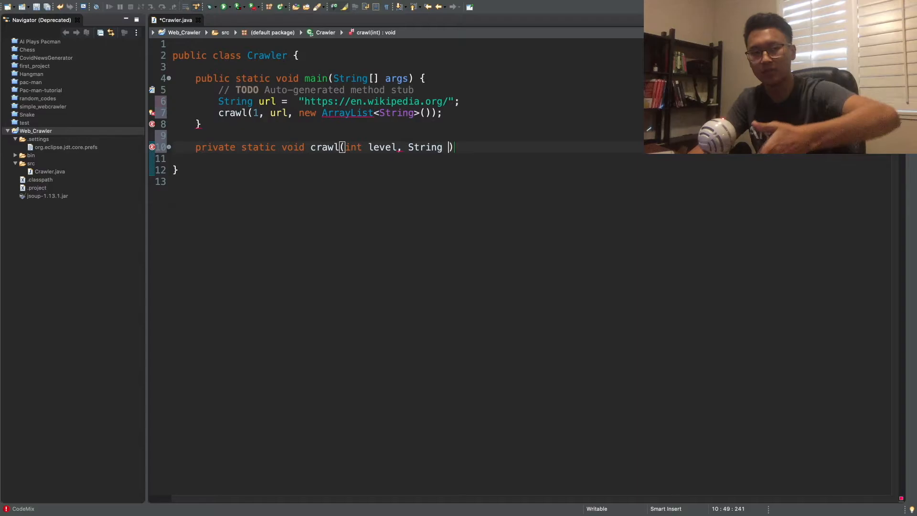
{"action": "type", "text": "urtl"}
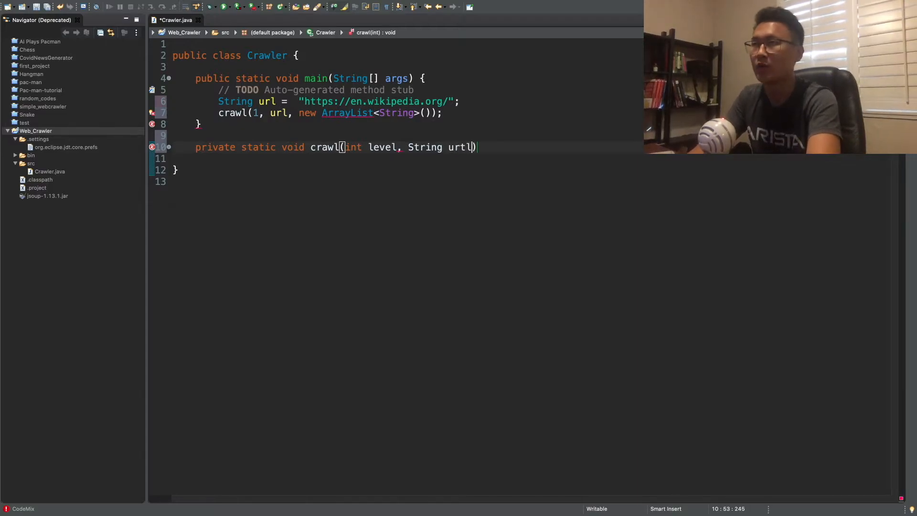
{"action": "key", "text": "Backspace"}
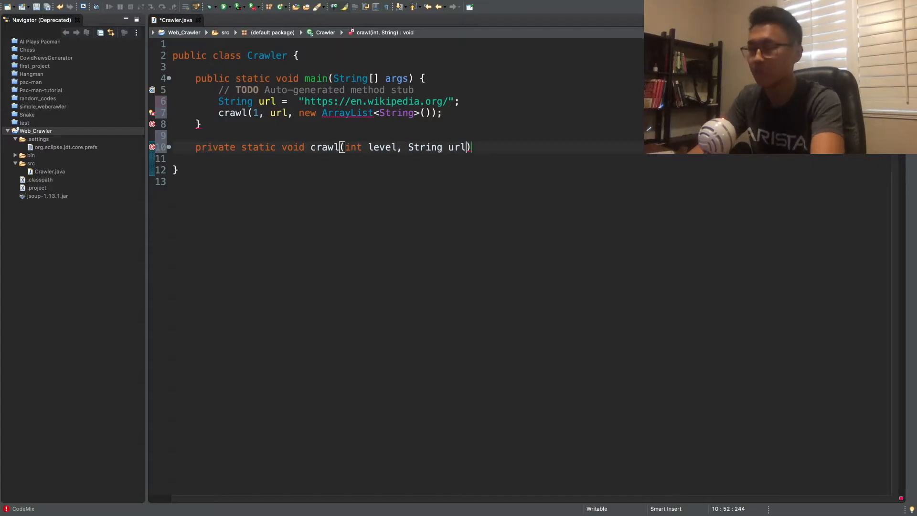
{"action": "type", "text": ", ArrayList<>"}
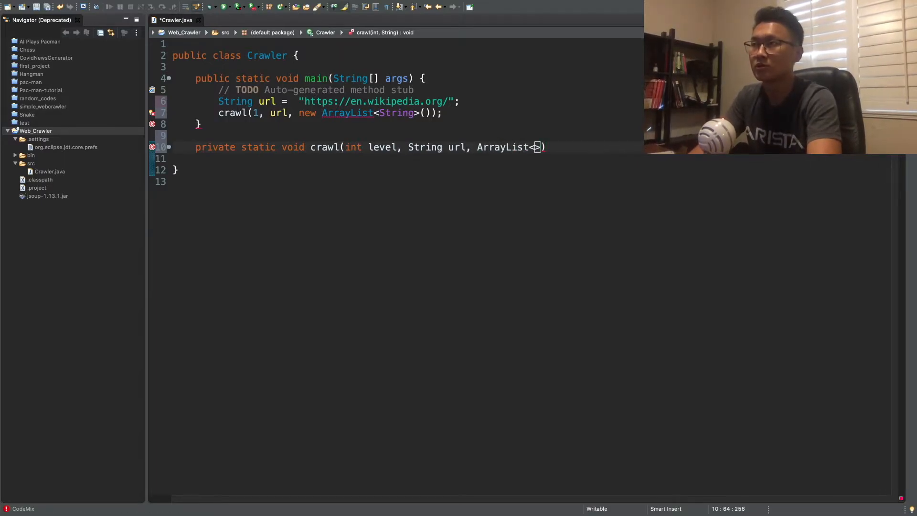
{"action": "type", "text": "String"}
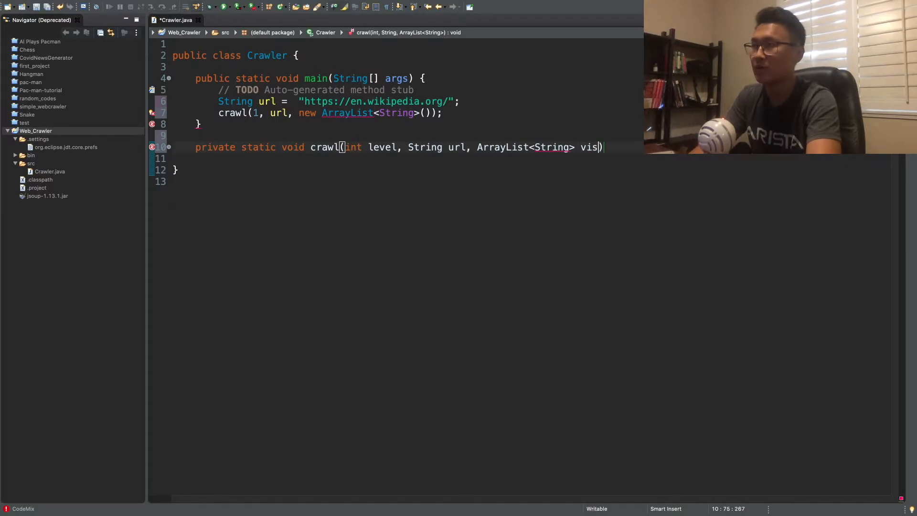
{"action": "type", "text": "ited)"}
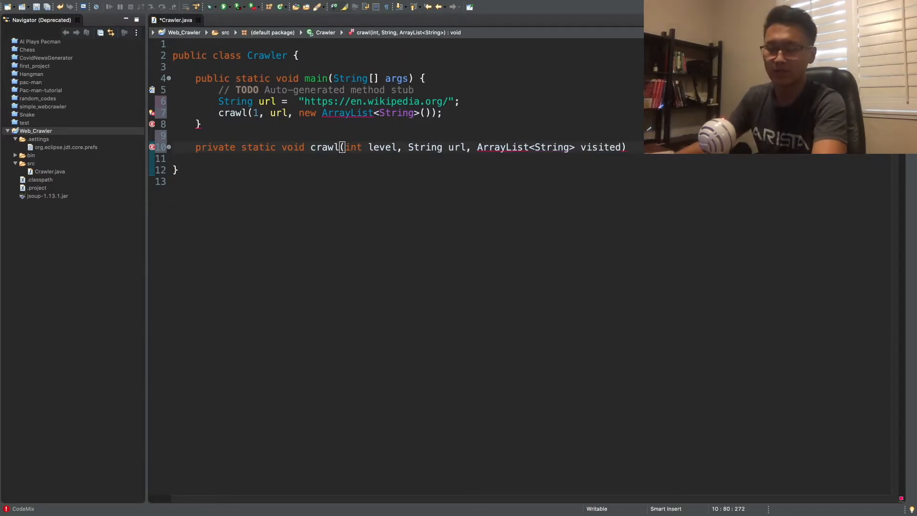
{"action": "type", "text": "{"}
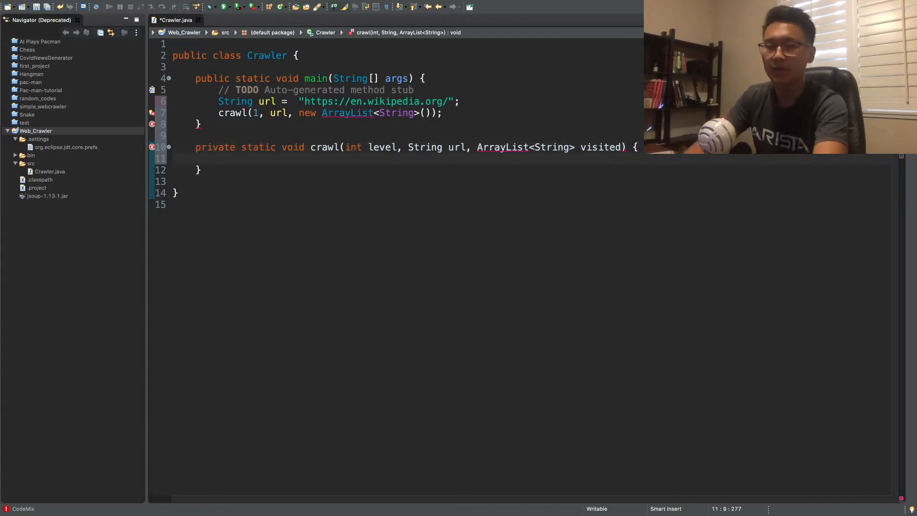
Write an if(level <= 5) block inside crawl and begin a Document declaration.
{"action": "type", "text": "if"}
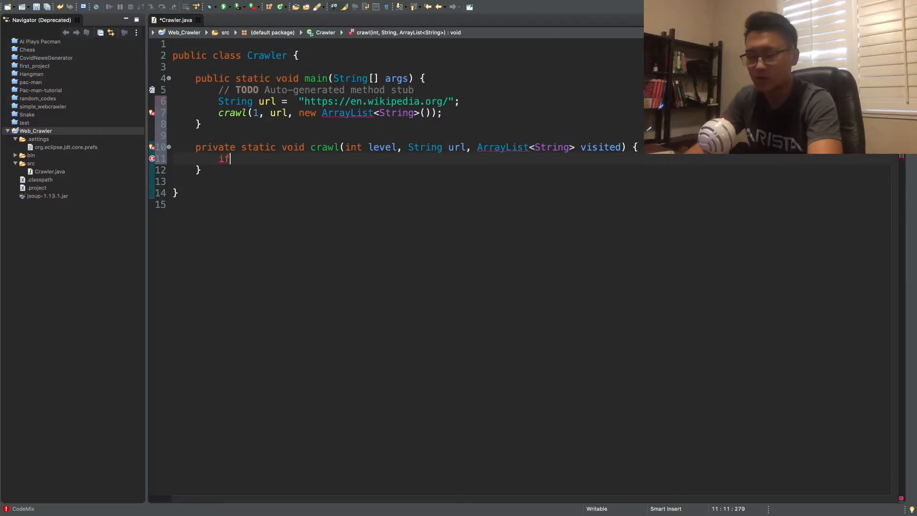
{"action": "type", "text": "()"}
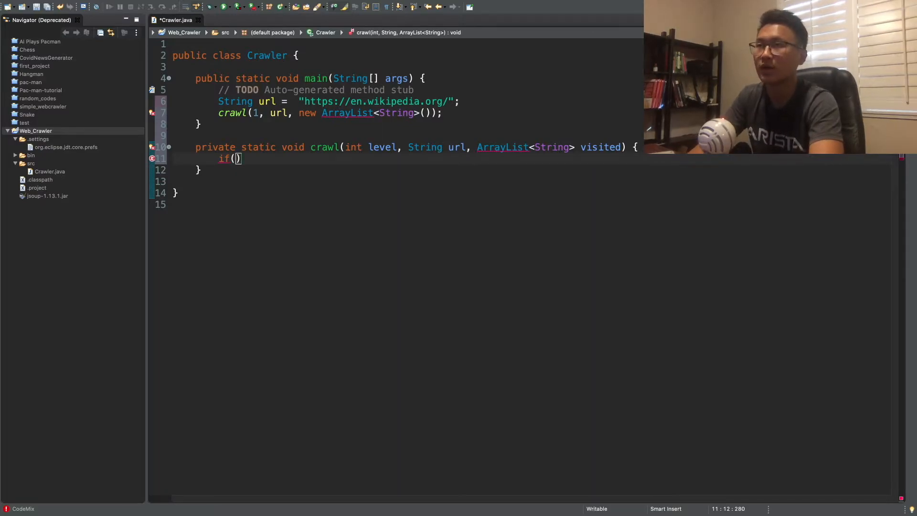
{"action": "type", "text": "level"}
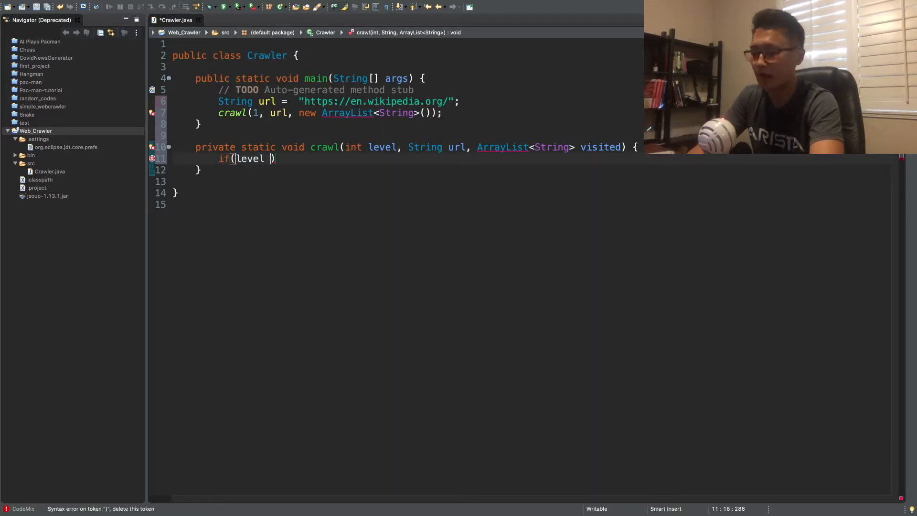
{"action": "type", "text": "<= 5"}
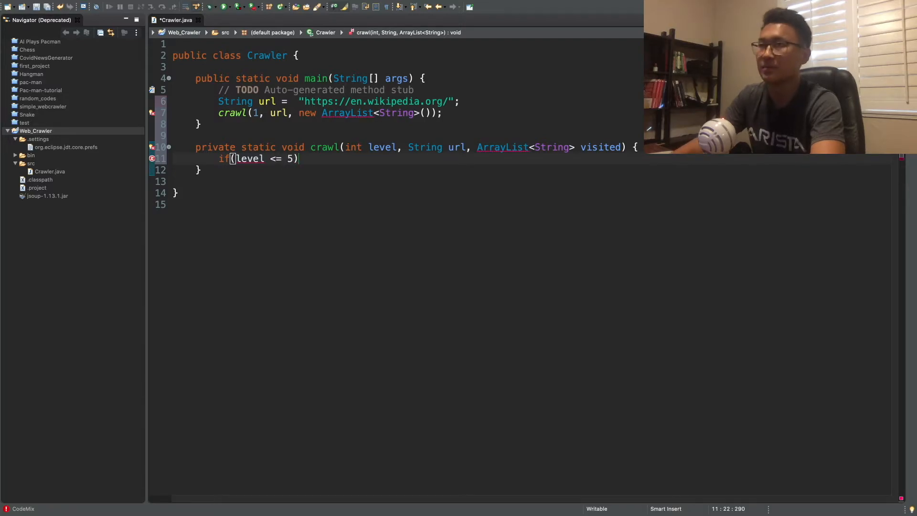
{"action": "type", "text": "{"}
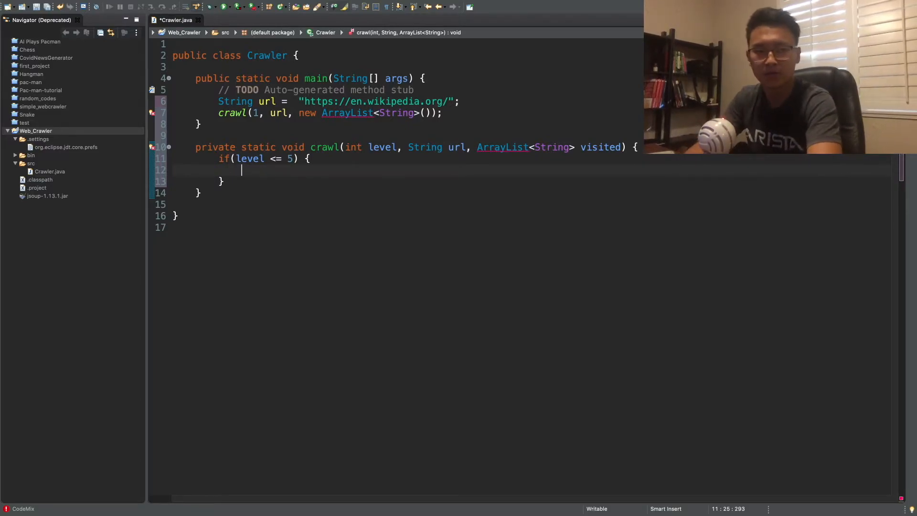
{"action": "type", "text": "Document"}
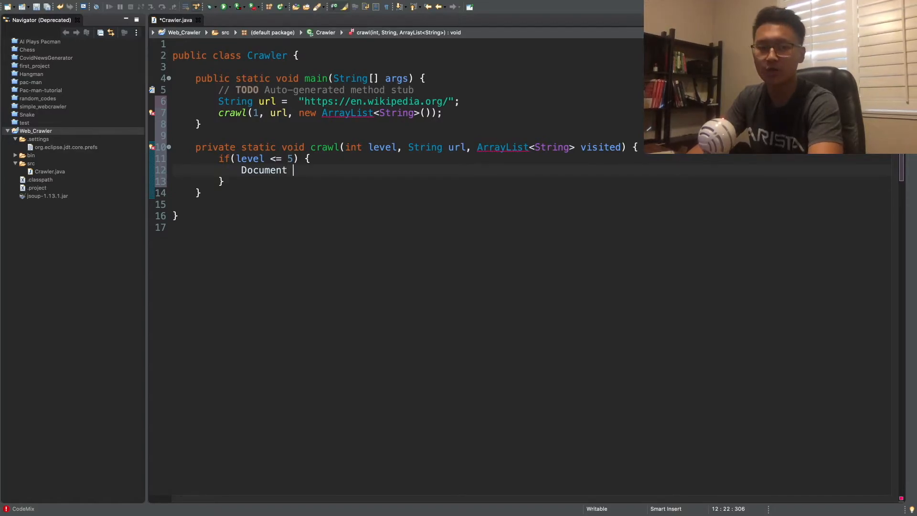
{"action": "type", "text": "d"}
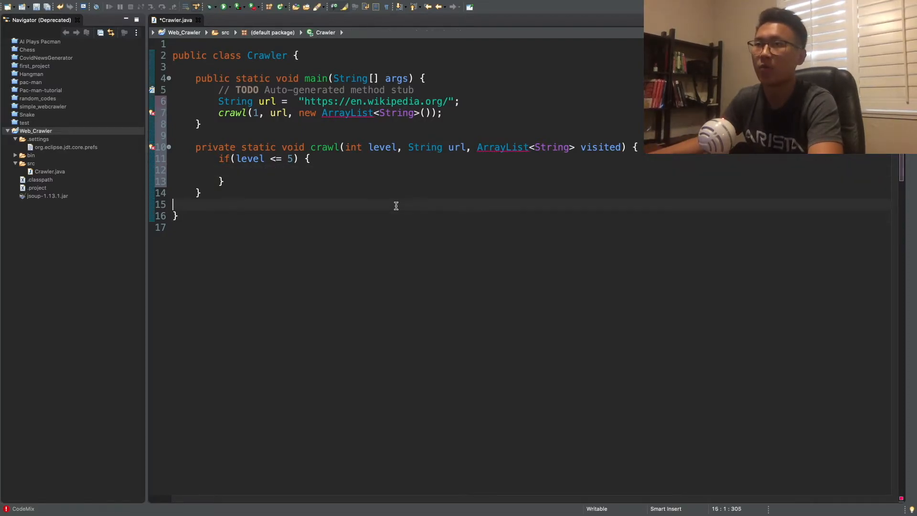
Begin a private static Document request method below crawl.
{"action": "type", "text": "p"}
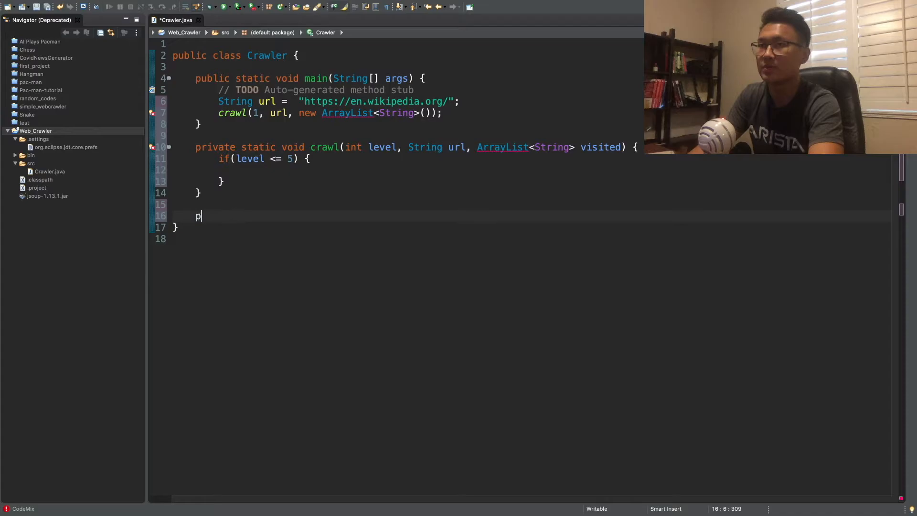
{"action": "type", "text": "rivate st"}
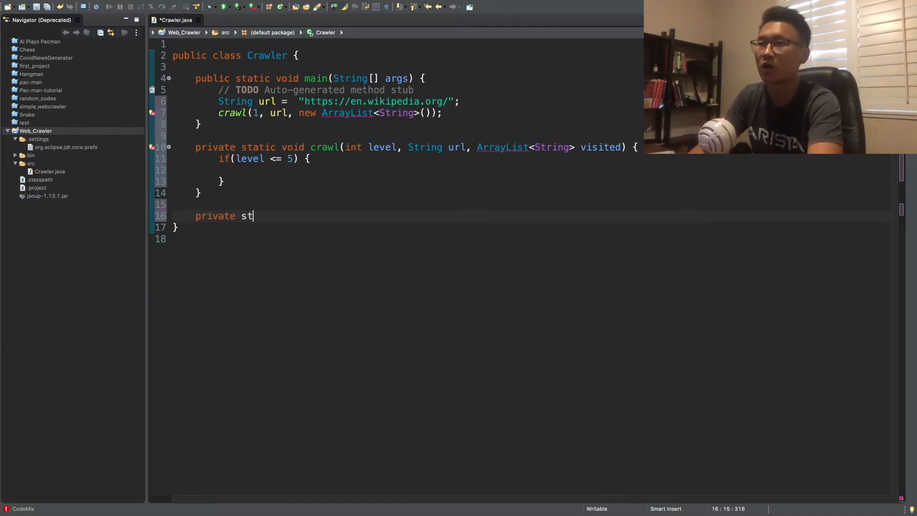
{"action": "type", "text": "atic"}
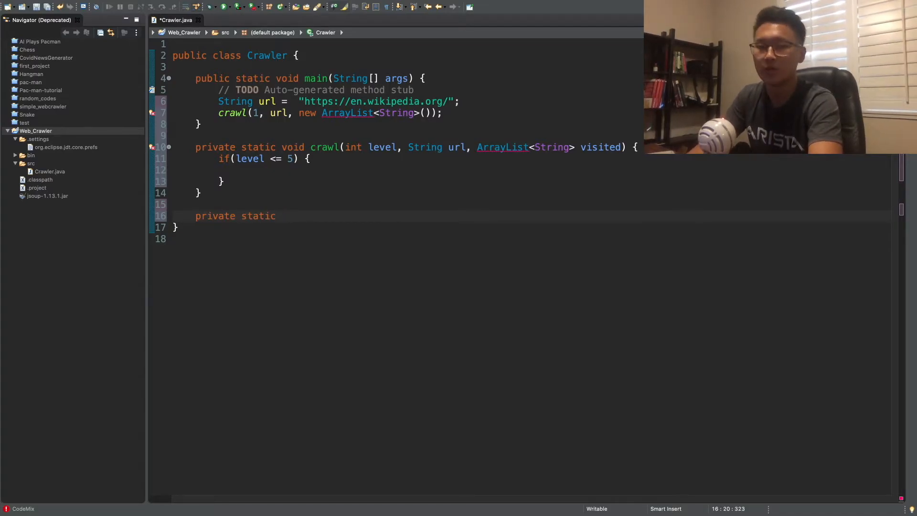
{"action": "type", "text": "Document"}
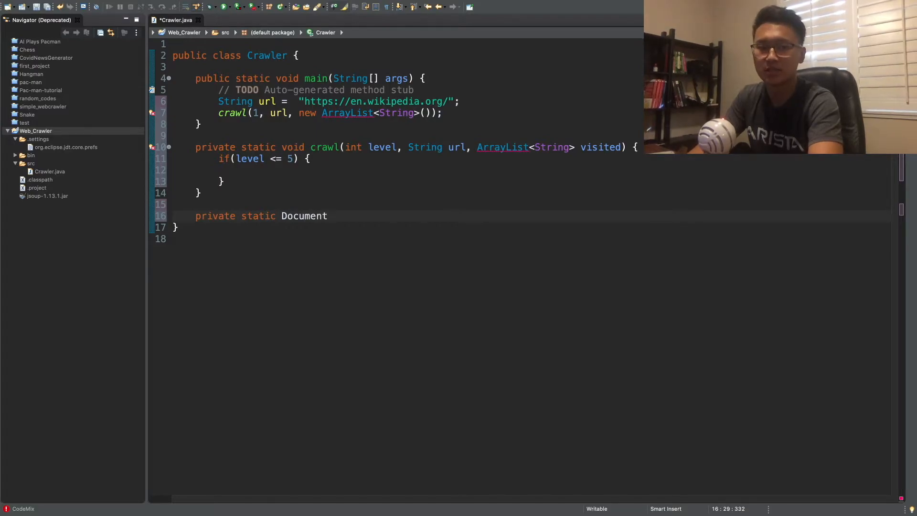
{"action": "type", "text": "request"}
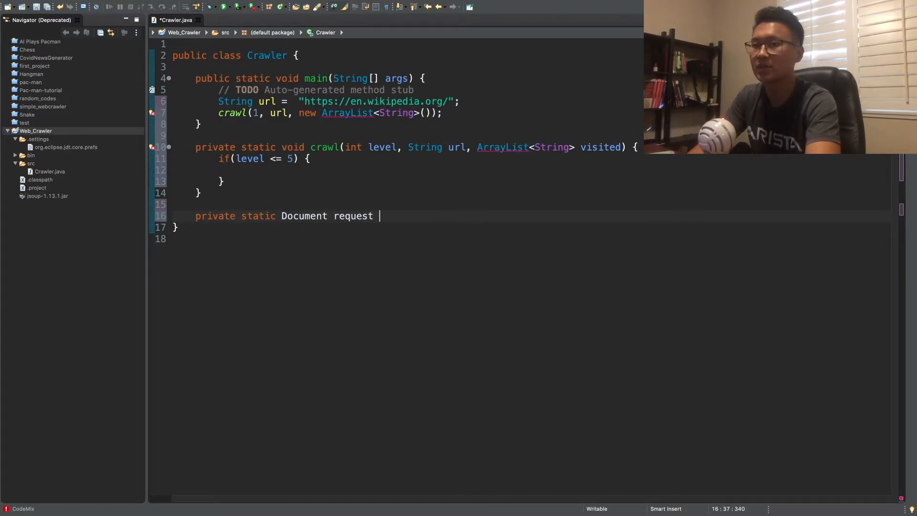
{"action": "type", "text": "()"}
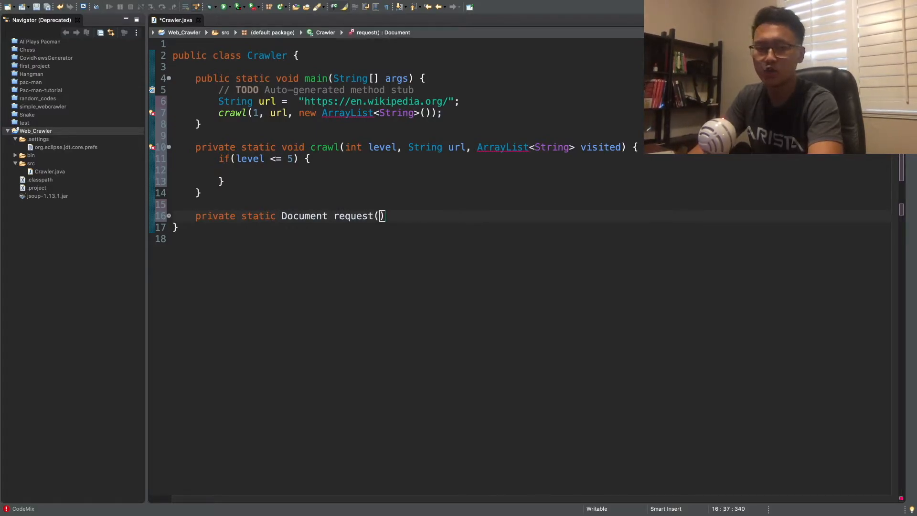
Give request the parameters String url and ArrayList<String> v with an empty body.
{"action": "type", "text": "Stri"}
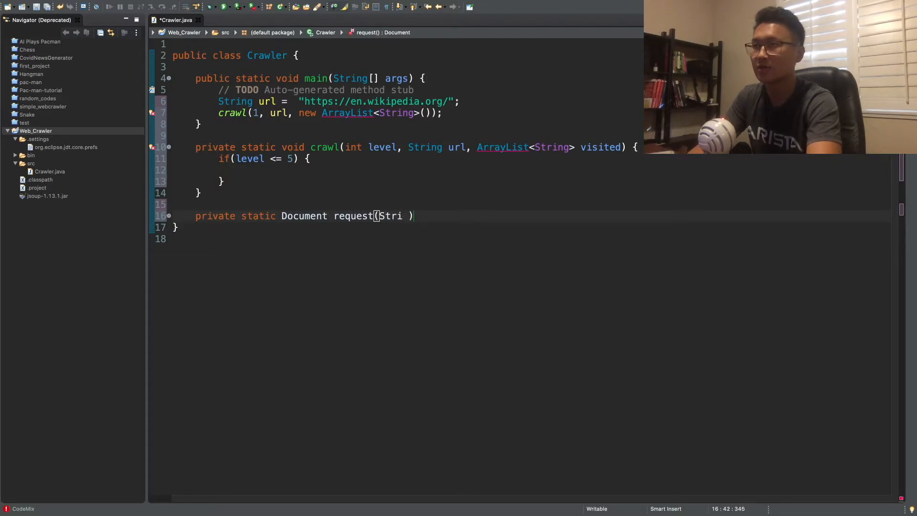
{"action": "type", "text": "ng url, A"}
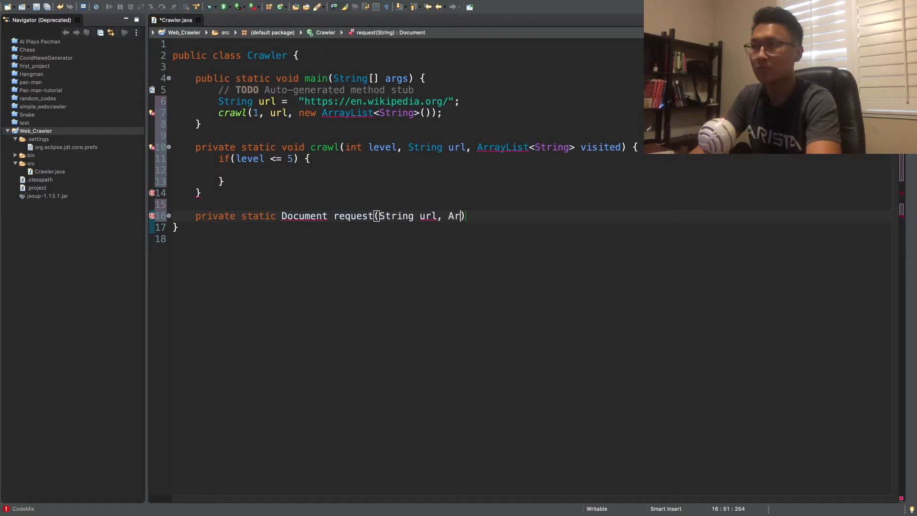
{"action": "type", "text": "rayList"}
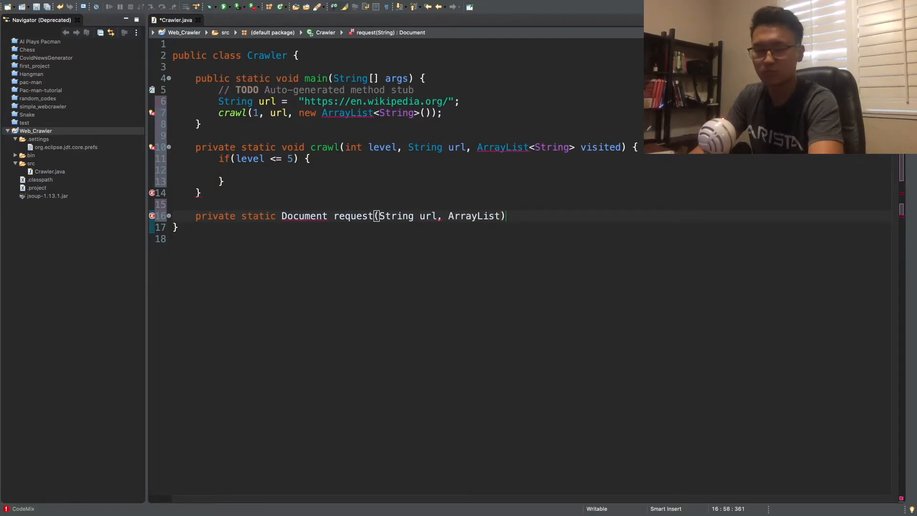
{"action": "type", "text": "<String>"}
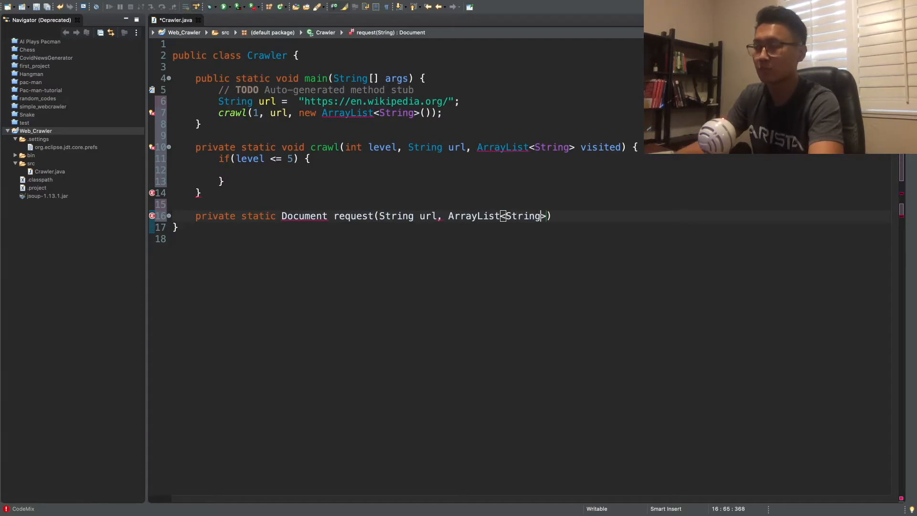
{"action": "type", "text": "v"}
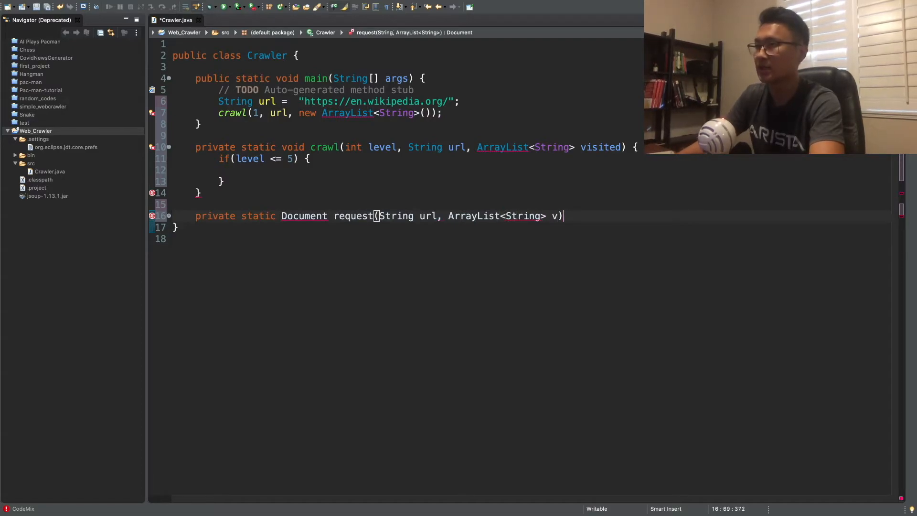
{"action": "type", "text": "{"}
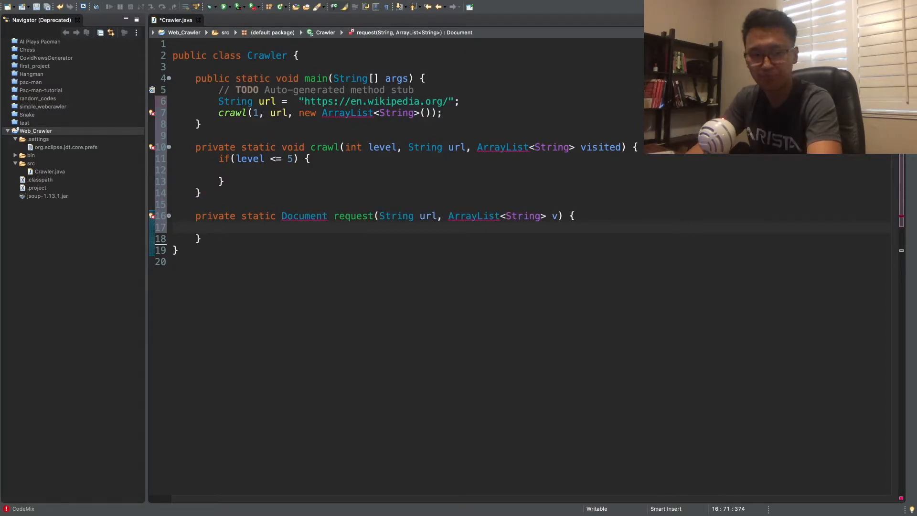
Open a try block and start declaring a Connection variable con.
{"action": "type", "text": "tr"}
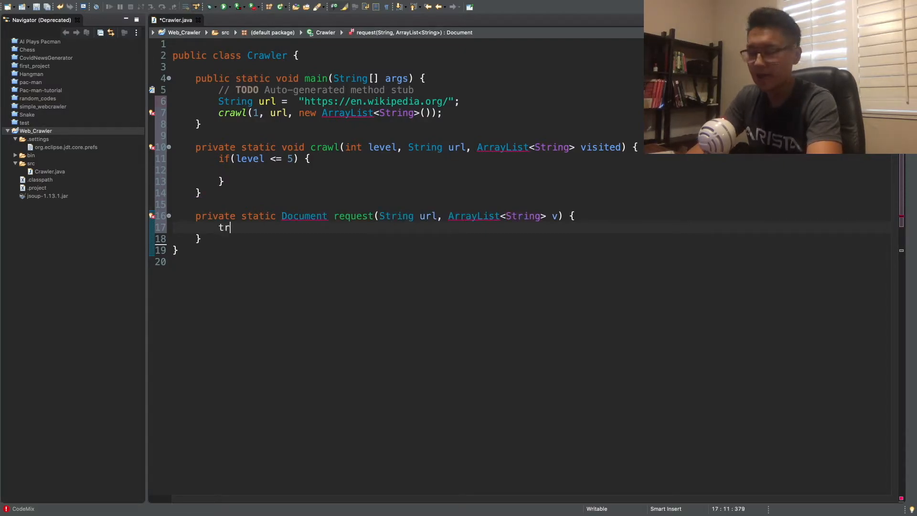
{"action": "type", "text": "y {"}
{"action": "type", "text": "C"}
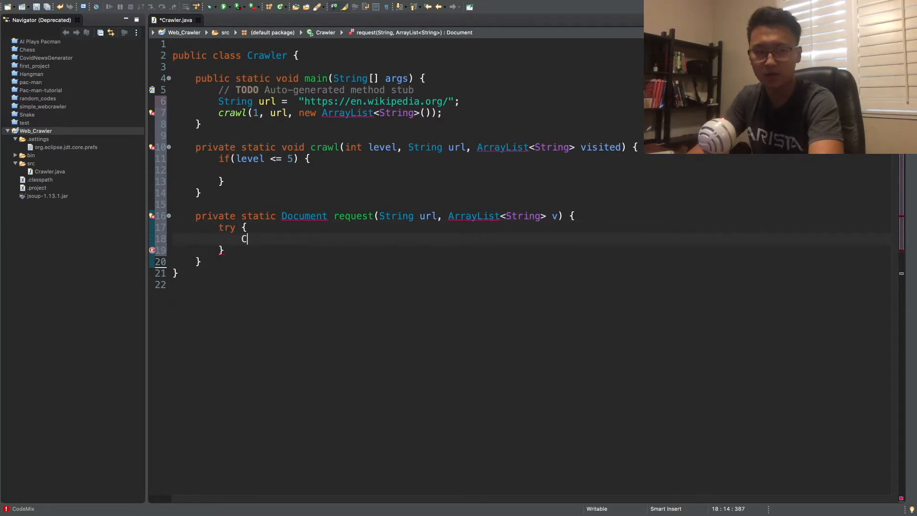
{"action": "type", "text": "o"}
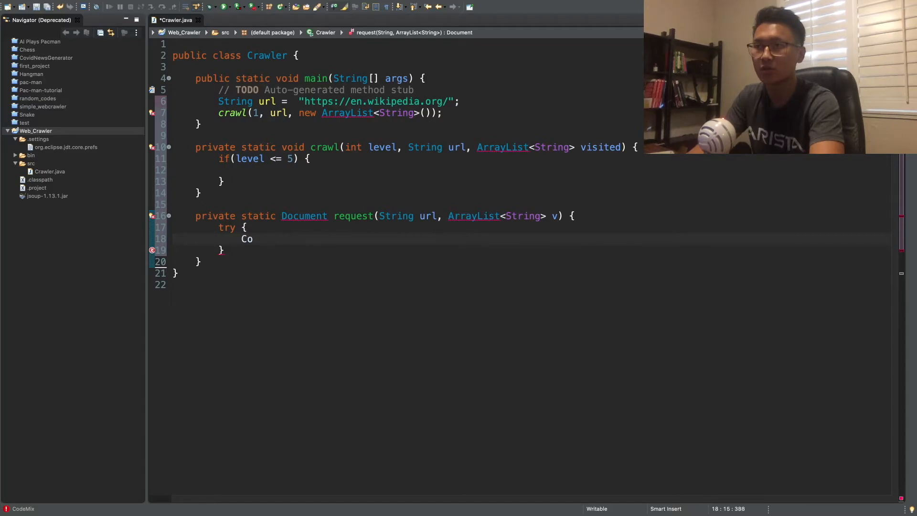
{"action": "type", "text": "nnect"}
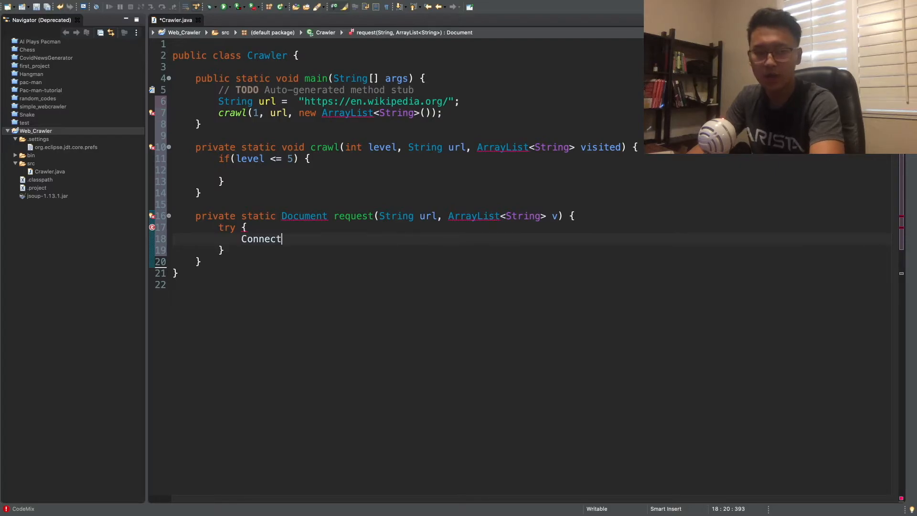
{"action": "type", "text": "iu"}
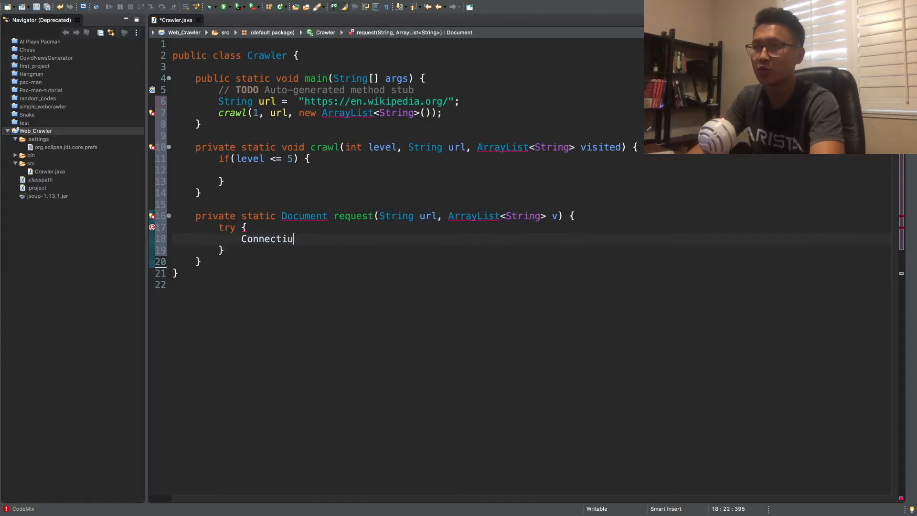
{"action": "type", "text": "on"}
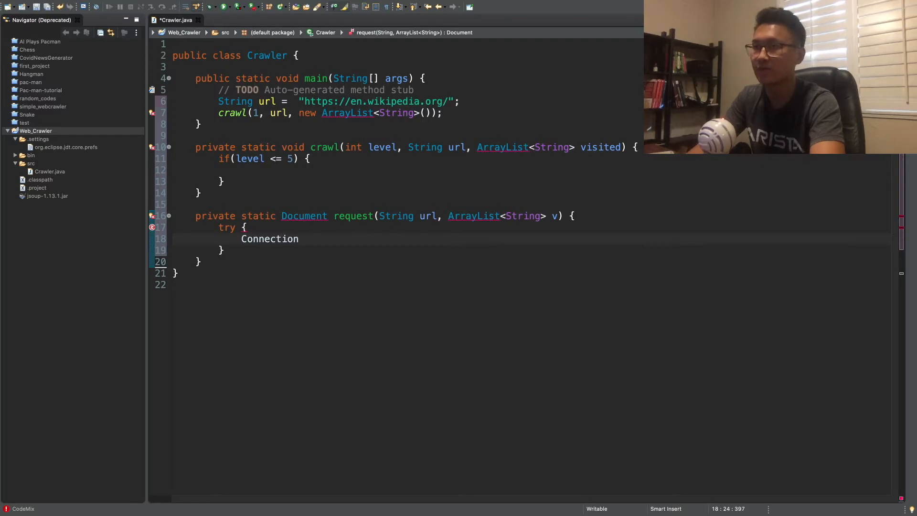
{"action": "type", "text": "con"}
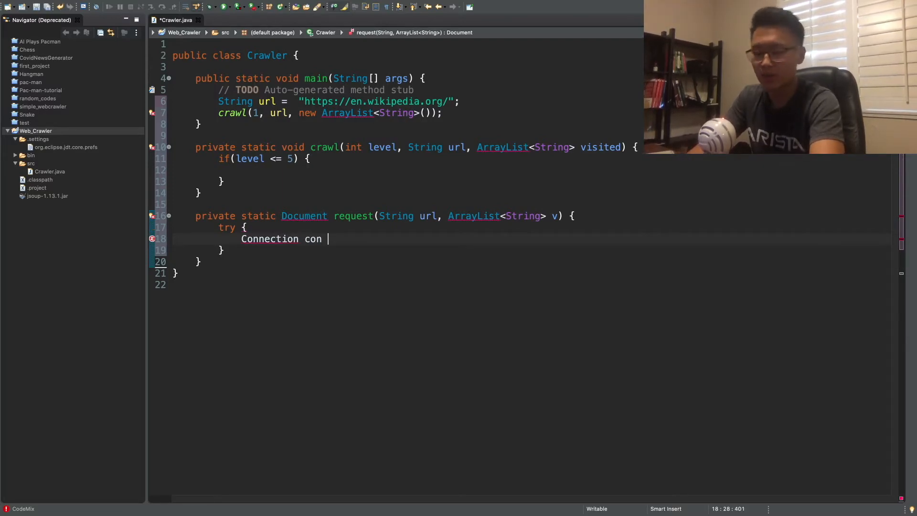
Assign con = Jsoup.connect(url); without the .get call and start a new line.
{"action": "type", "text": "="}
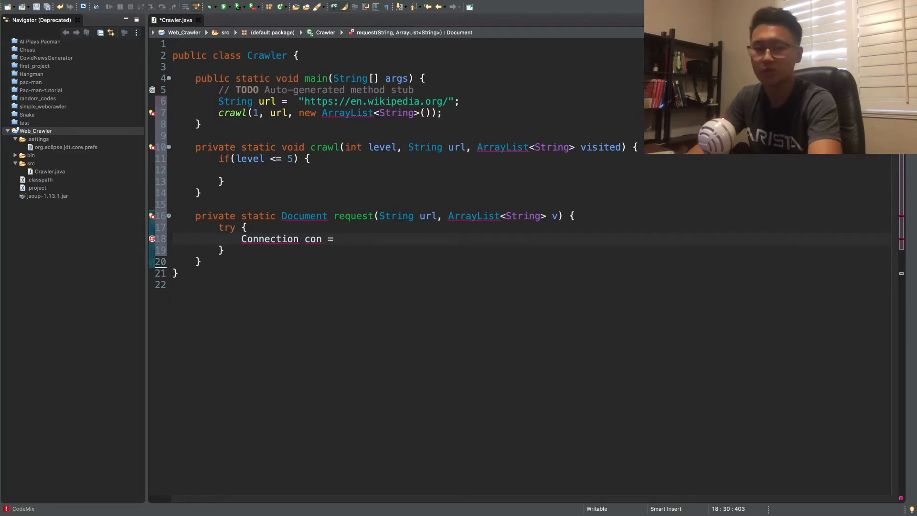
{"action": "type", "text": "Jsoup"}
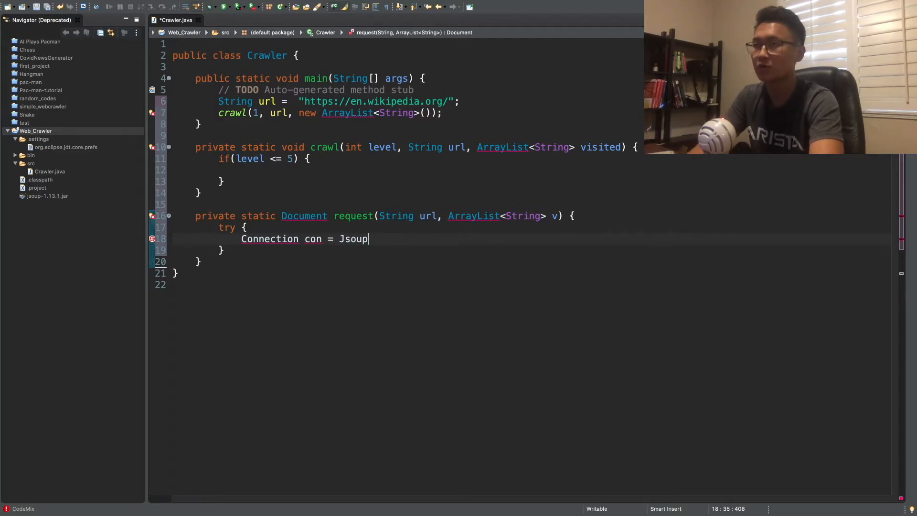
{"action": "type", "text": ".connect("}
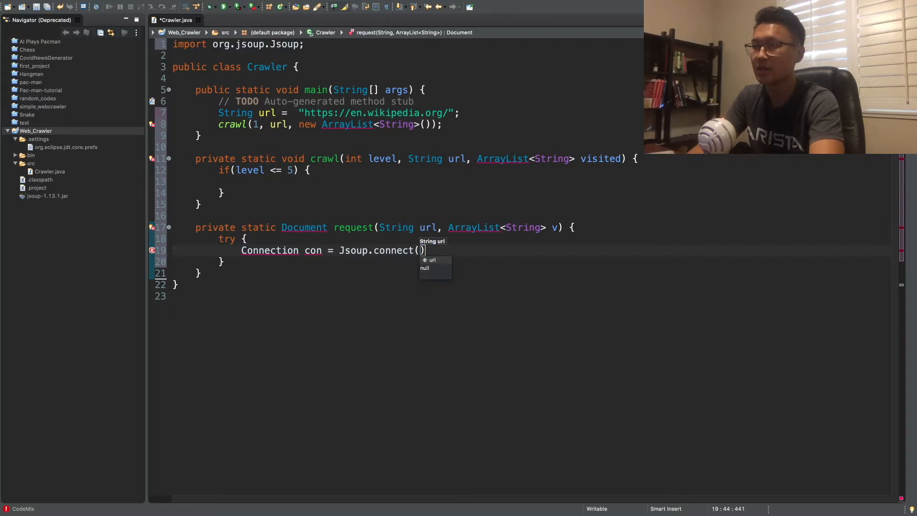
{"action": "type", "text": "url"}
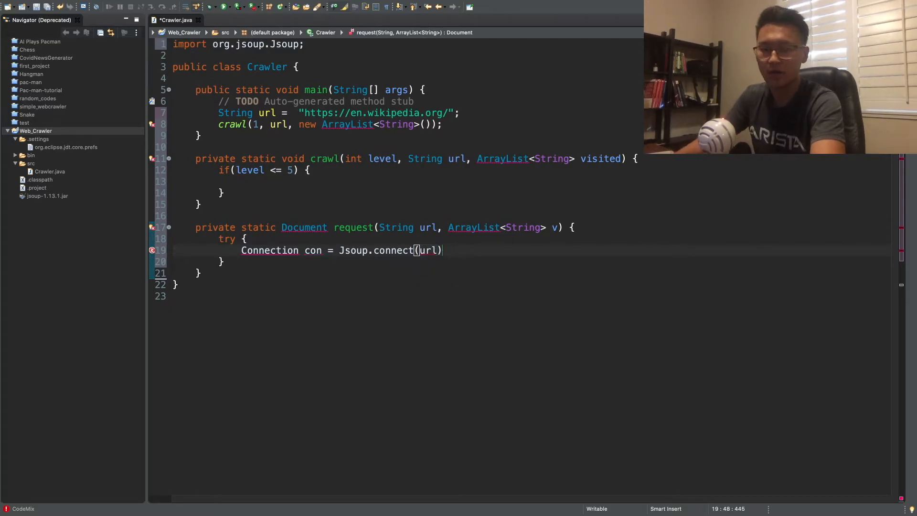
{"action": "type", "text": ".get"}
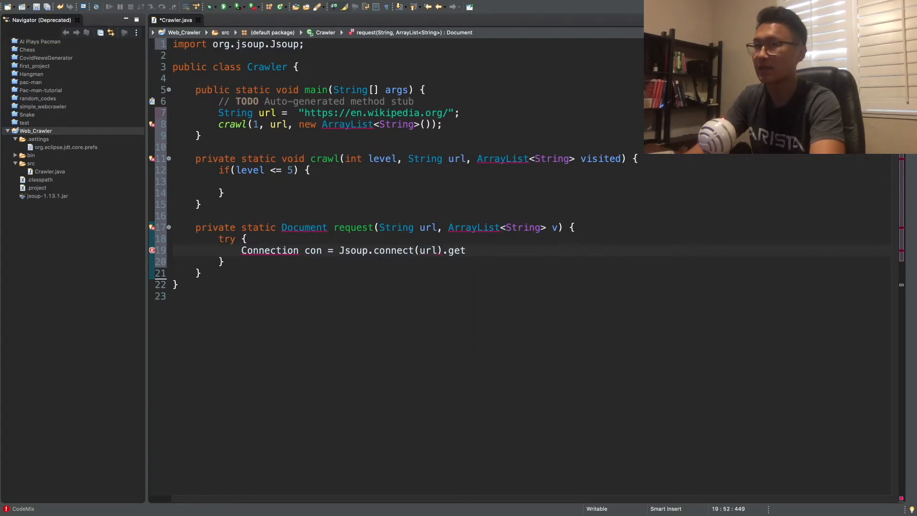
{"action": "key", "text": "BackSpace"}
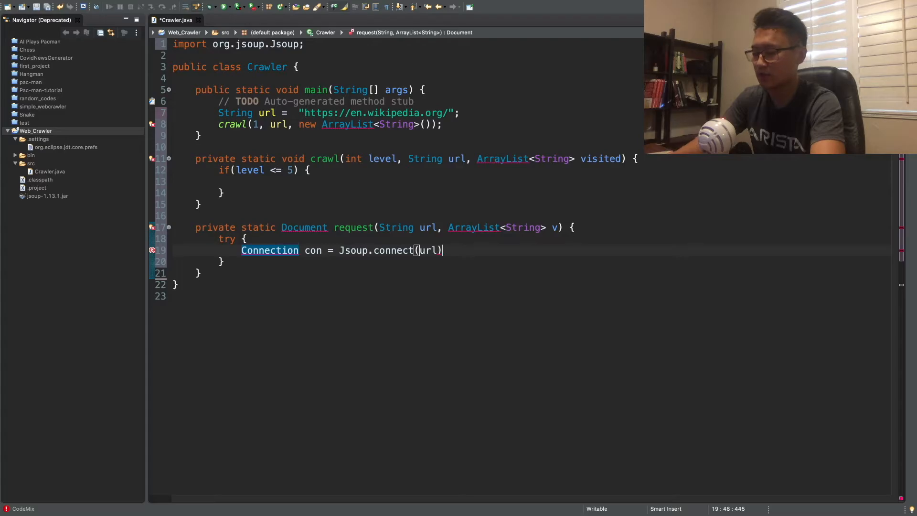
{"action": "type", "text": ";"}
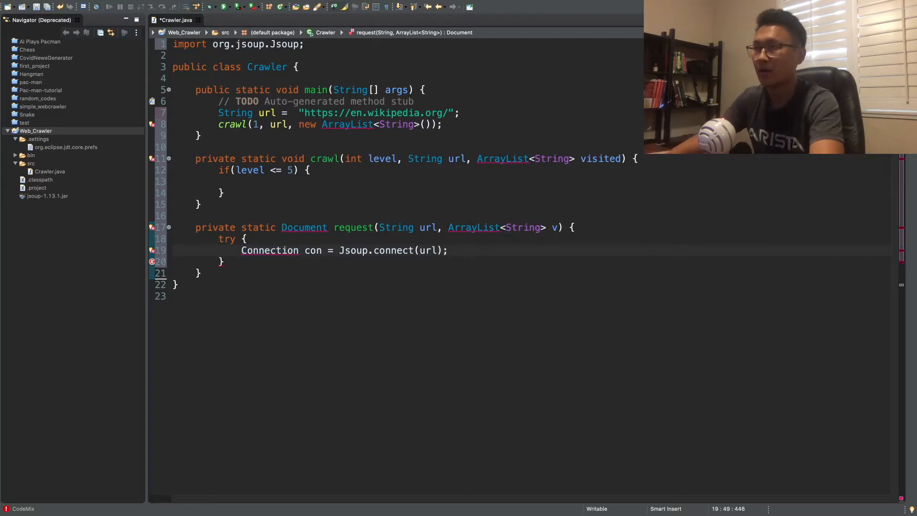
{"action": "key", "text": "Return"}
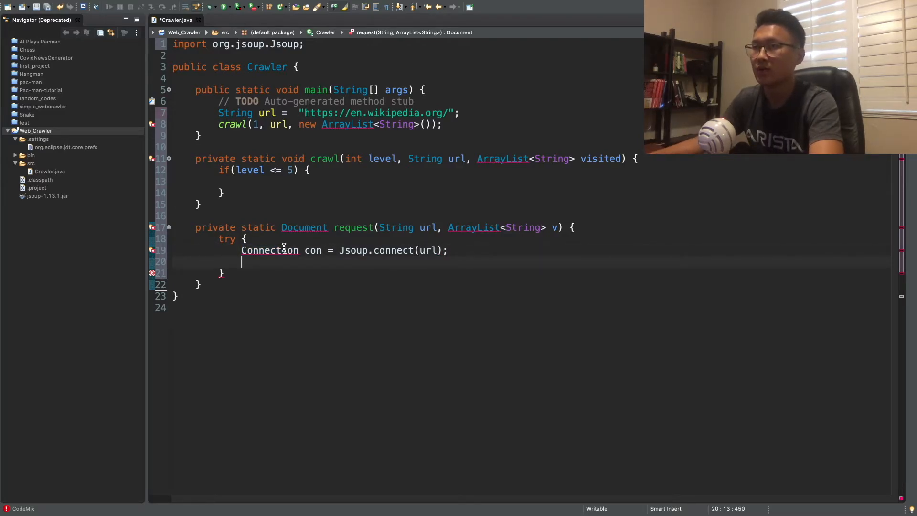
Import org.jsoup.Connection via quick fix, undoing the wrong com.sun import.
{"action": "left_click", "coordinate": [269, 250]}
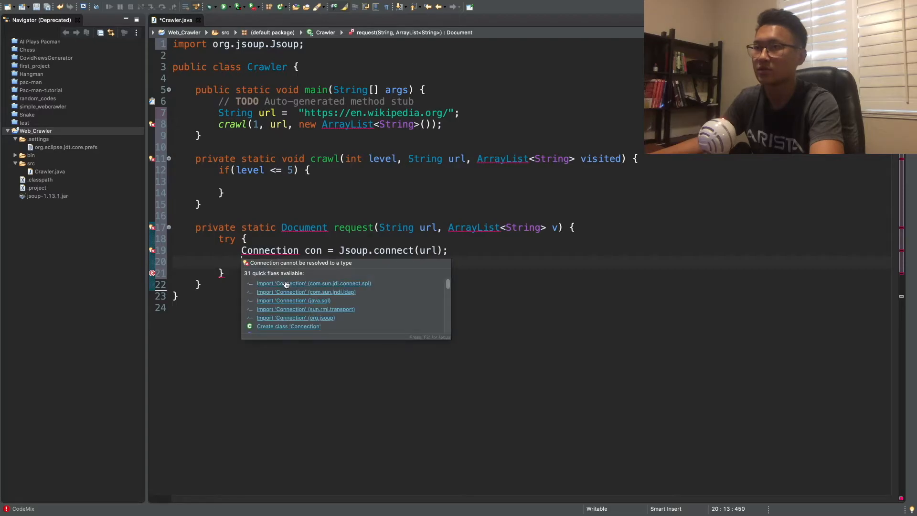
{"action": "left_click", "coordinate": [314, 283]}
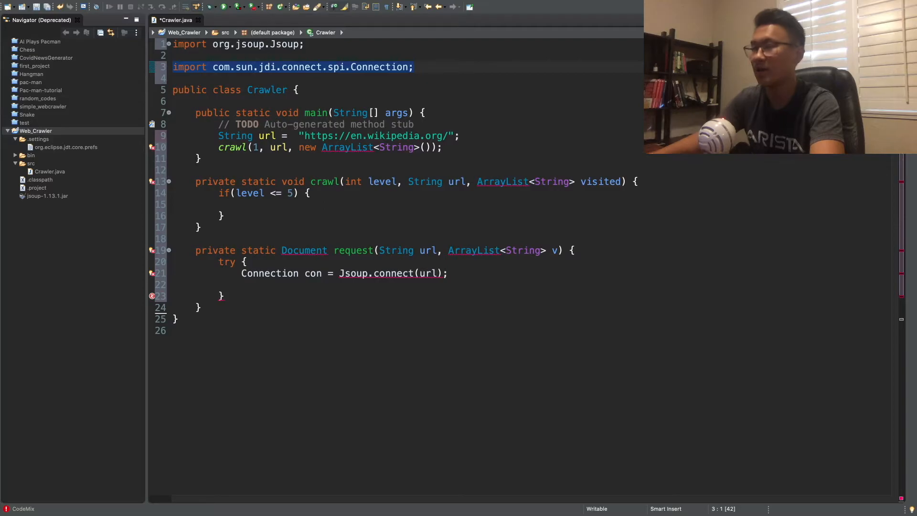
{"action": "key", "text": "Delete"}
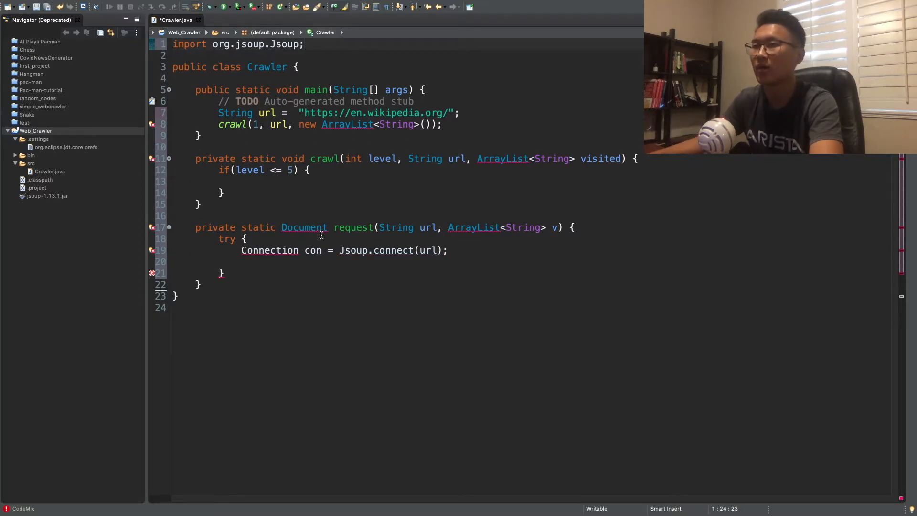
{"action": "right_click", "coordinate": [270, 251]}
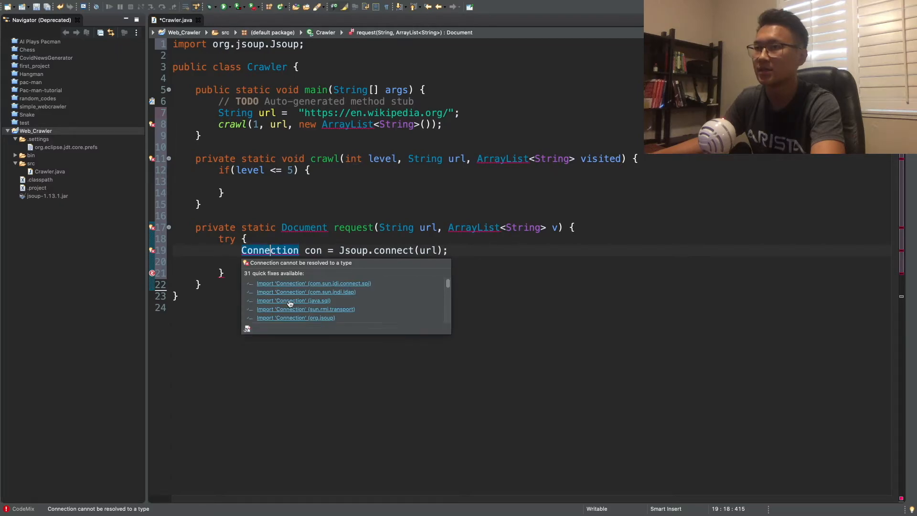
{"action": "left_click", "coordinate": [295, 317]}
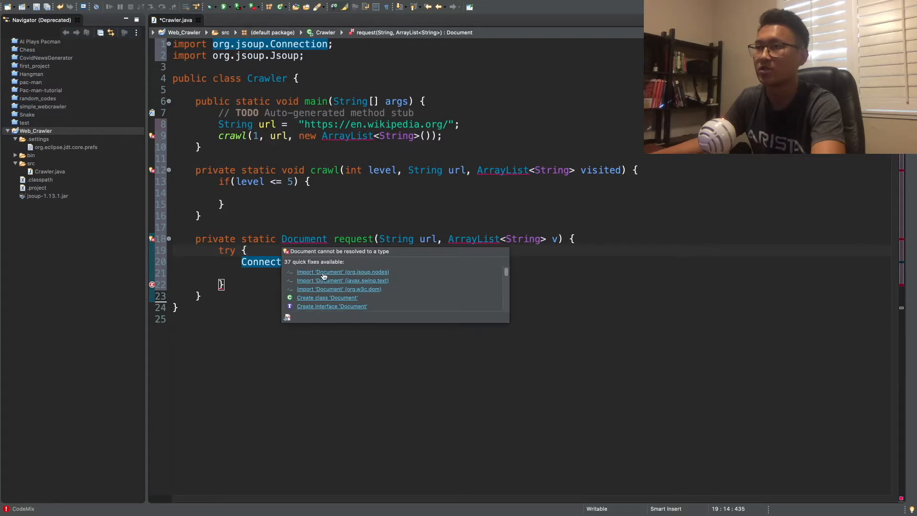
Import org.jsoup.nodes.Document and java.util.ArrayList via quick fixes.
{"action": "left_click", "coordinate": [343, 272]}
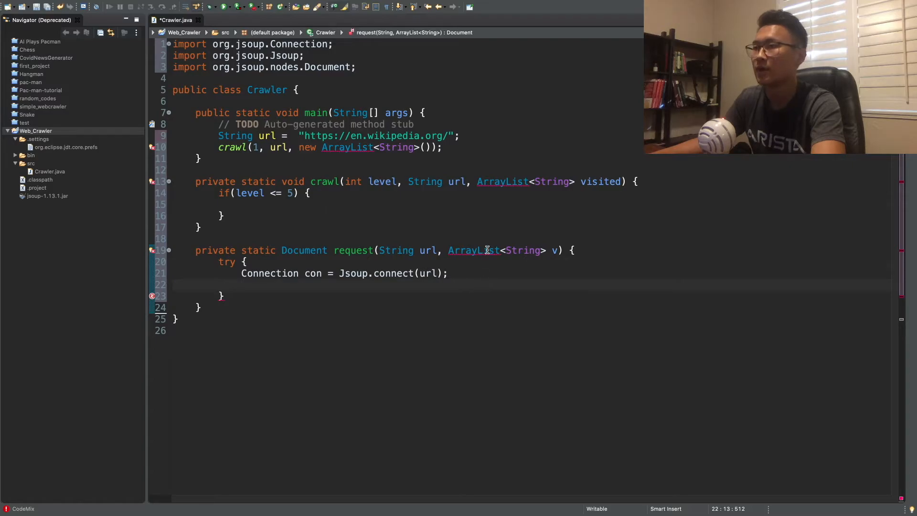
{"action": "left_click", "coordinate": [474, 250]}
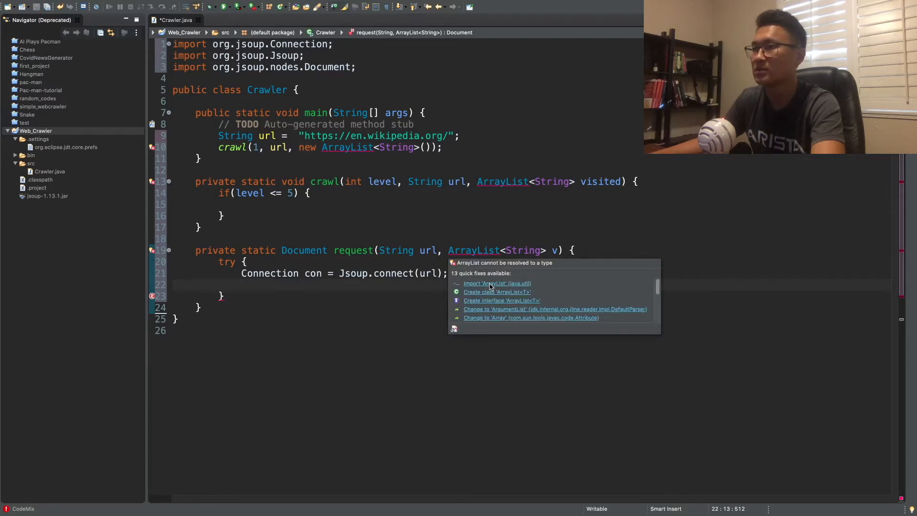
{"action": "left_click", "coordinate": [497, 282]}
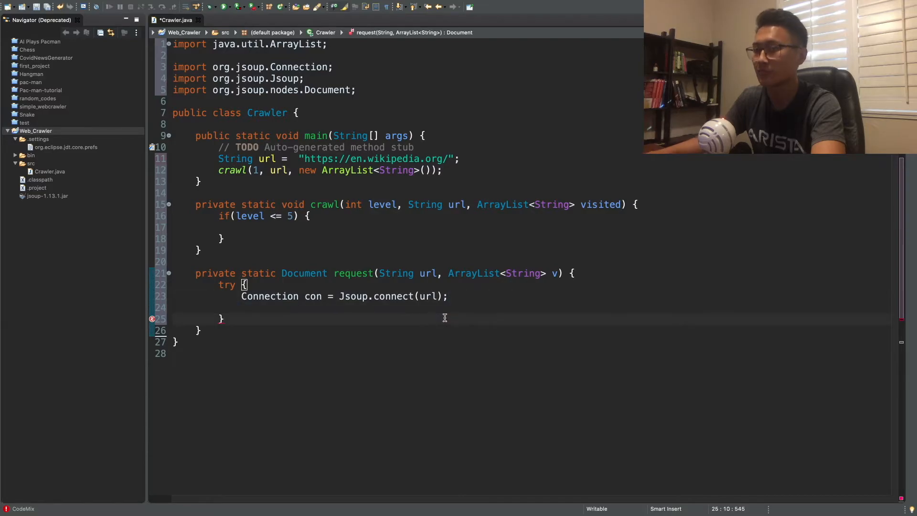
Add catch(IOException e) { return null; } after the try block.
{"action": "type", "text": "catc"}
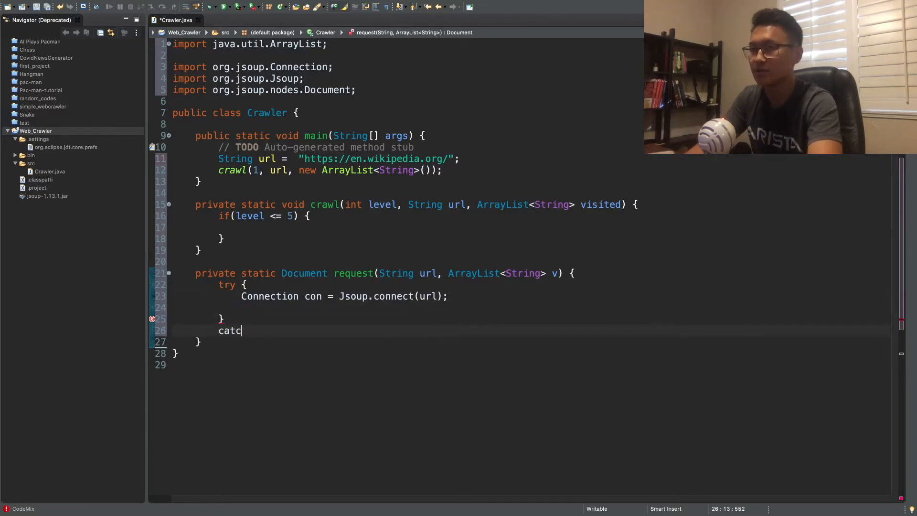
{"action": "type", "text": "h(I"}
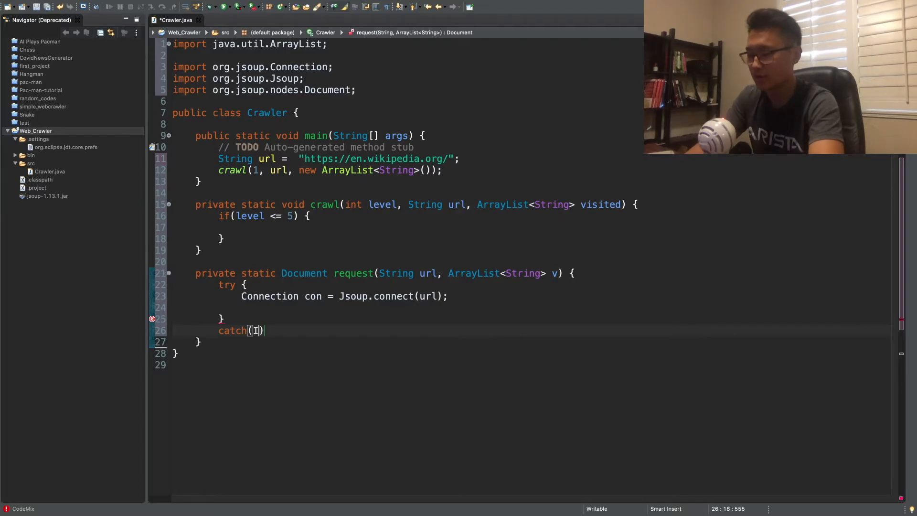
{"action": "type", "text": "OE"}
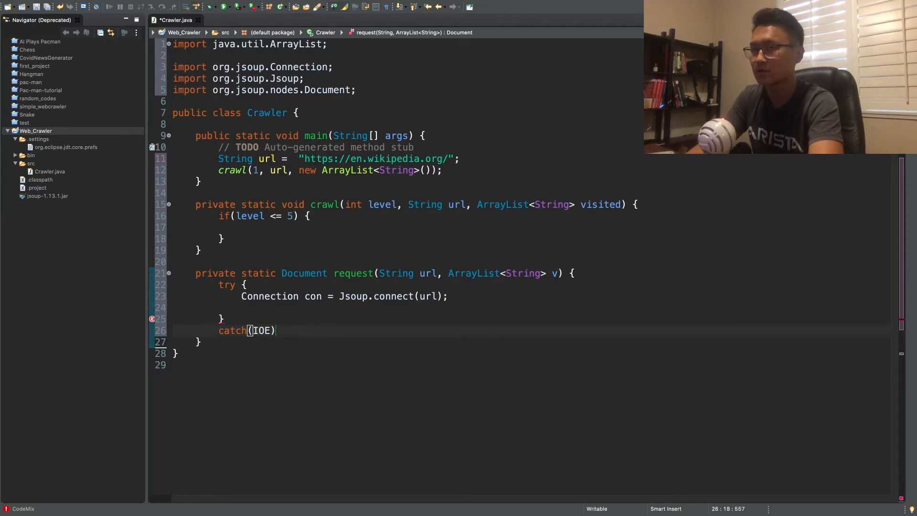
{"action": "type", "text": "xception"}
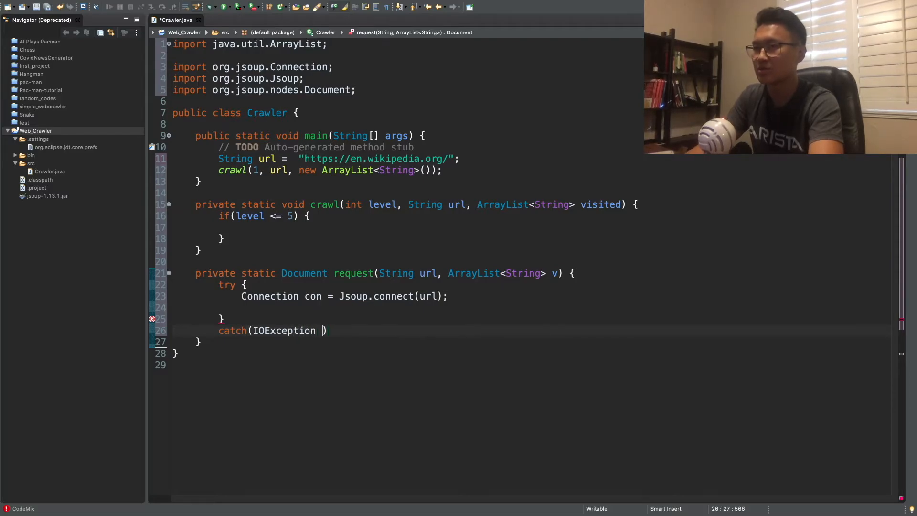
{"action": "type", "text": "e"}
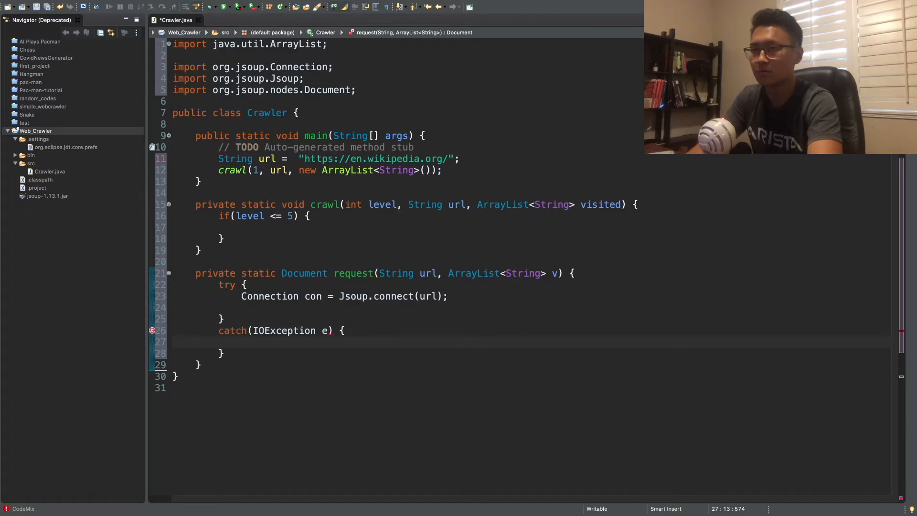
{"action": "type", "text": "return null;"}
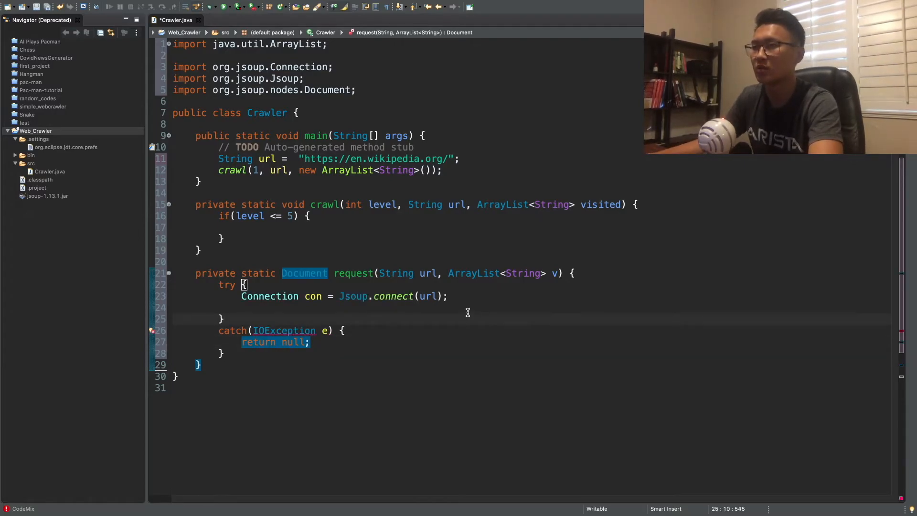
Import java.io.IOException using the quick fix.
{"action": "left_click", "coordinate": [285, 330]}
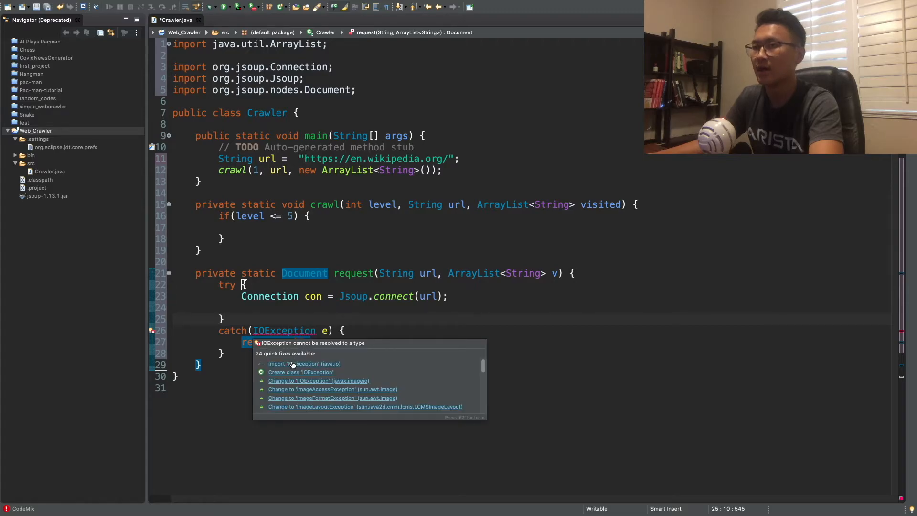
{"action": "left_click", "coordinate": [304, 362]}
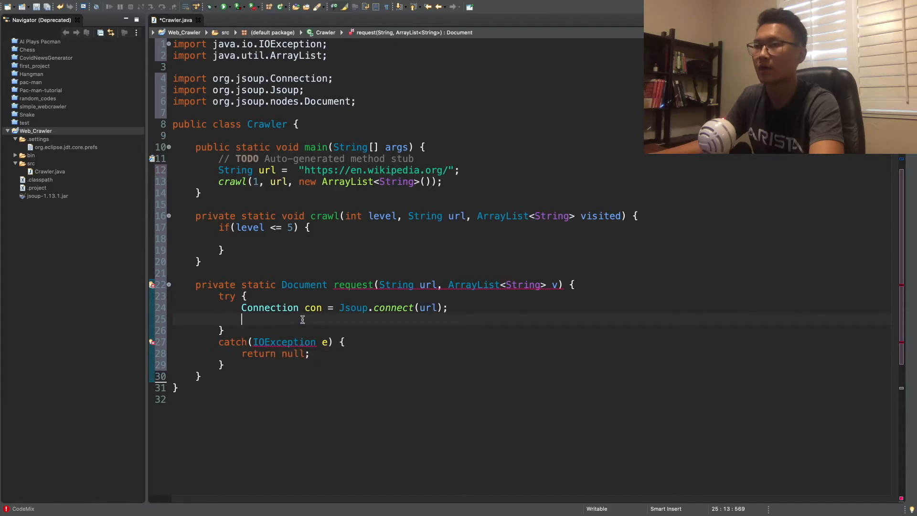
Fetch the page in the try block with Document doc = con.get();.
{"action": "type", "text": "Document"}
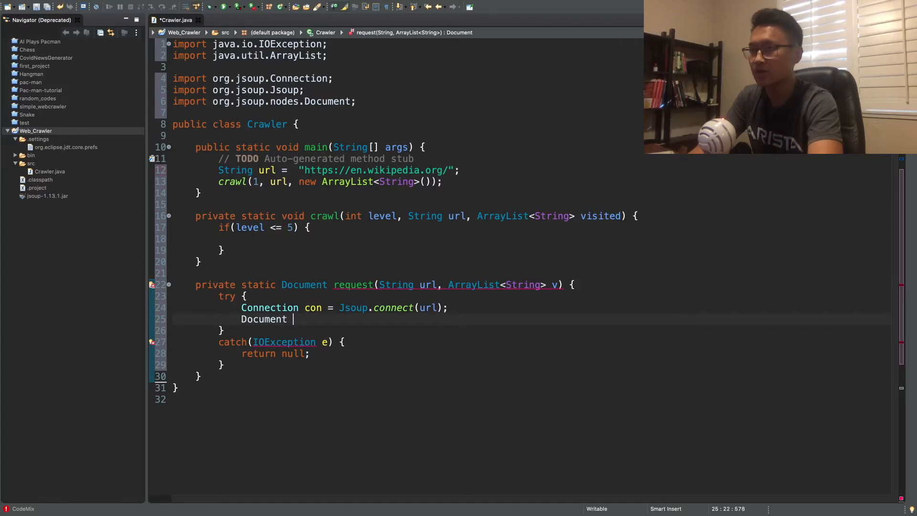
{"action": "type", "text": "doc ="}
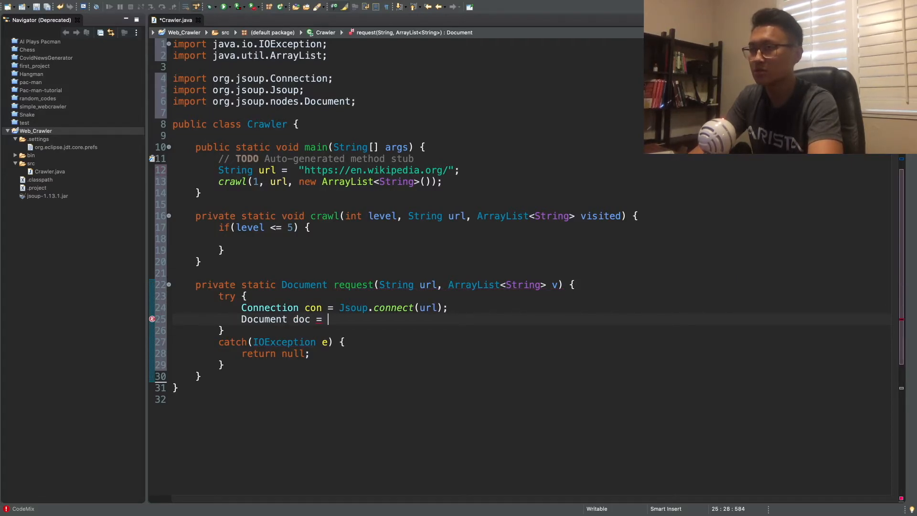
{"action": "type", "text": "con.get();"}
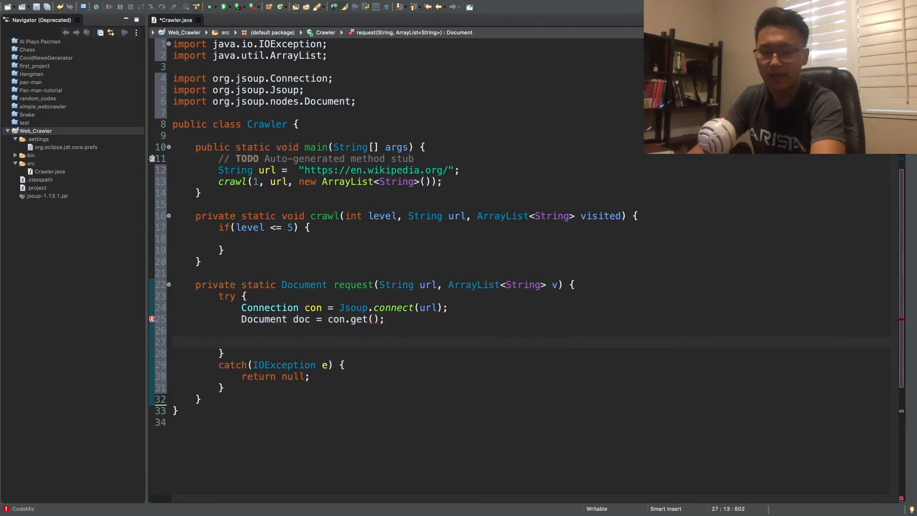
Begin an empty if block checking con.response().statusCode() == 200.
{"action": "type", "text": "if("}
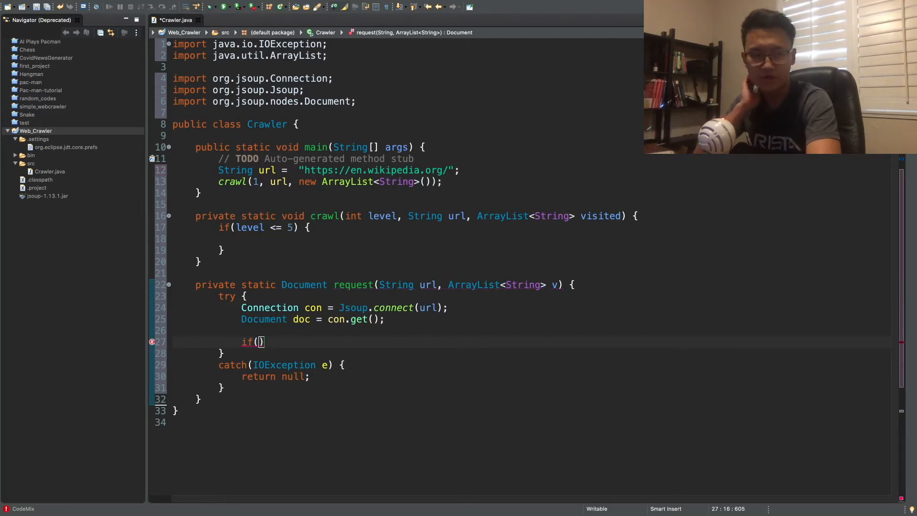
{"action": "type", "text": "con.r"}
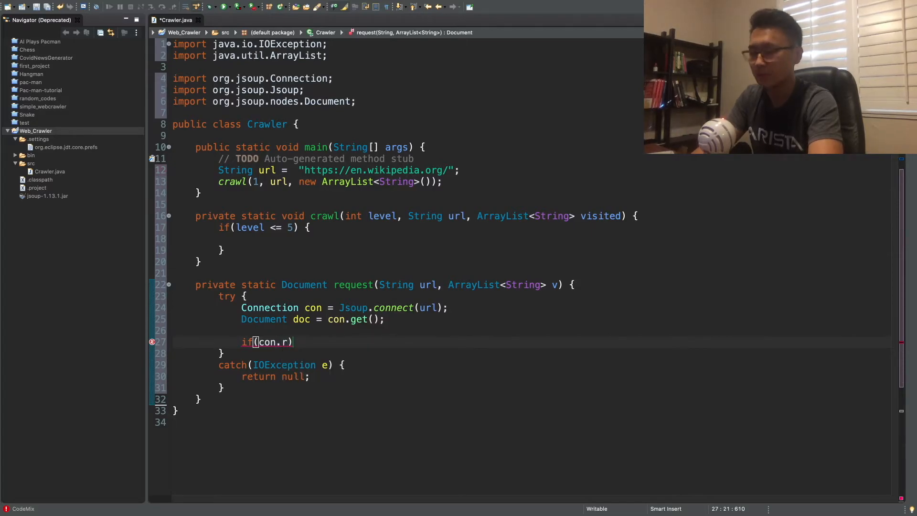
{"action": "type", "text": "esponse"}
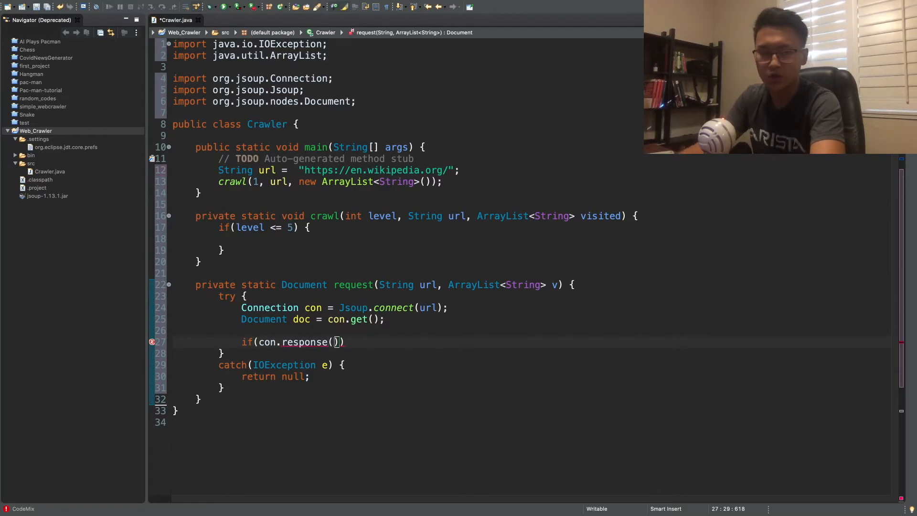
{"action": "type", "text": "().statusCode("}
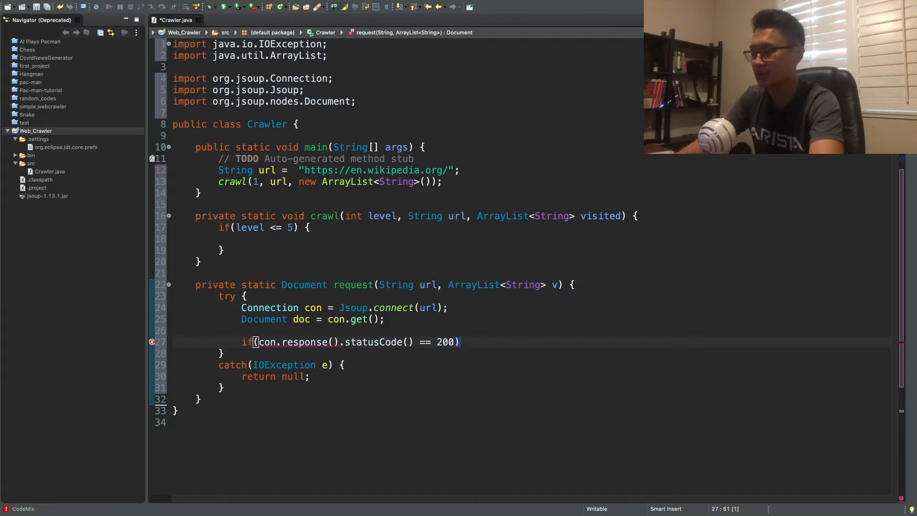
{"action": "type", "text": "{"}
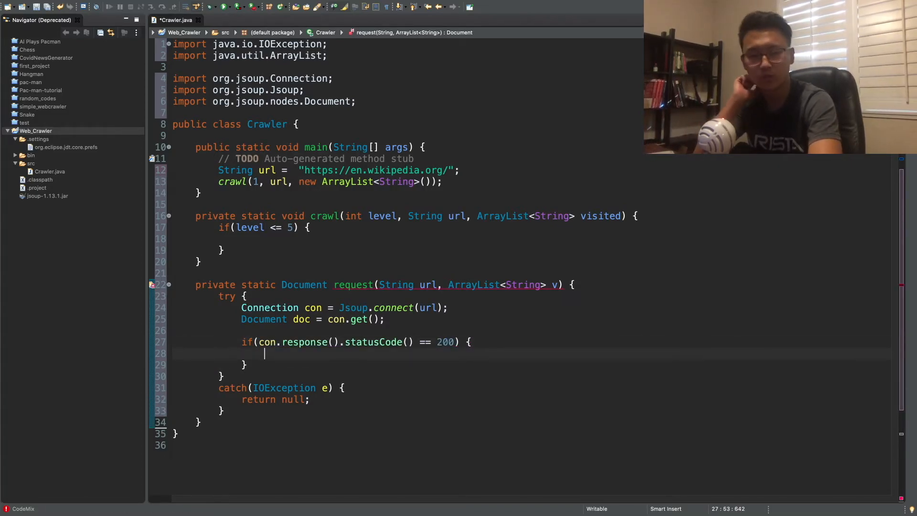
Print "Link: " + url inside the status-200 block.
{"action": "type", "text": "Sys"}
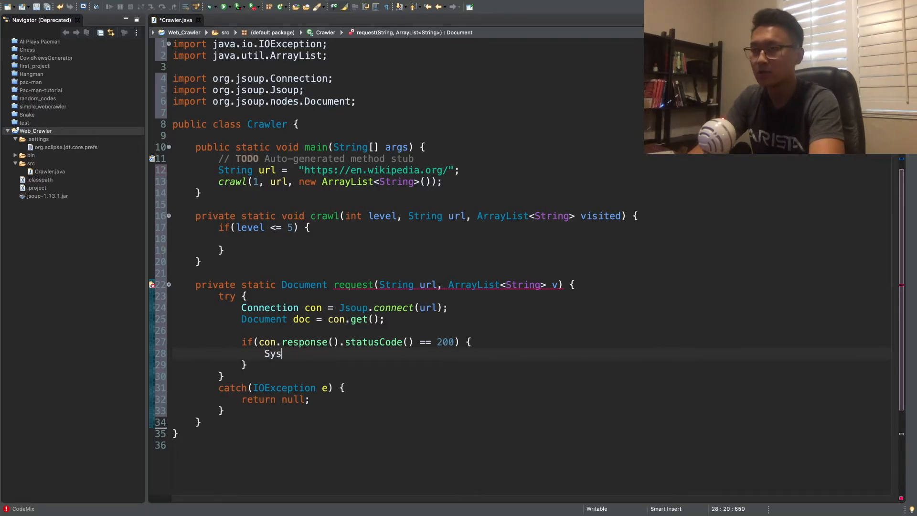
{"action": "type", "text": "tem."}
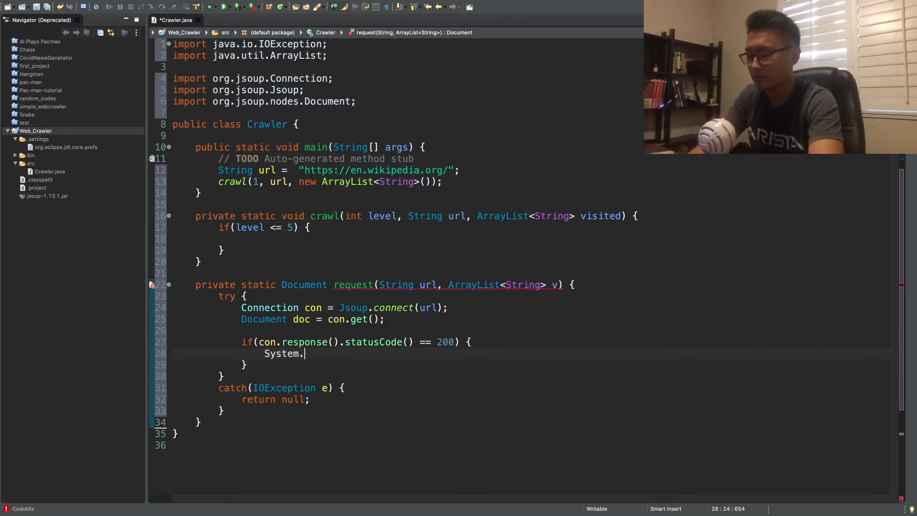
{"action": "type", "text": "out.println"}
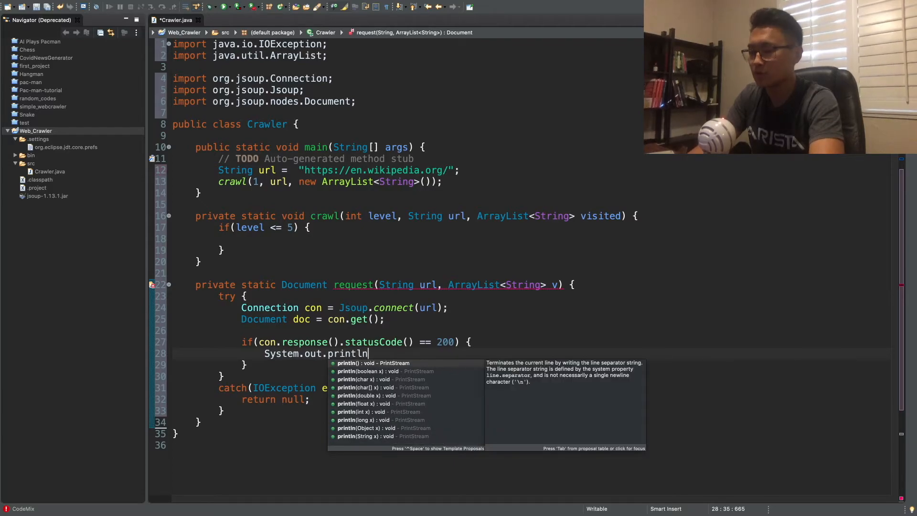
{"action": "type", "text": "(\"Link:"}
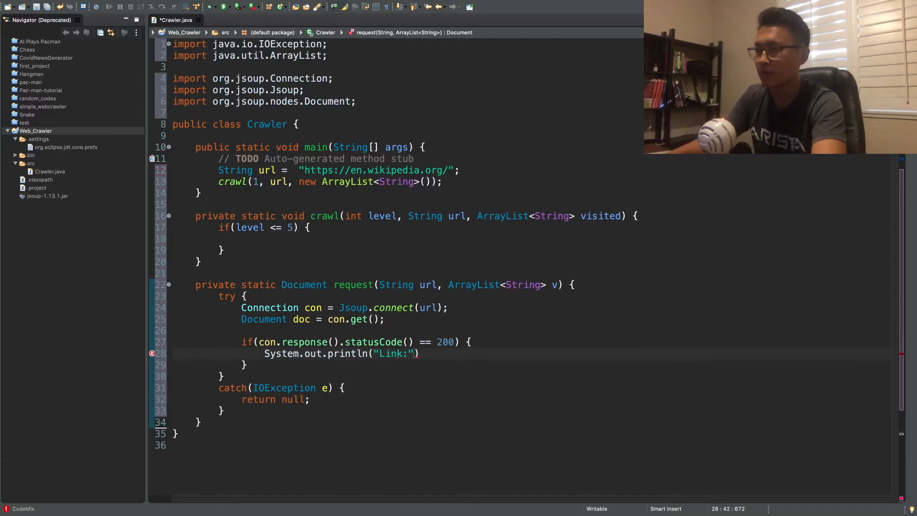
{"action": "type", "text": "+"}
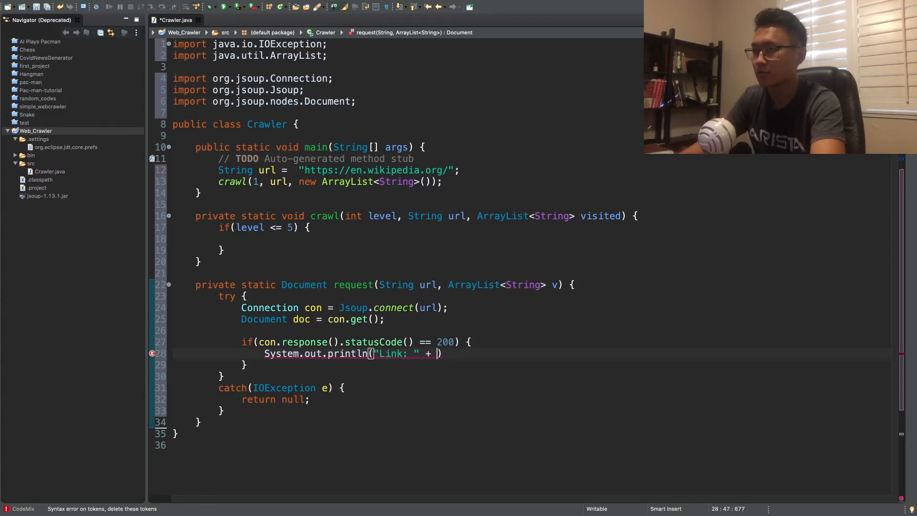
{"action": "type", "text": "ur"}
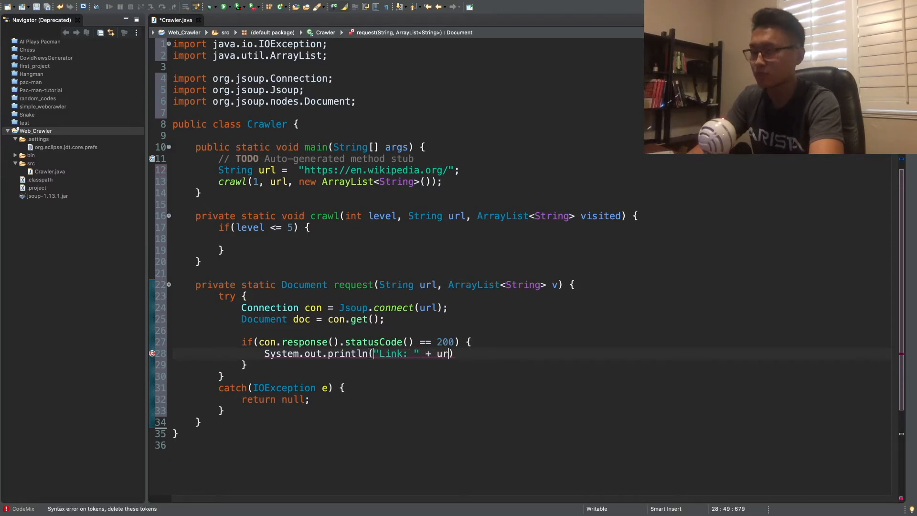
{"action": "type", "text": "l);"}
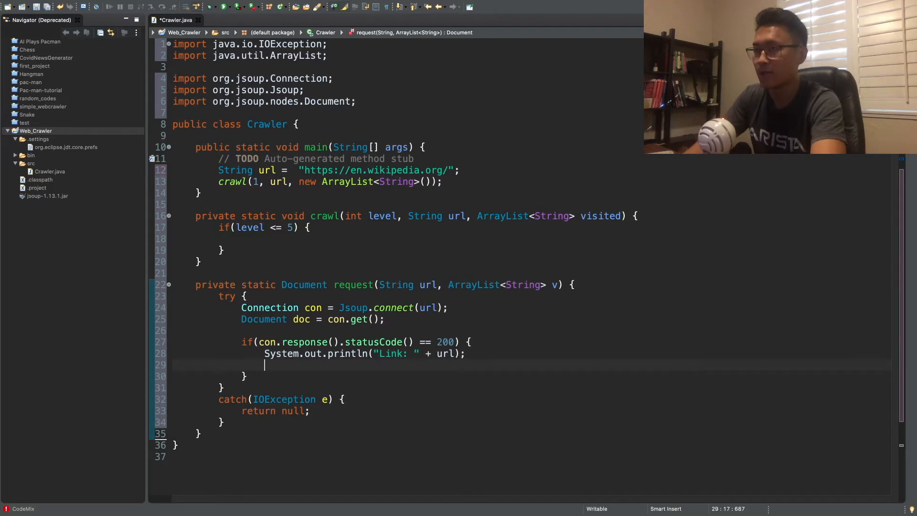
Print doc.title() on the following line.
{"action": "type", "text": "Syste"}
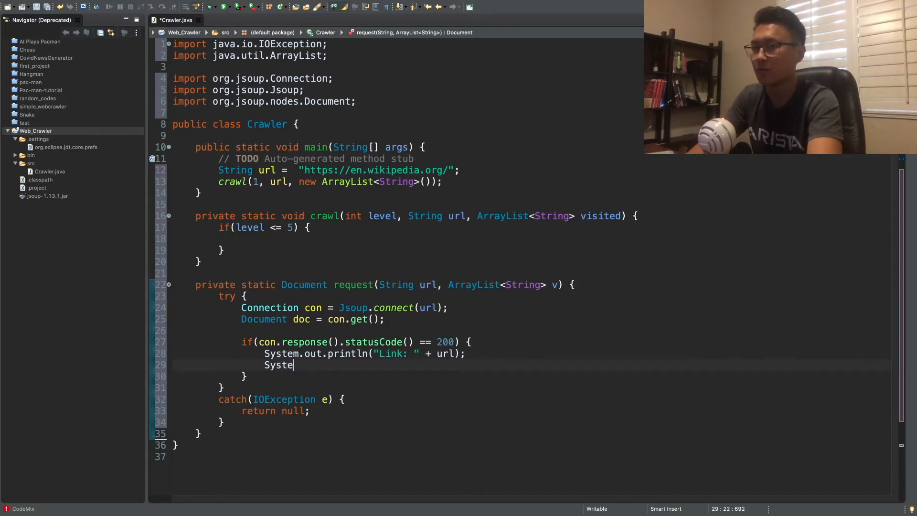
{"action": "type", "text": "m.out.println"}
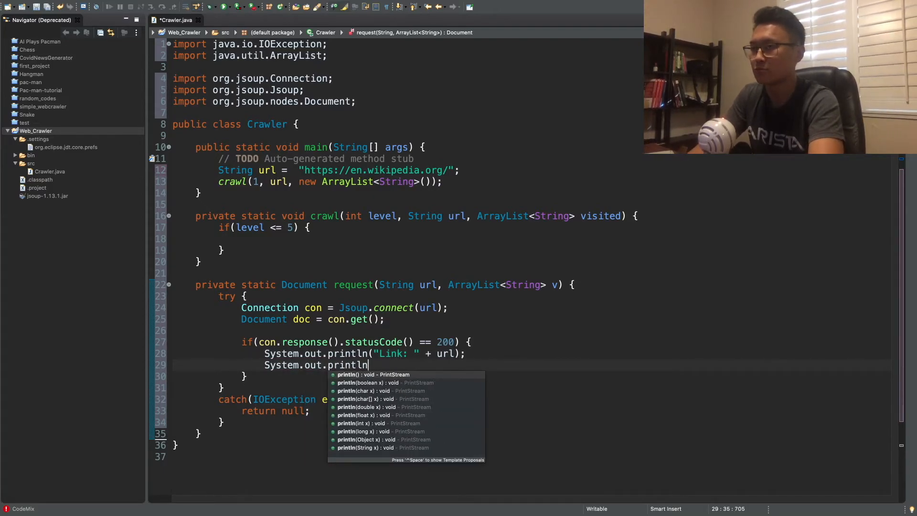
{"action": "key", "text": "Backspace"}
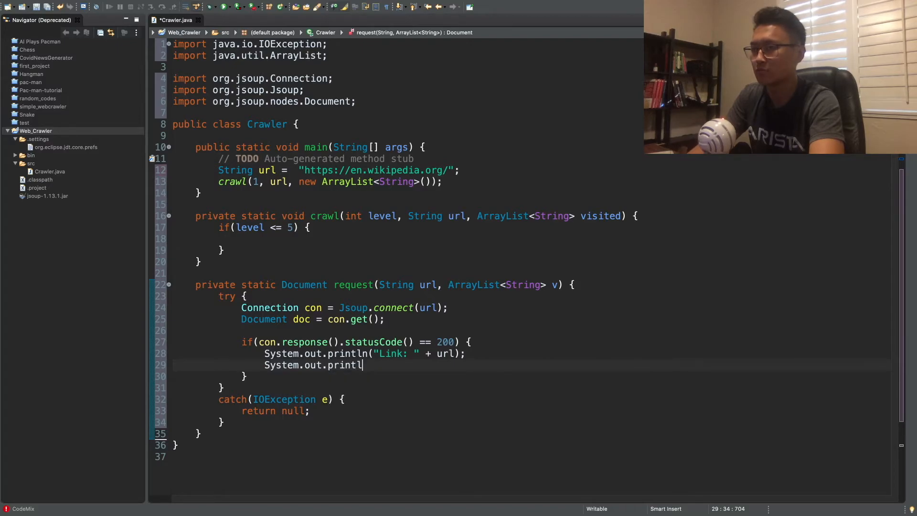
{"action": "type", "text": "(\"\")"}
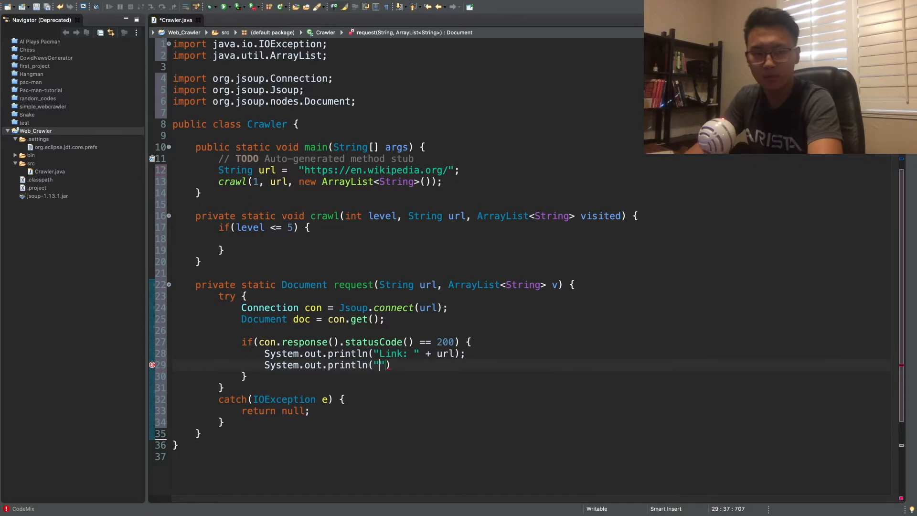
{"action": "key", "text": "BackSpace"}
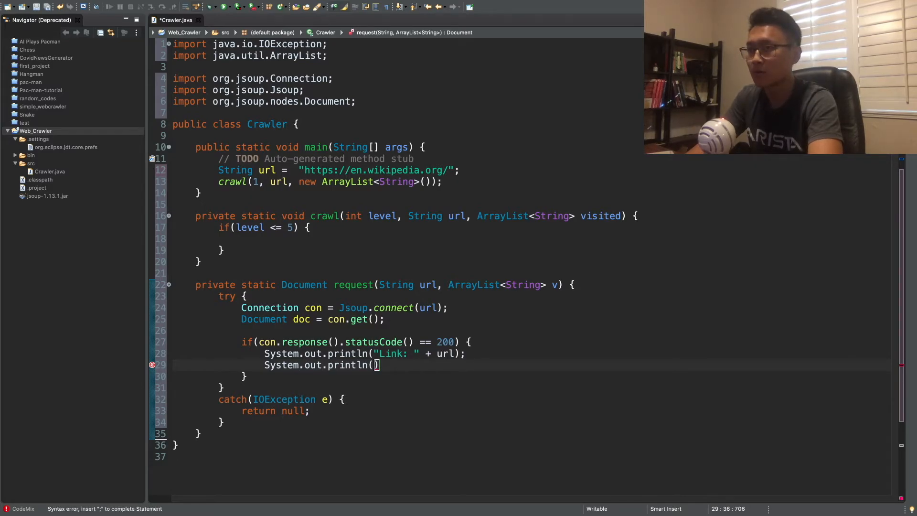
{"action": "type", "text": "doc.title("}
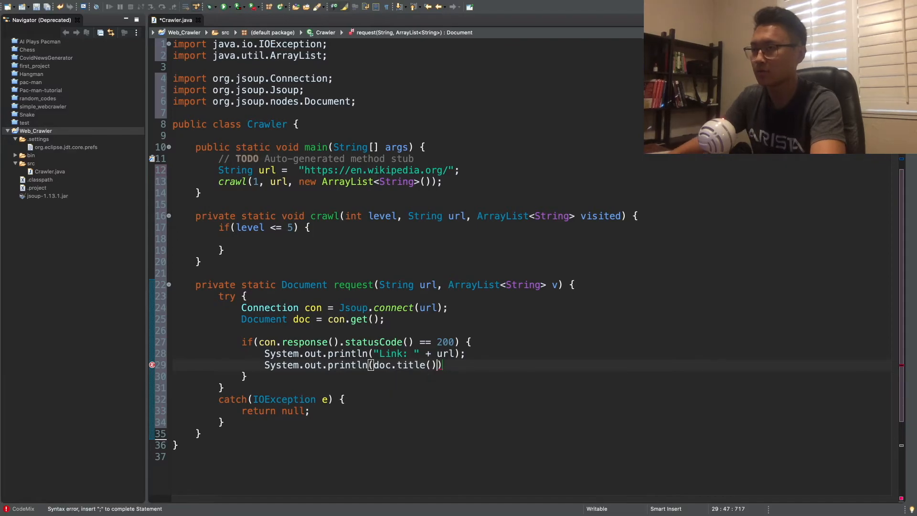
{"action": "type", "text": ";"}
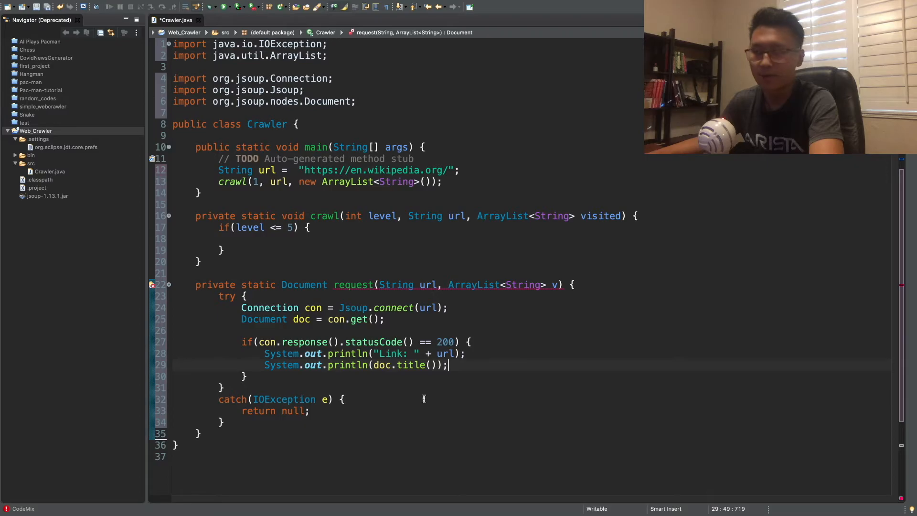
{"action": "key", "text": "enter"}
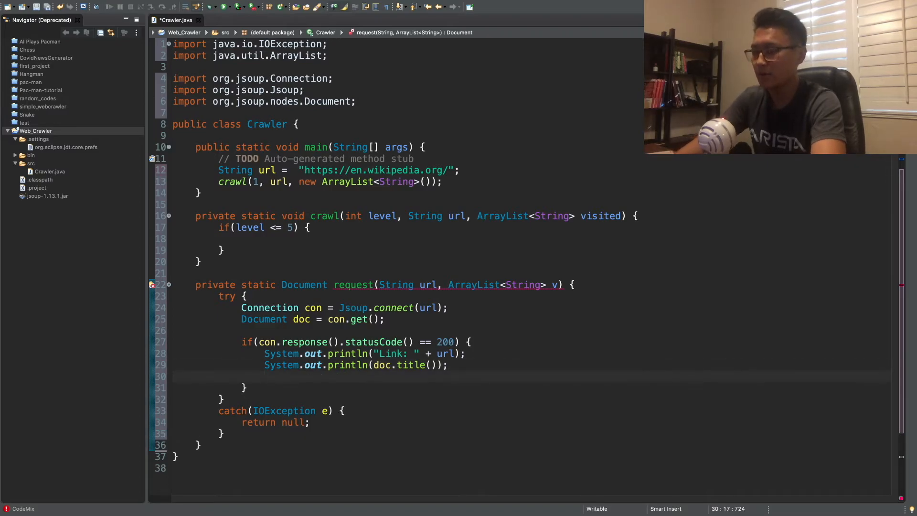
Add url to v and return doc on success, then return null after the if block.
{"action": "type", "text": "v.add(url);"}
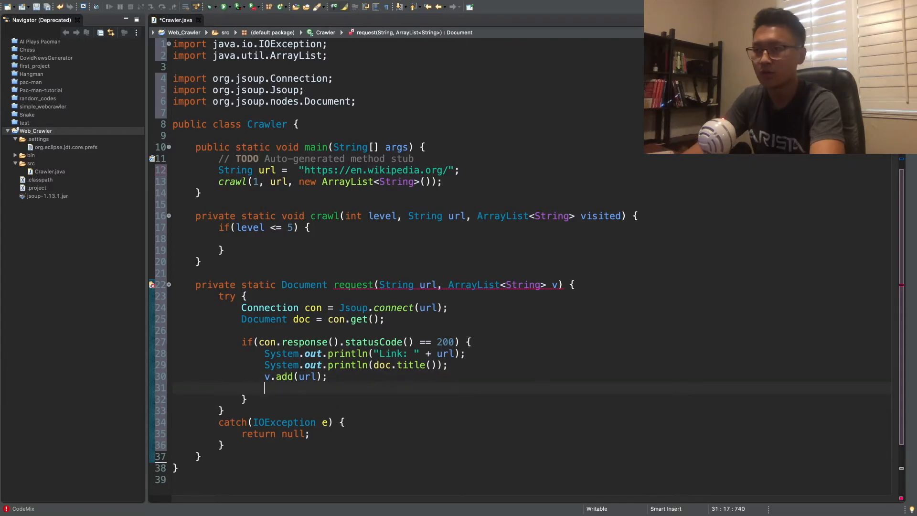
{"action": "type", "text": "return doc;"}
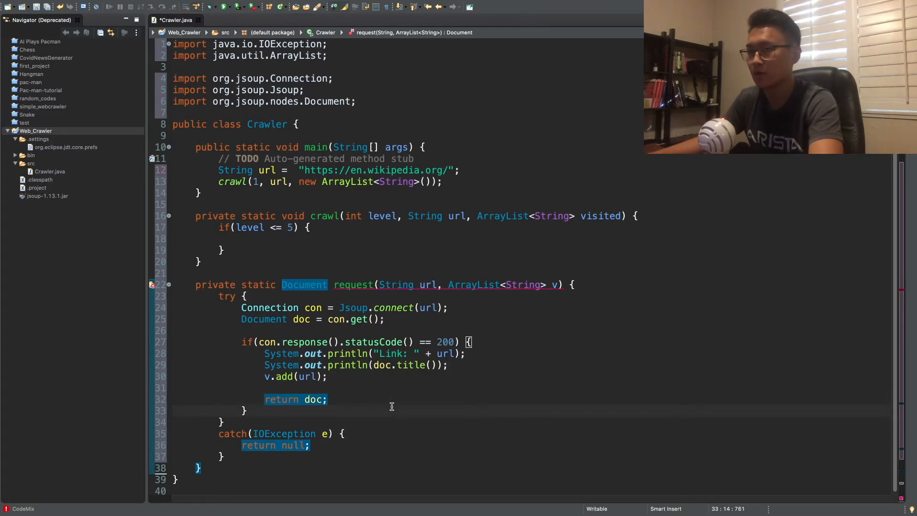
{"action": "type", "text": "return nu"}
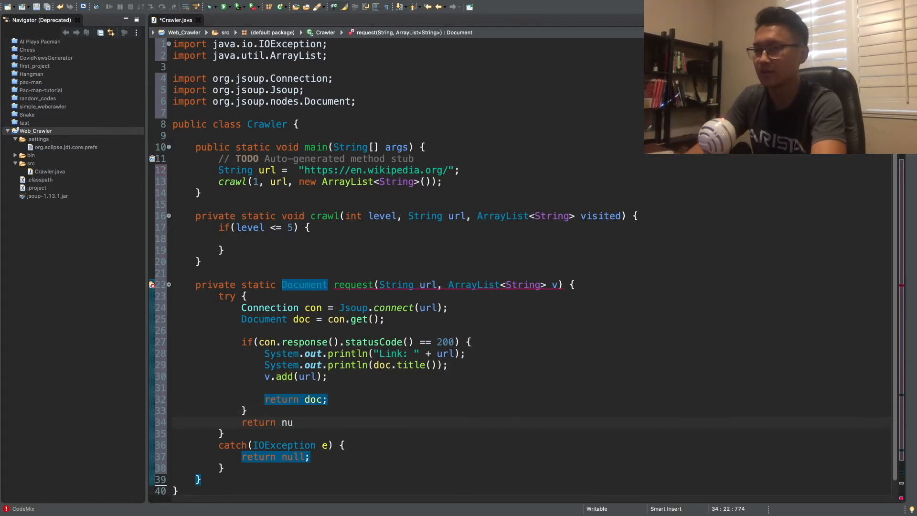
{"action": "type", "text": "ll;"}
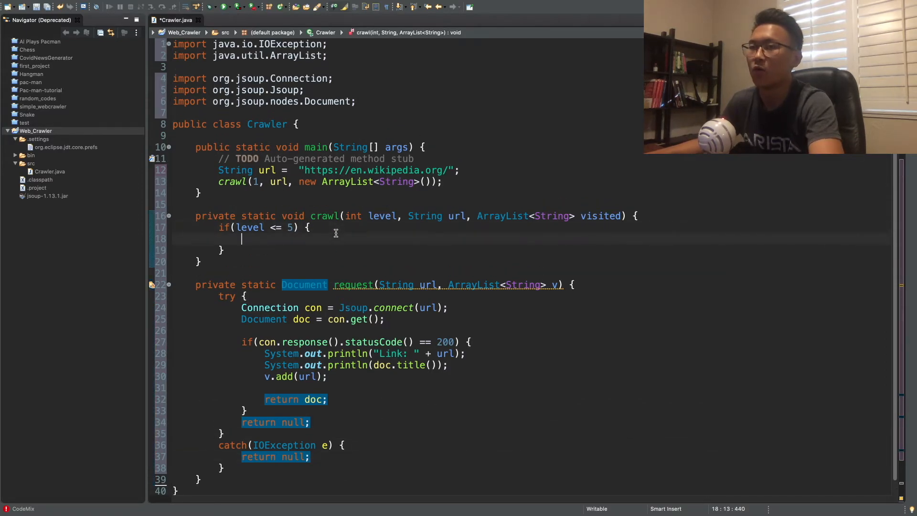
Assign Document doc = request(url, visited); inside crawl's level check.
{"action": "type", "text": "Document doc ="}
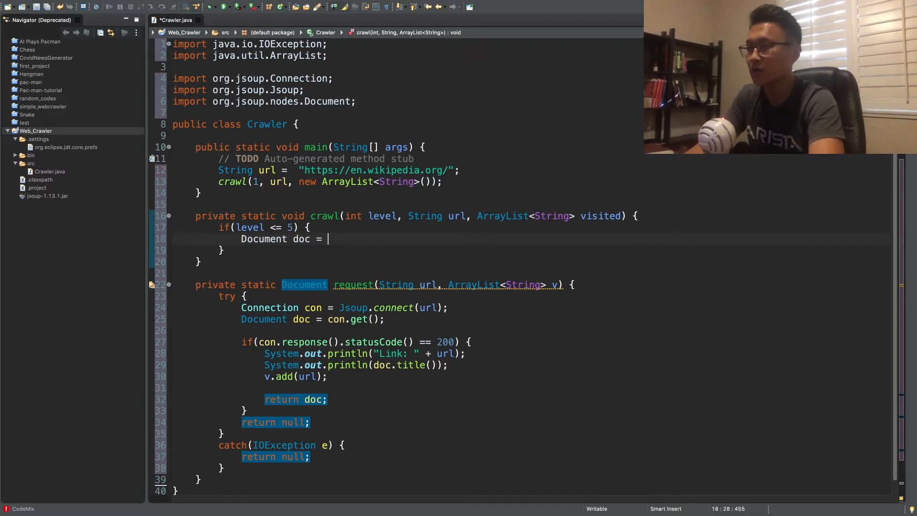
{"action": "type", "text": "request"}
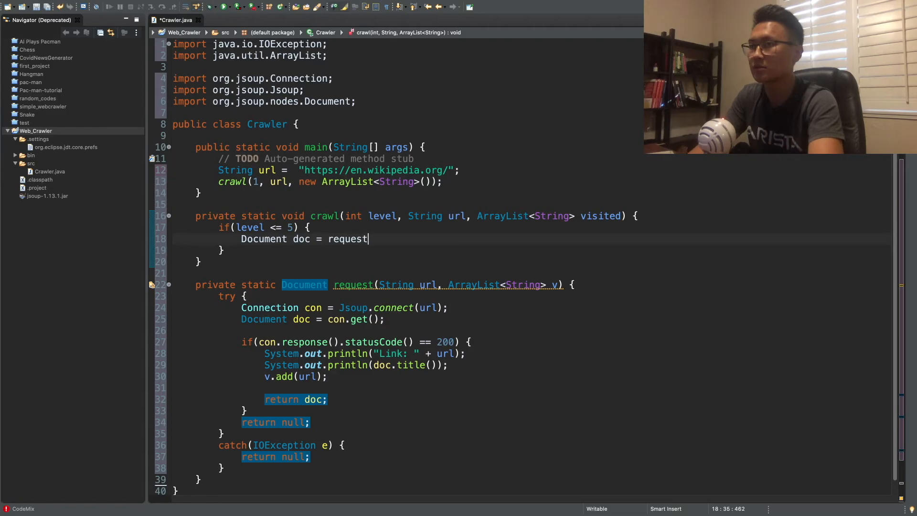
{"action": "type", "text": "(url)"}
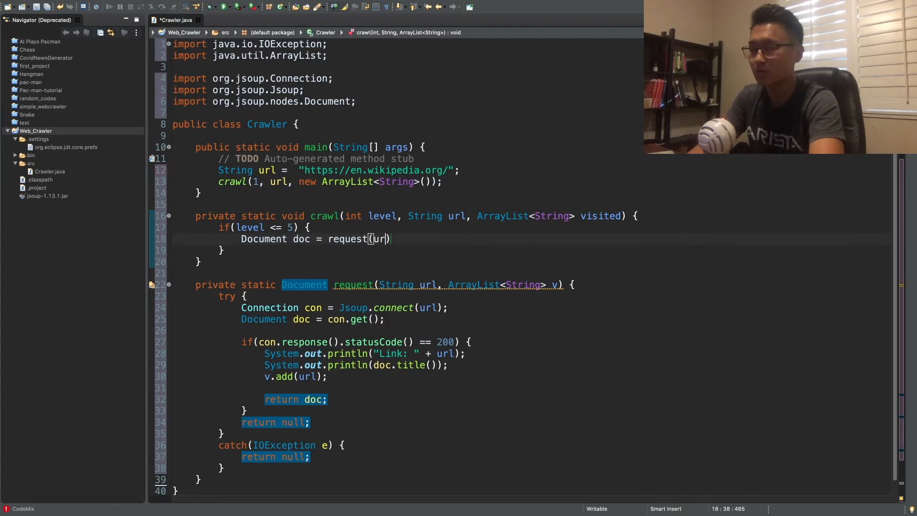
{"action": "type", "text": ", visited"}
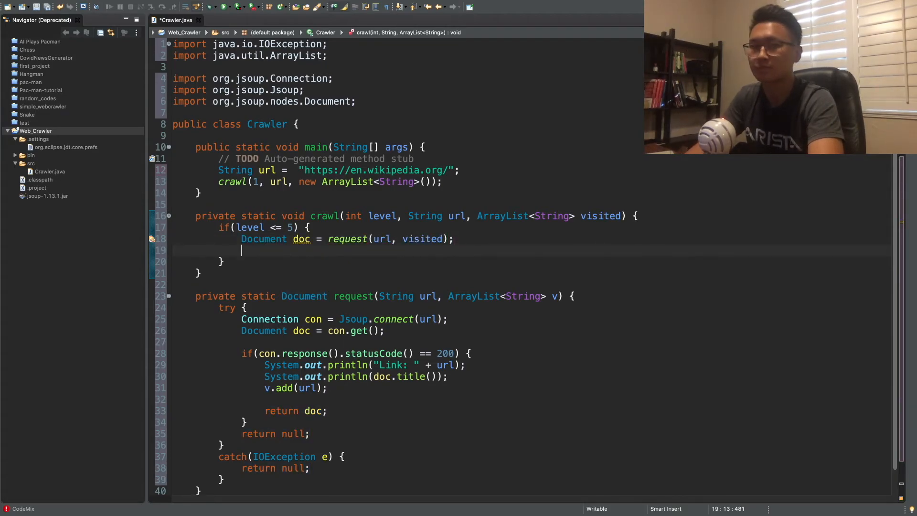
{"action": "key", "text": "enter"}
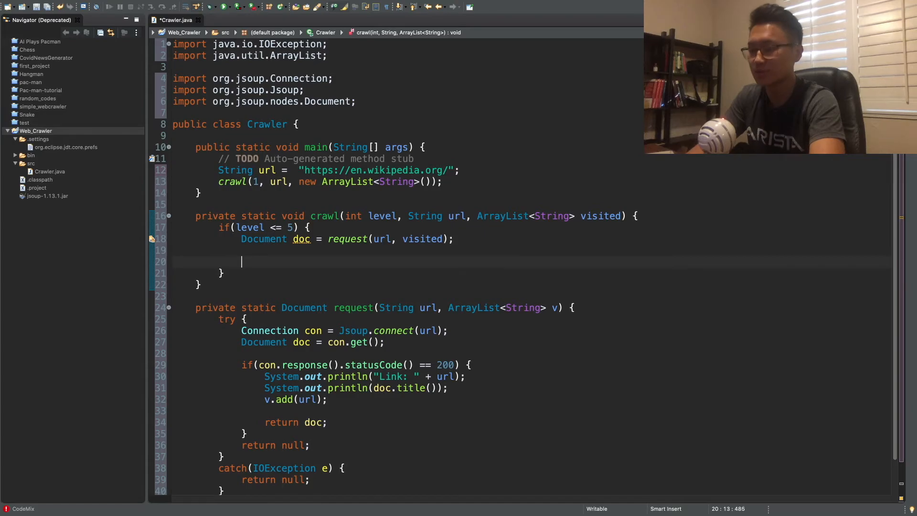
Start the if (doc != null) check below the request call.
{"action": "type", "text": "if"}
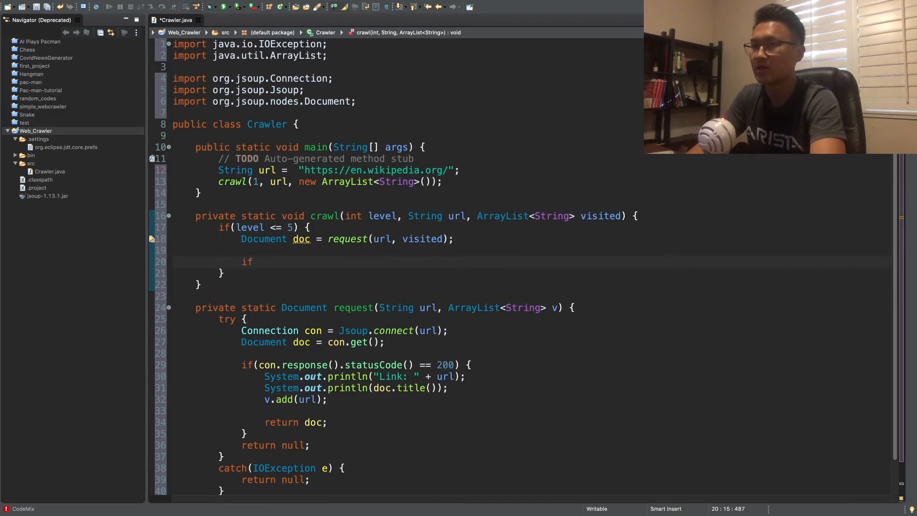
{"action": "type", "text": "(doc )"}
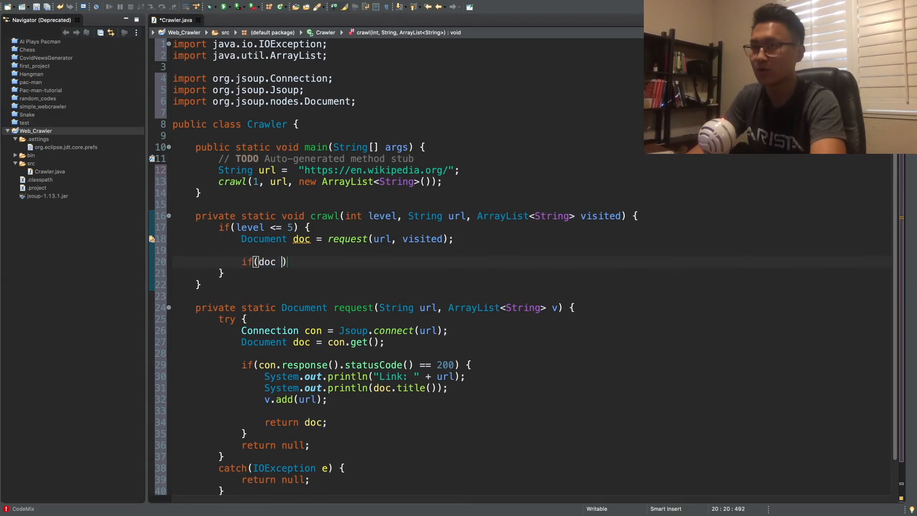
{"action": "type", "text": "!= null"}
{"action": "type", "text": "for(El"}
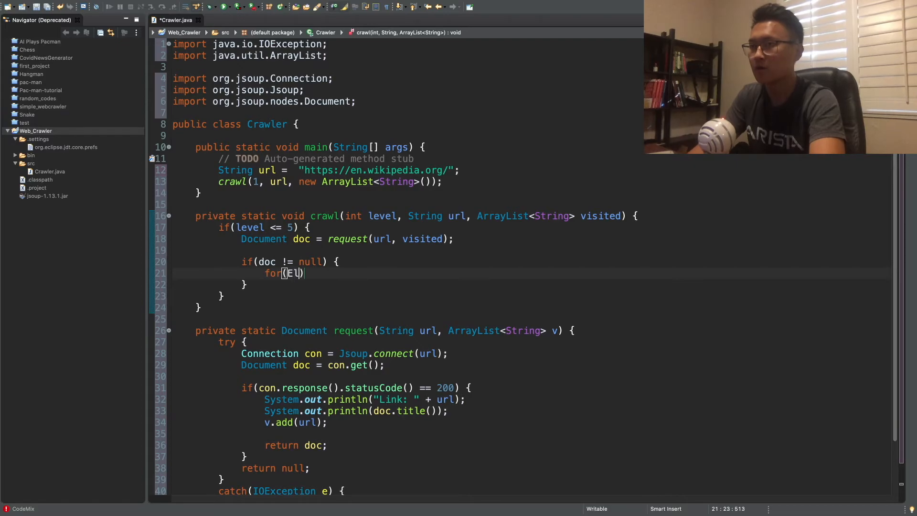
Write an empty for loop over Element link : doc.select("a[href]").
{"action": "type", "text": "Element"}
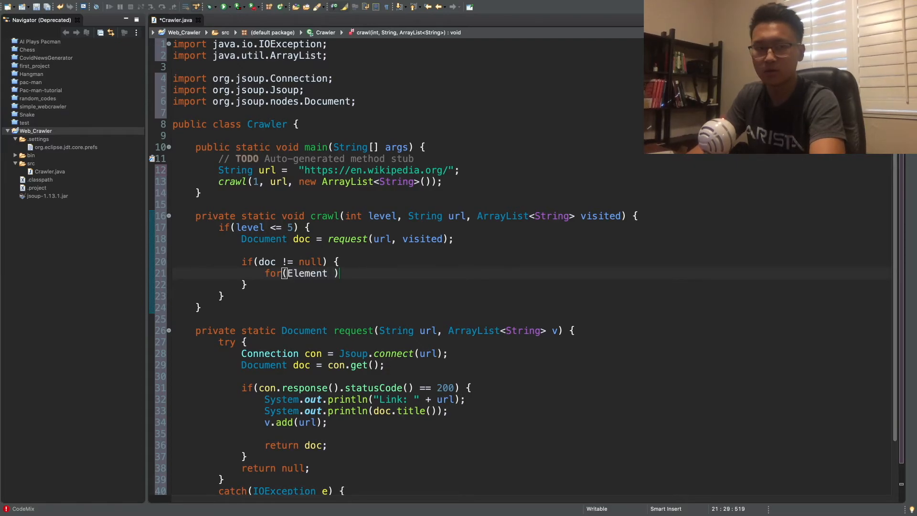
{"action": "type", "text": "link"}
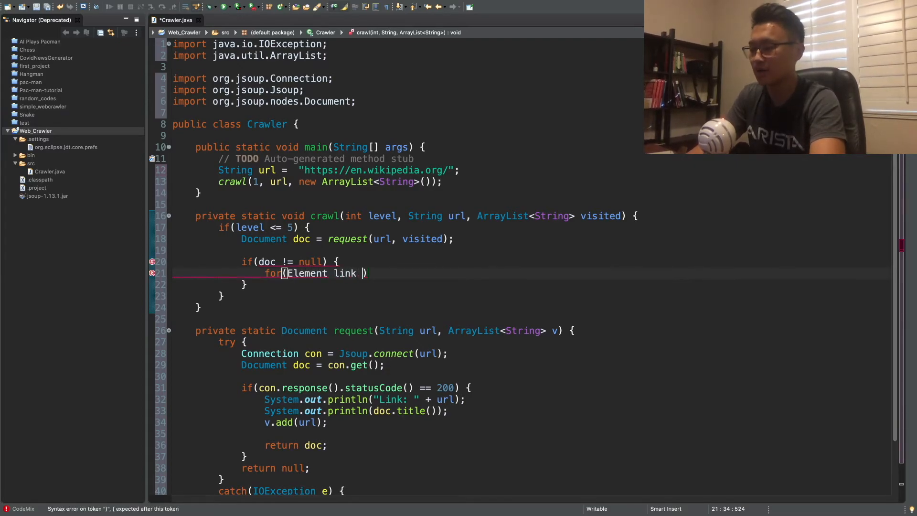
{"action": "type", "text": ":"}
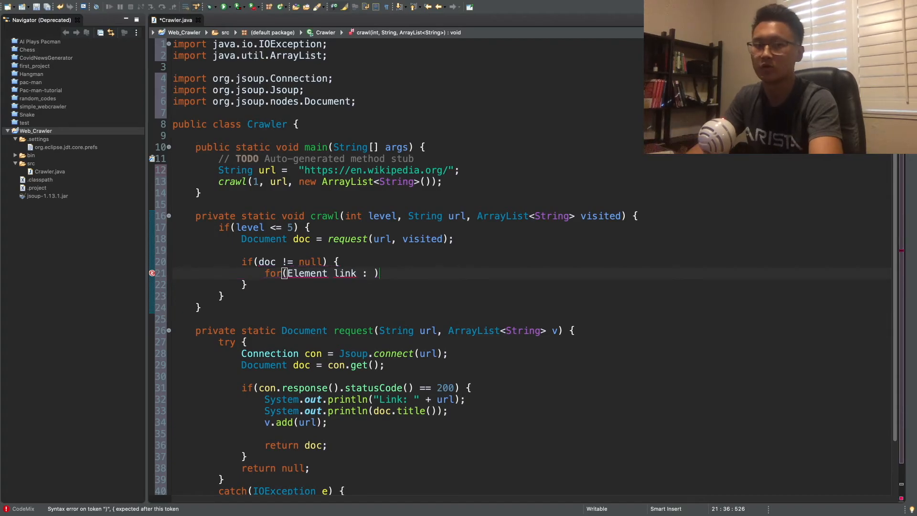
{"action": "type", "text": "doc."}
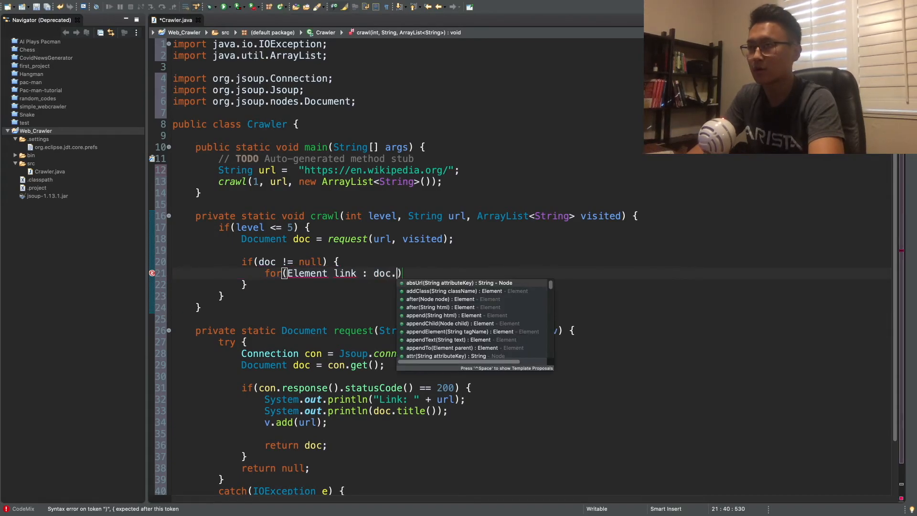
{"action": "type", "text": "select"}
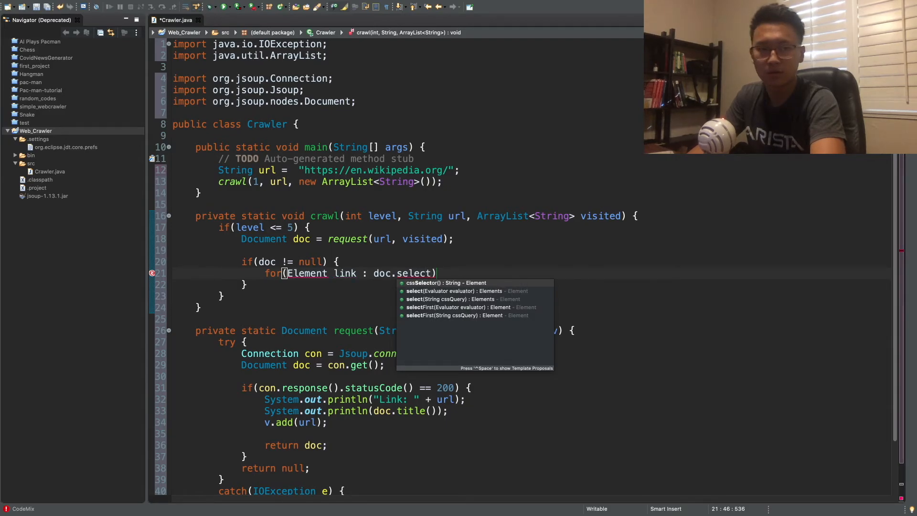
{"action": "type", "text": "("}
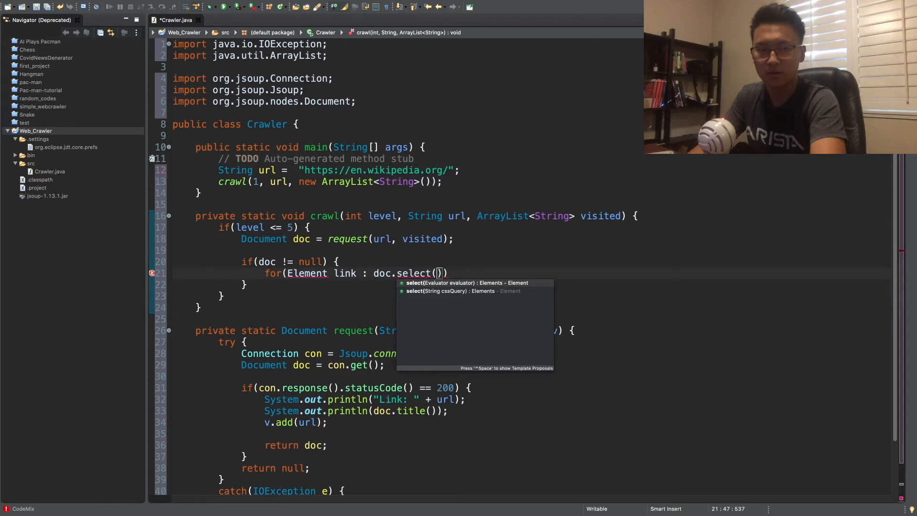
{"action": "type", "text": "\"a\""}
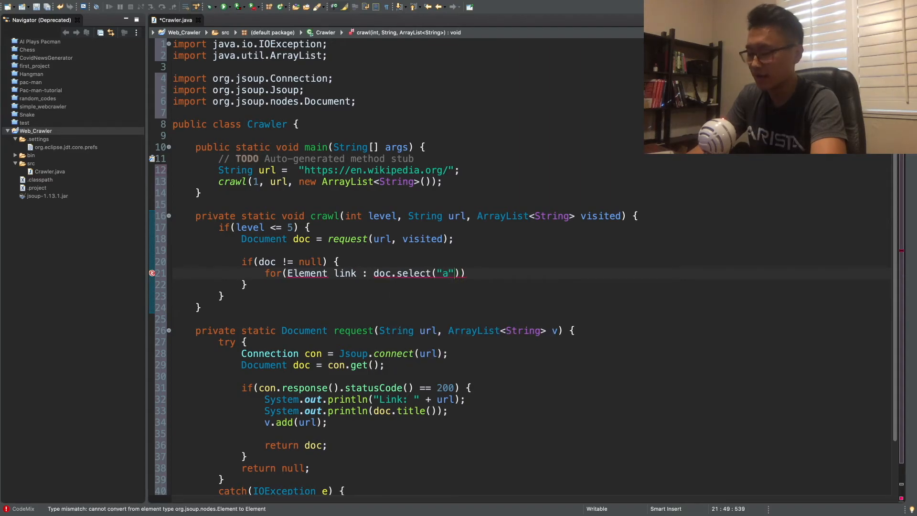
{"action": "type", "text": "[href"}
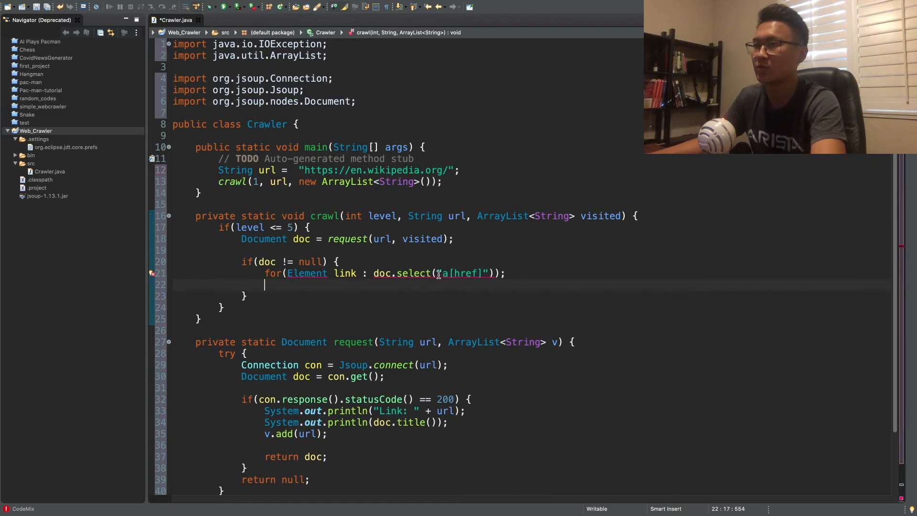
{"action": "type", "text": "{"}
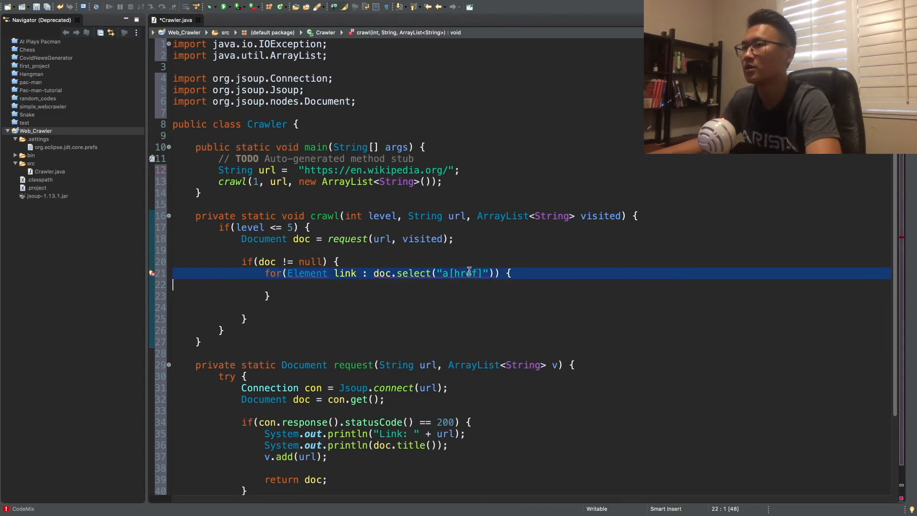
Import org.jsoup.nodes.Element via quick fix on the Element type.
{"action": "left_click", "coordinate": [286, 284]}
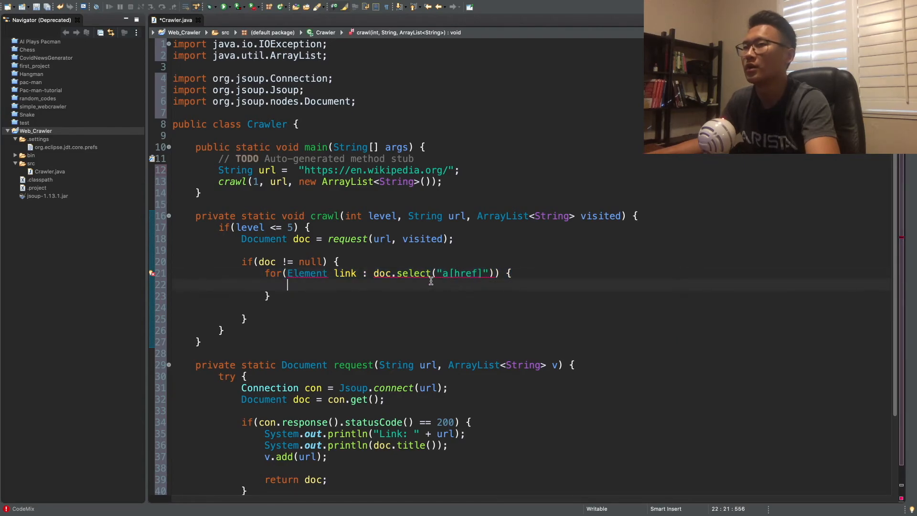
{"action": "double_click", "coordinate": [413, 273]}
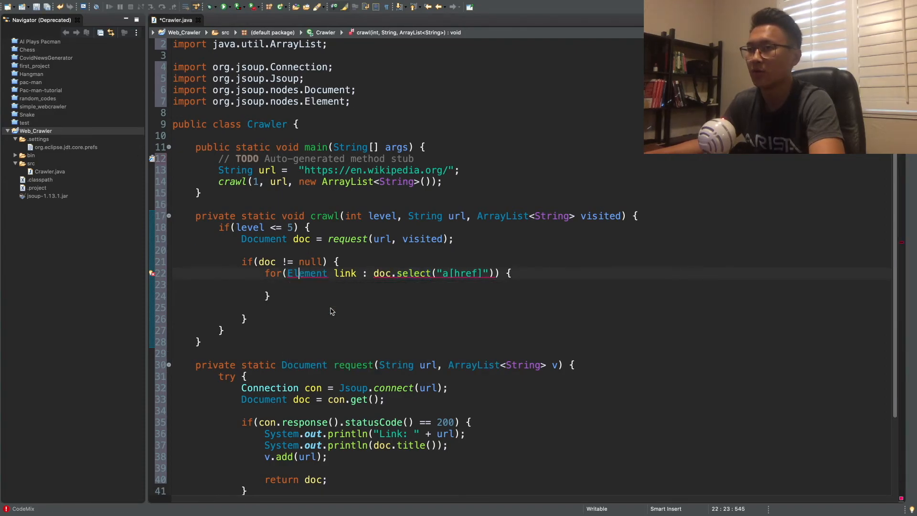
Assign String next_link = link.absUrl("href"); inside the link loop.
{"action": "double_click", "coordinate": [306, 273]}
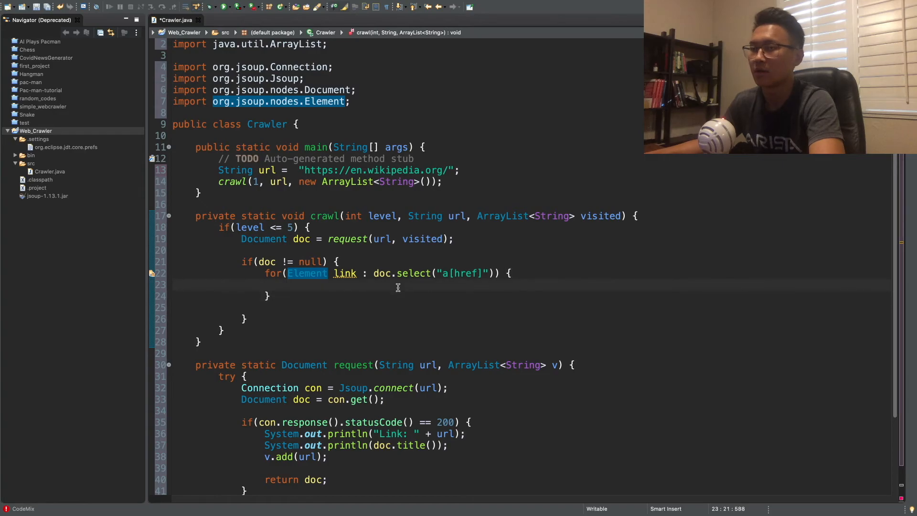
{"action": "type", "text": "String"}
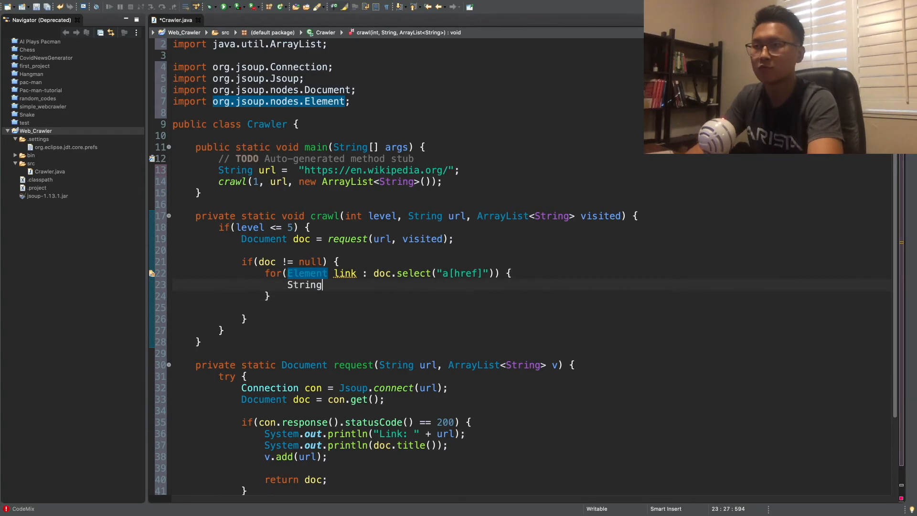
{"action": "type", "text": "next_link = link"}
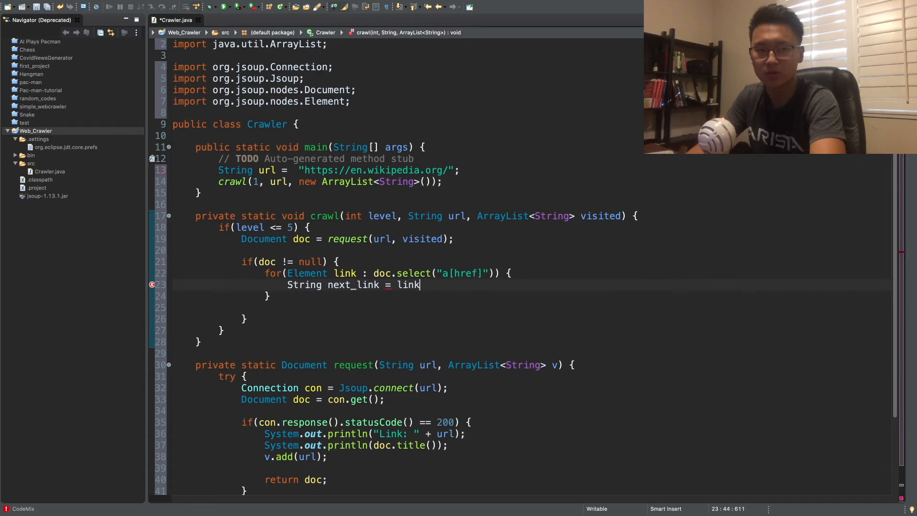
{"action": "type", "text": "."}
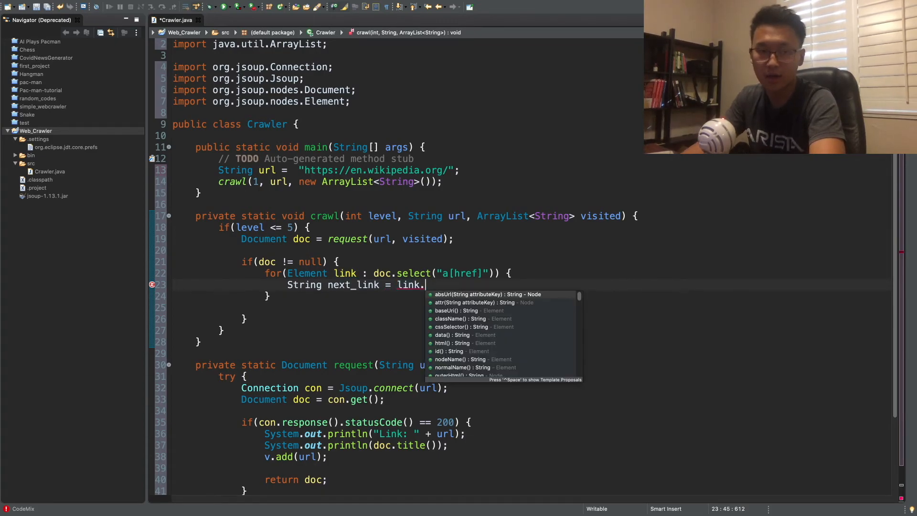
{"action": "type", "text": "absUrl(\""}
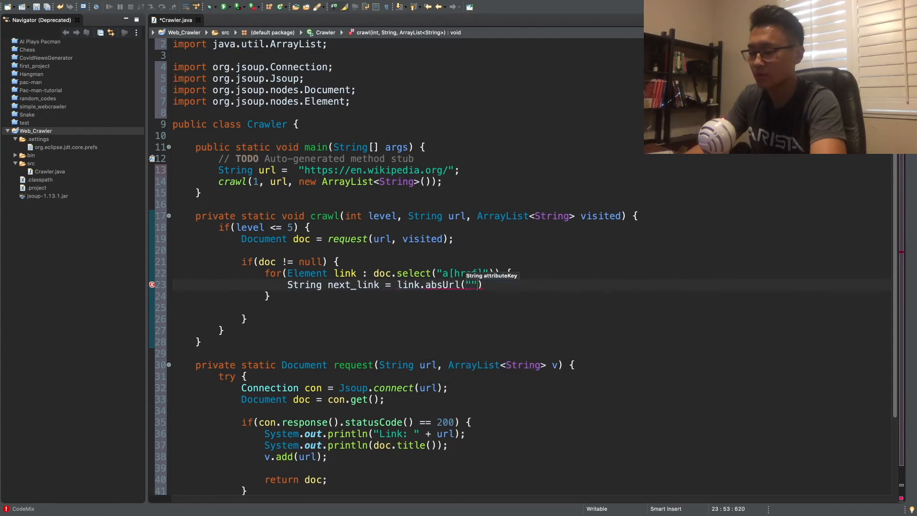
{"action": "type", "text": "href"}
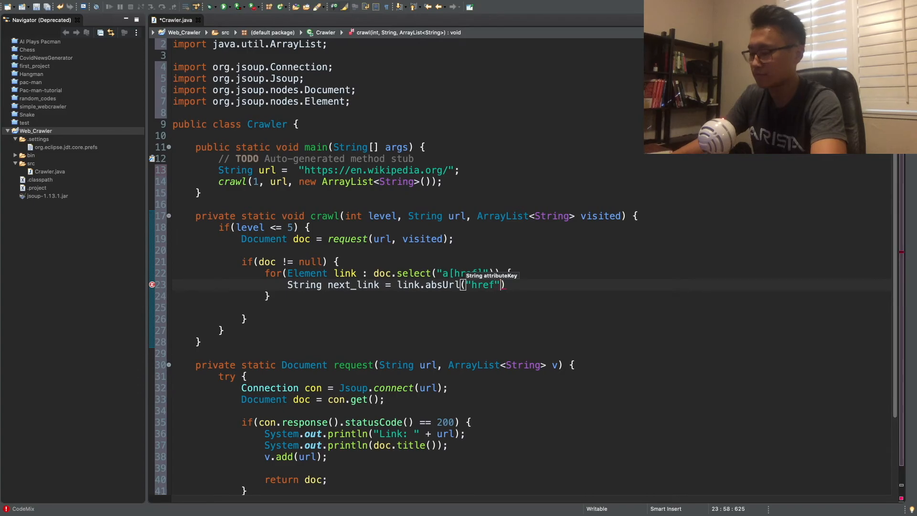
{"action": "type", "text": ";"}
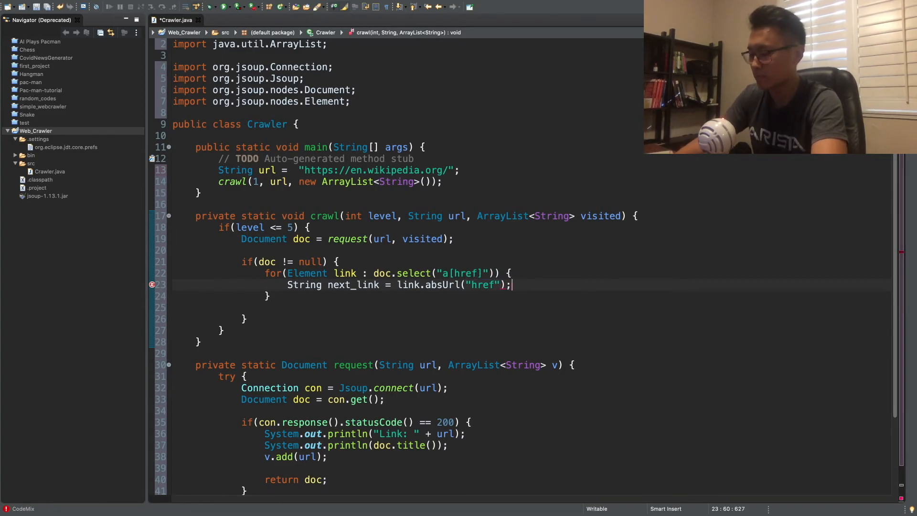
{"action": "type", "text": "i"}
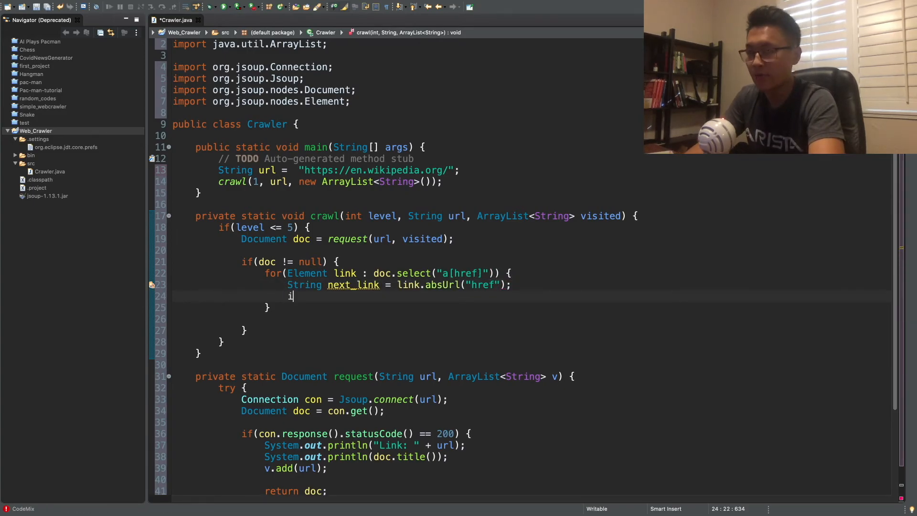
Open an if block checking visited.contains(next_link) == false.
{"action": "type", "text": "if(vvisited)"}
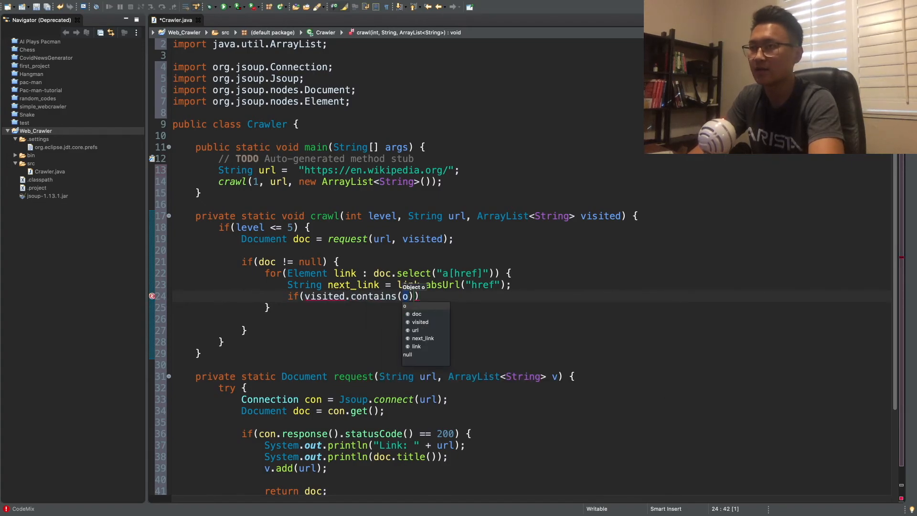
{"action": "type", "text": "url;"}
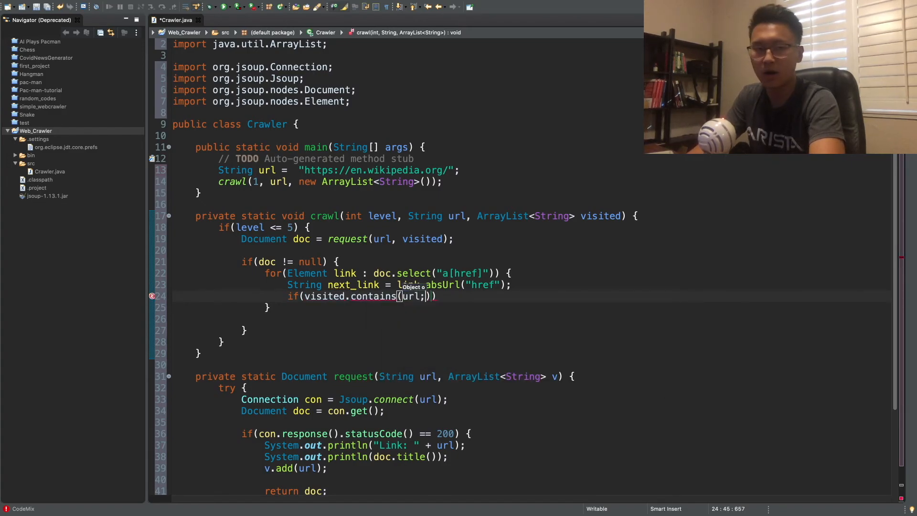
{"action": "type", "text": "next_link"}
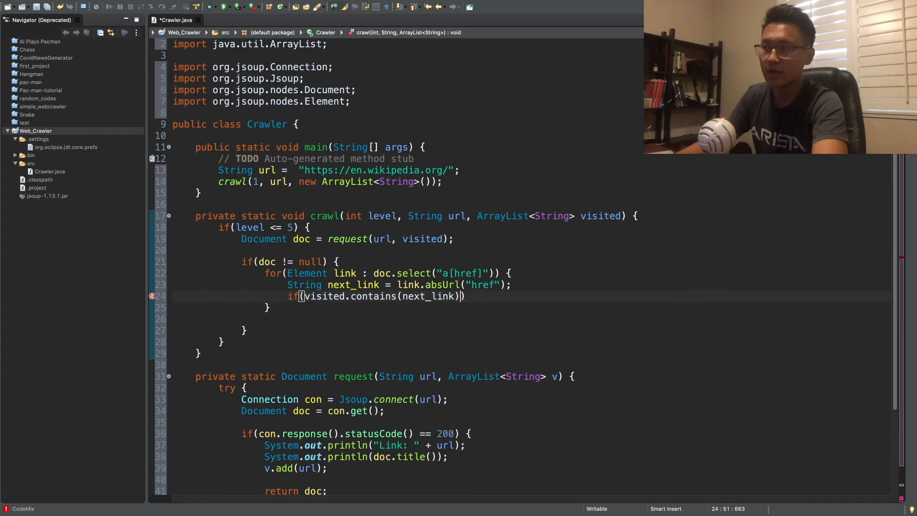
{"action": "type", "text": "== false"}
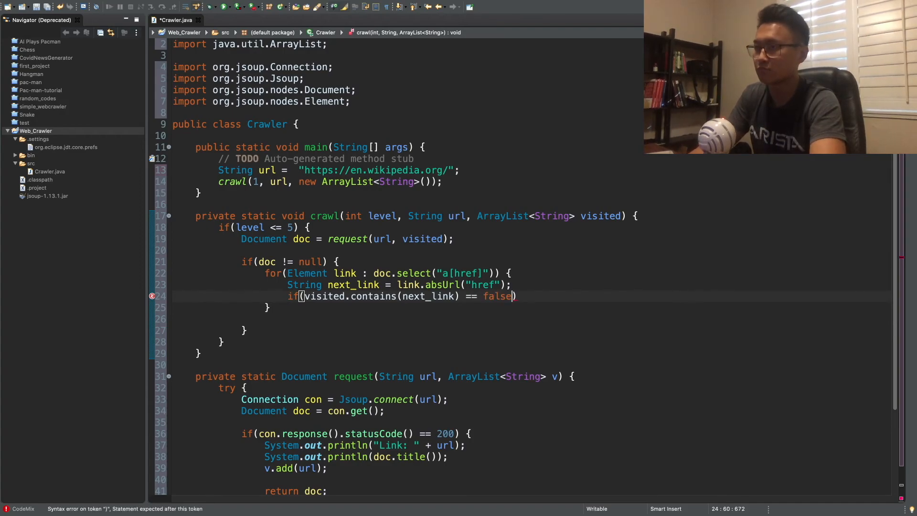
{"action": "type", "text": "{"}
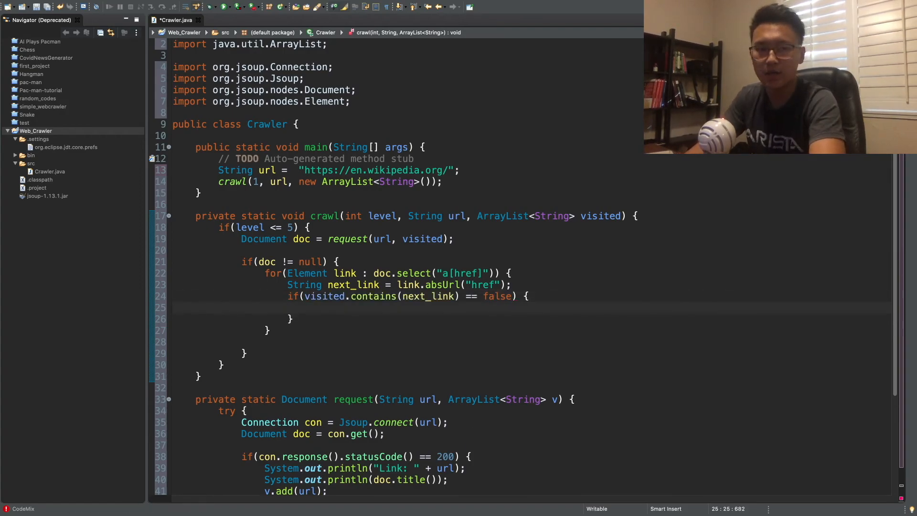
Recurse with crawl(level++, next_link, visited) inside that block.
{"action": "type", "text": "crawl"}
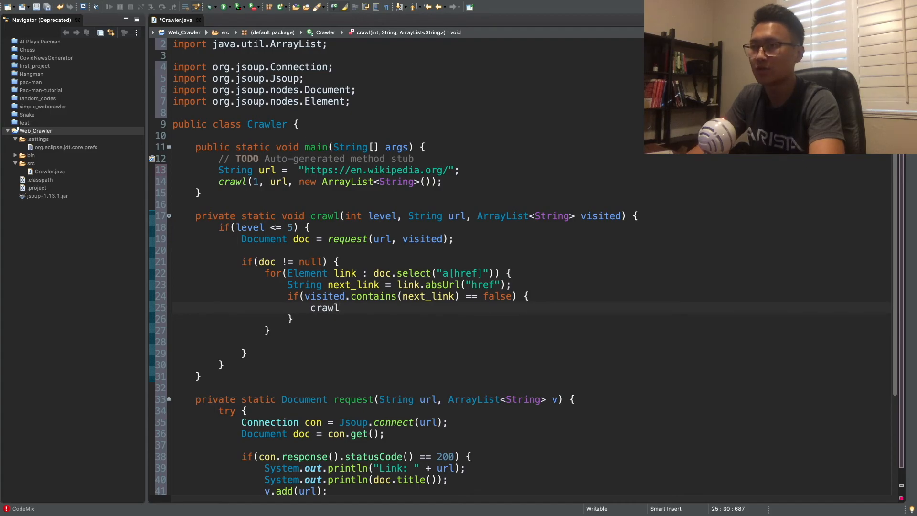
{"action": "type", "text": "()"}
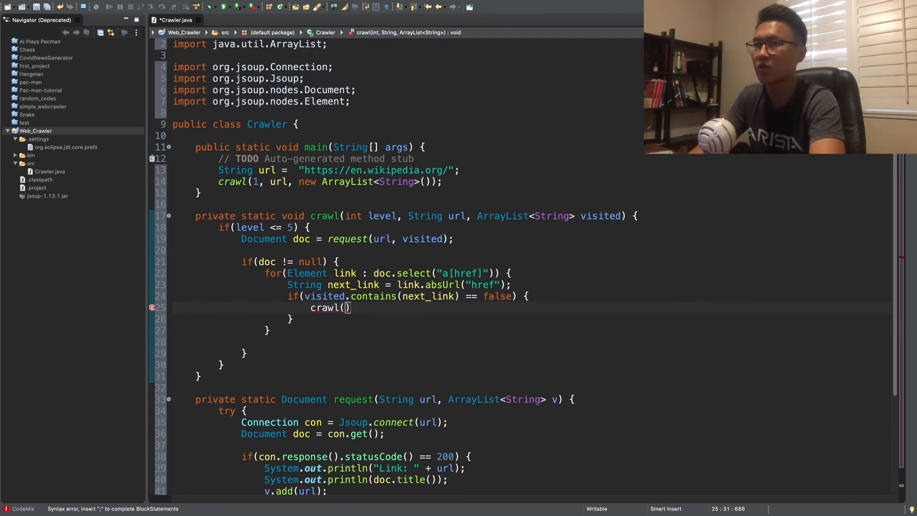
{"action": "type", "text": "level++,"}
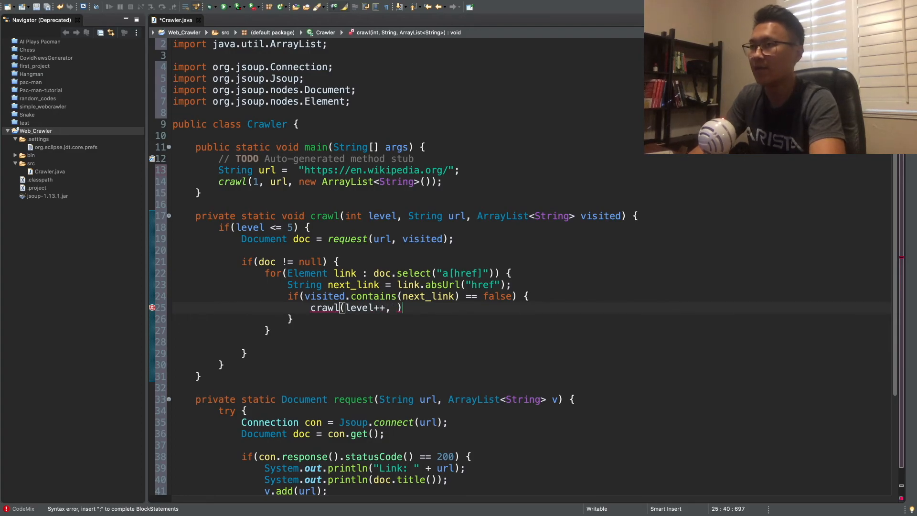
{"action": "type", "text": "u"}
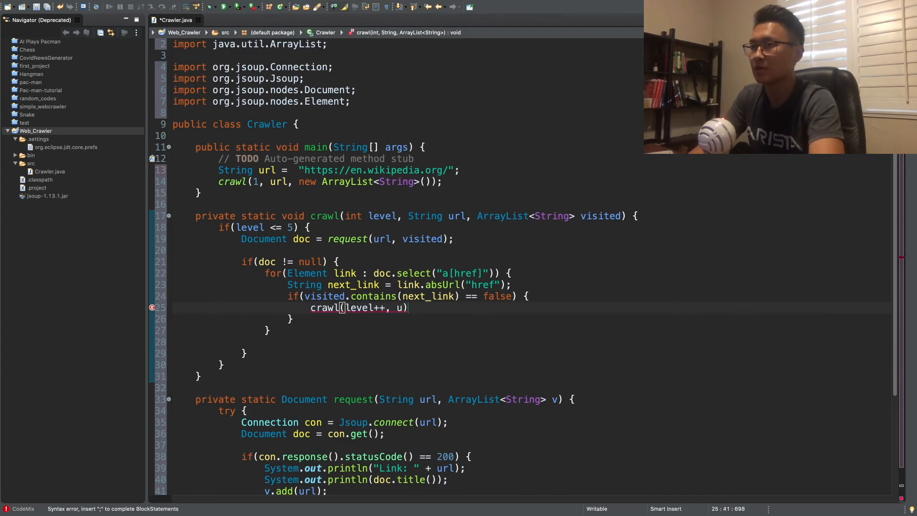
{"action": "type", "text": "next_link,"}
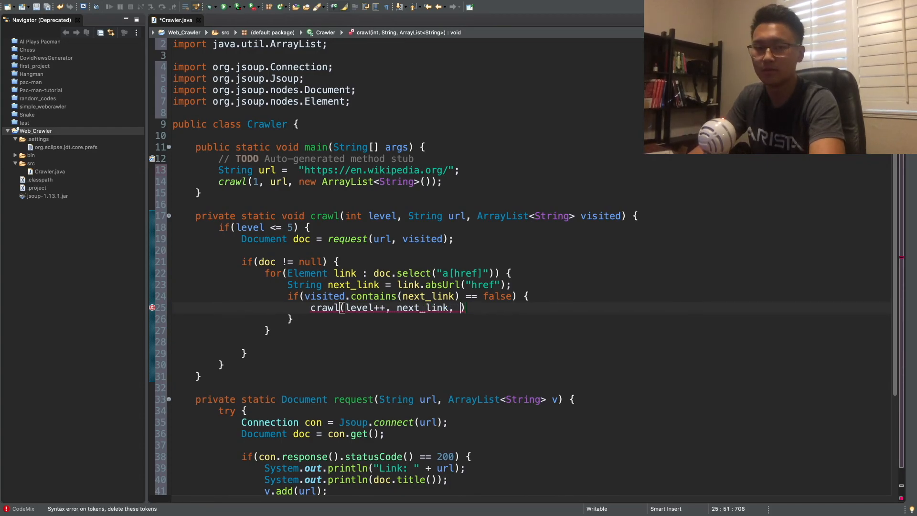
{"action": "type", "text": "visited"}
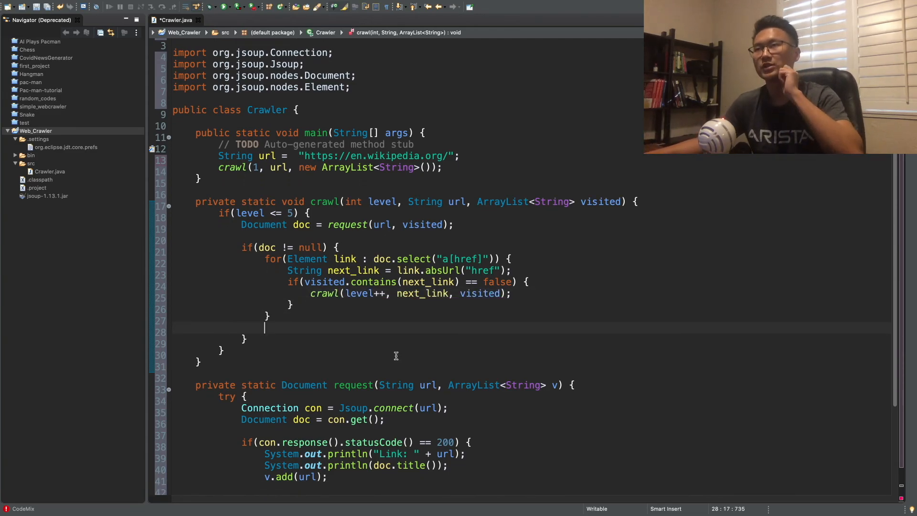
Run Crawler.java so the console starts printing Wikipedia links and titles.
{"action": "scroll", "scroll_direction": "down", "scroll_amount": 3}
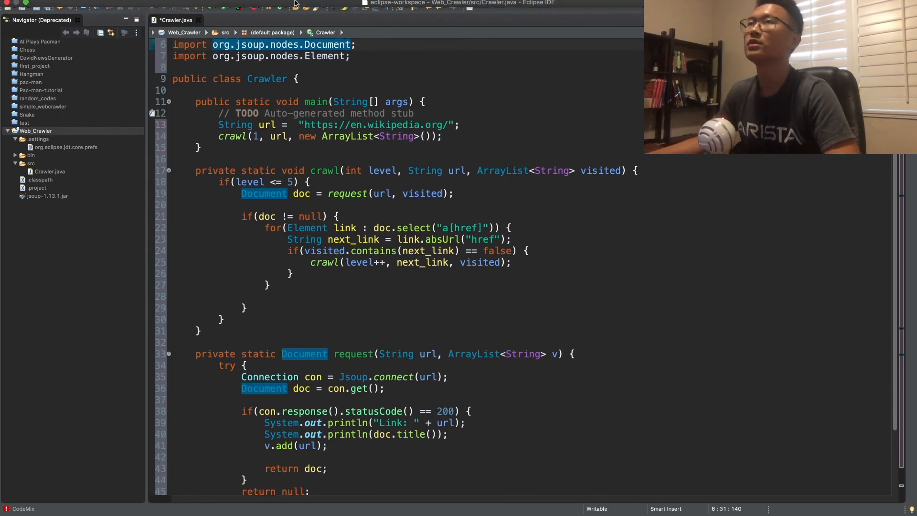
{"action": "left_click", "coordinate": [267, 4]}
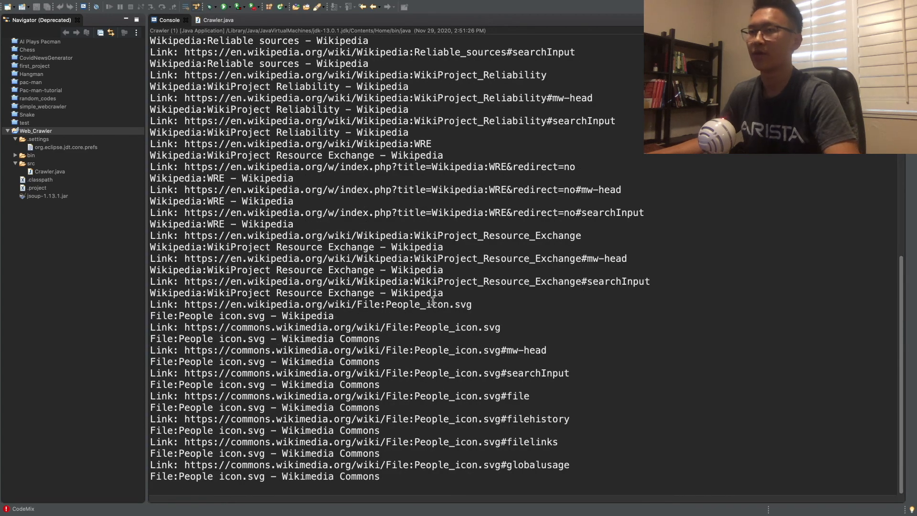
Scroll through the console as crawled links and titles keep printing, reaching NPOV.
{"action": "scroll", "scroll_direction": "down", "scroll_amount": 3}
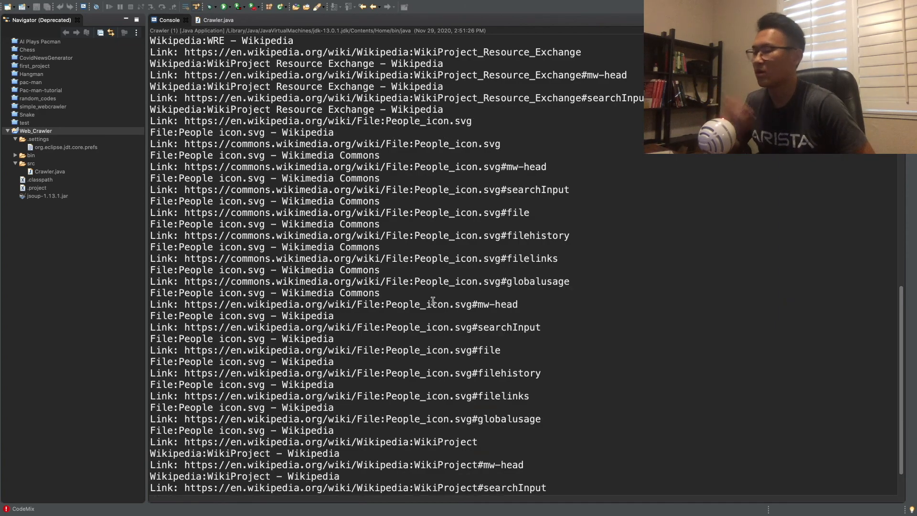
{"action": "scroll", "scroll_direction": "down", "scroll_amount": 3}
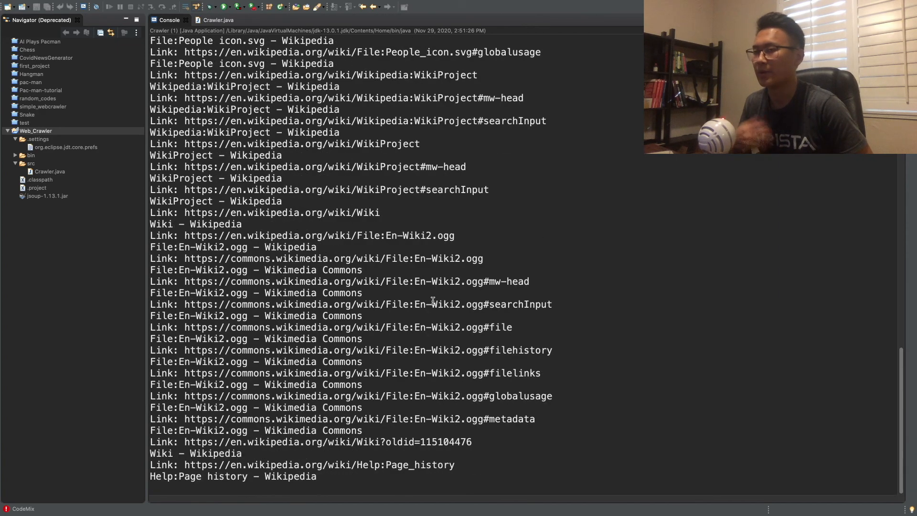
{"action": "scroll", "scroll_direction": "down", "scroll_amount": 3}
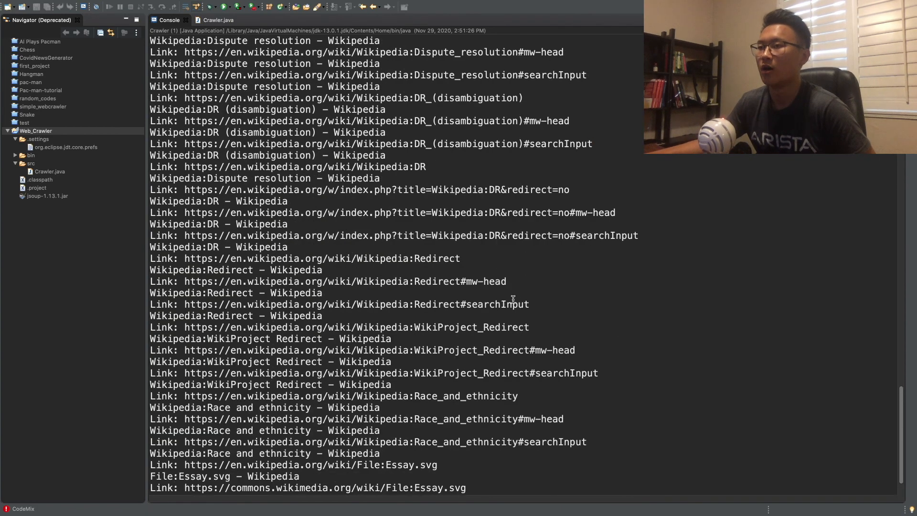
{"action": "scroll", "scroll_direction": "down", "scroll_amount": 3}
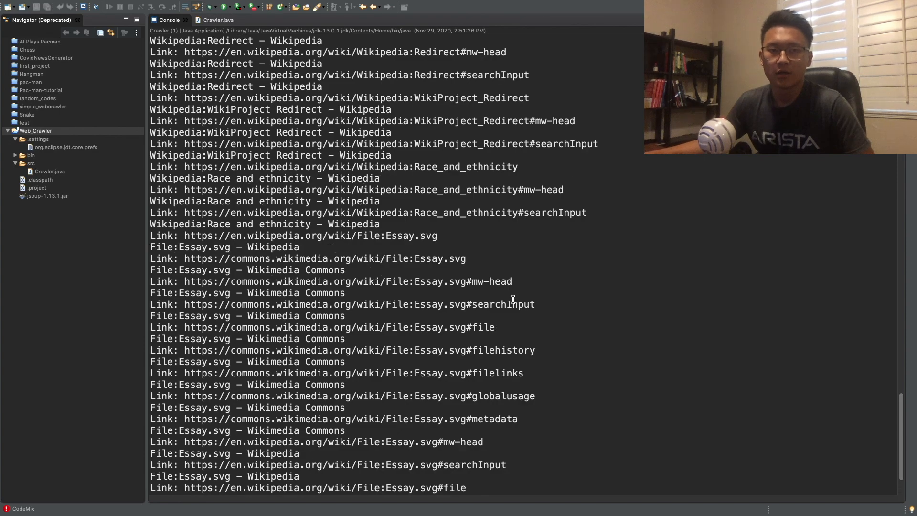
{"action": "scroll", "scroll_direction": "down", "scroll_amount": 3}
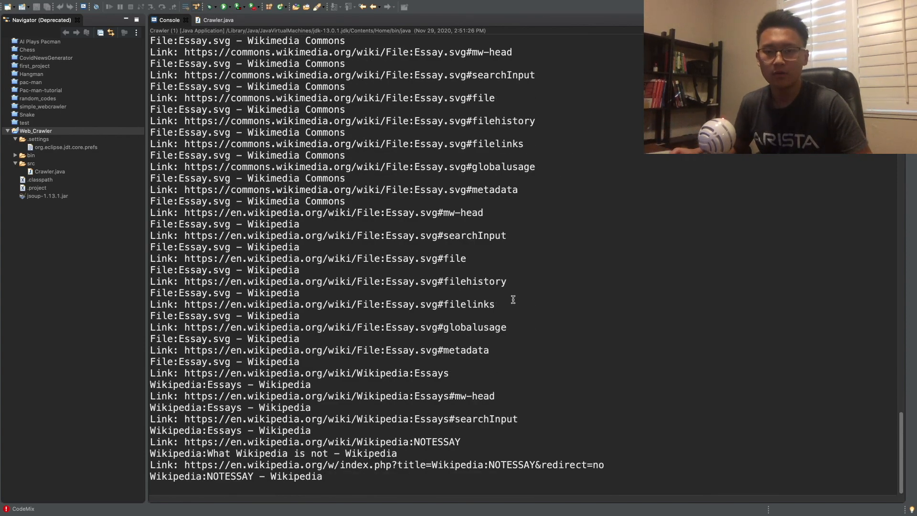
{"action": "scroll", "scroll_direction": "down", "scroll_amount": 3}
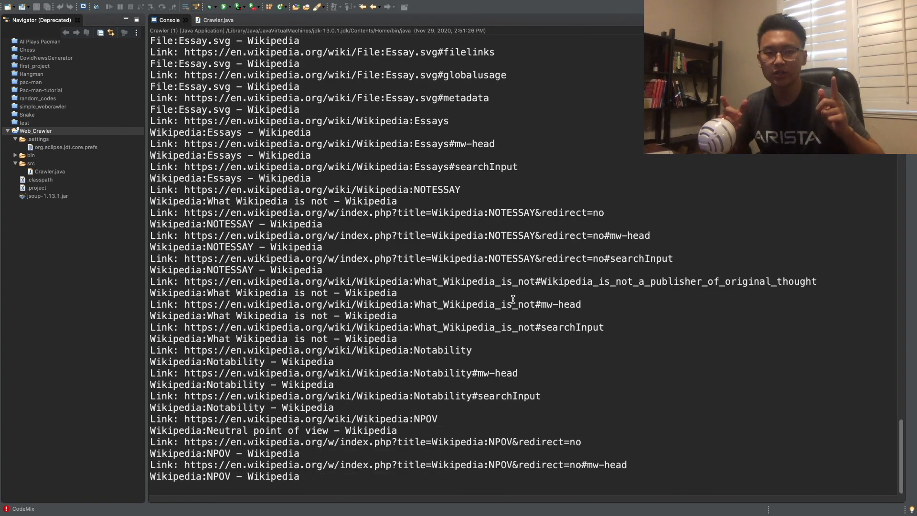